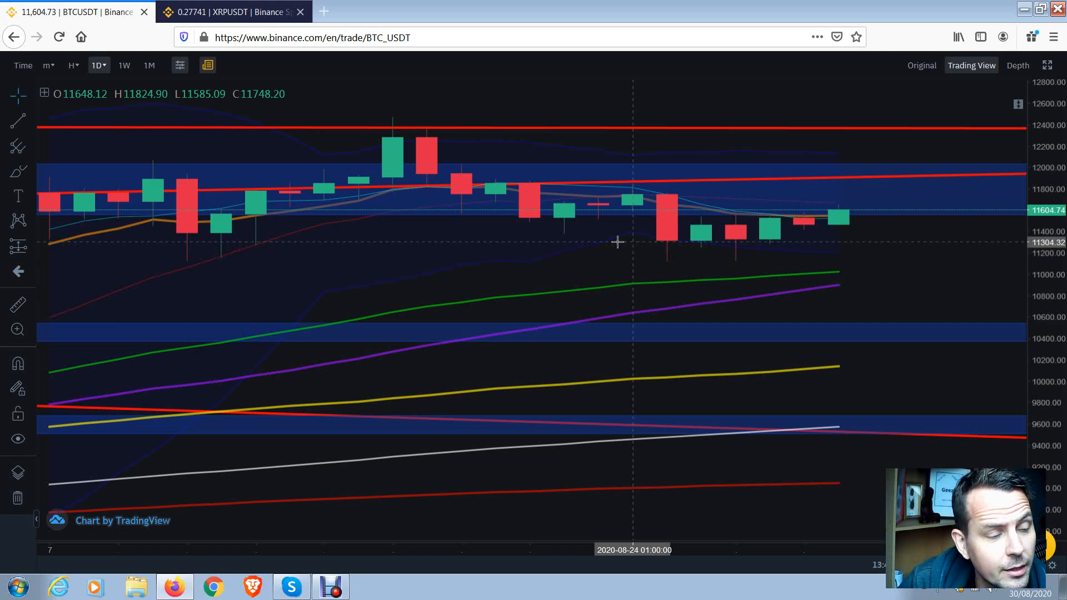
mouse_move(628, 209)
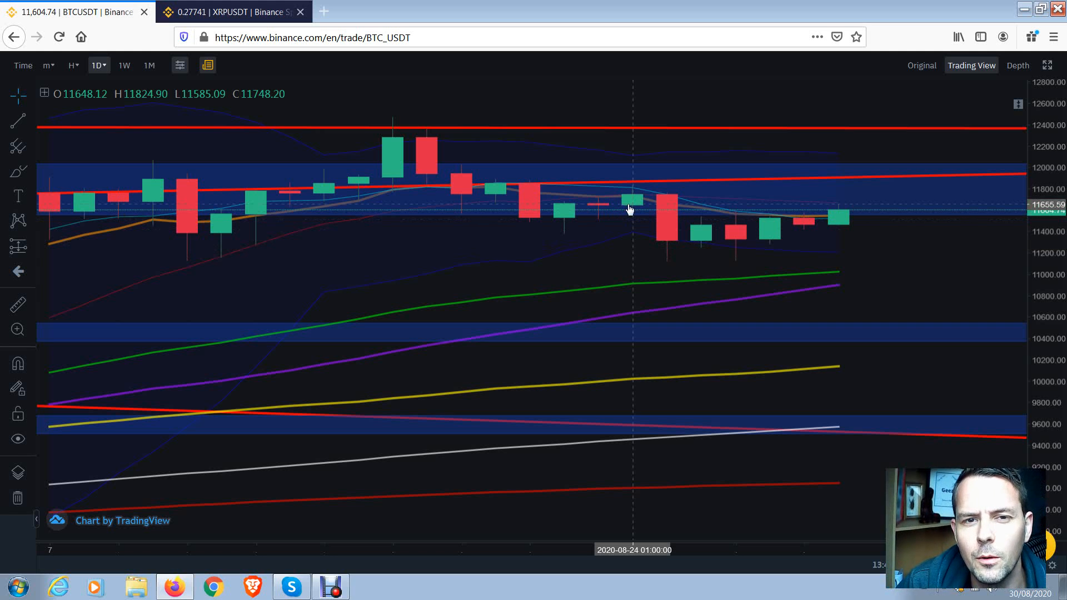
mouse_move(768, 280)
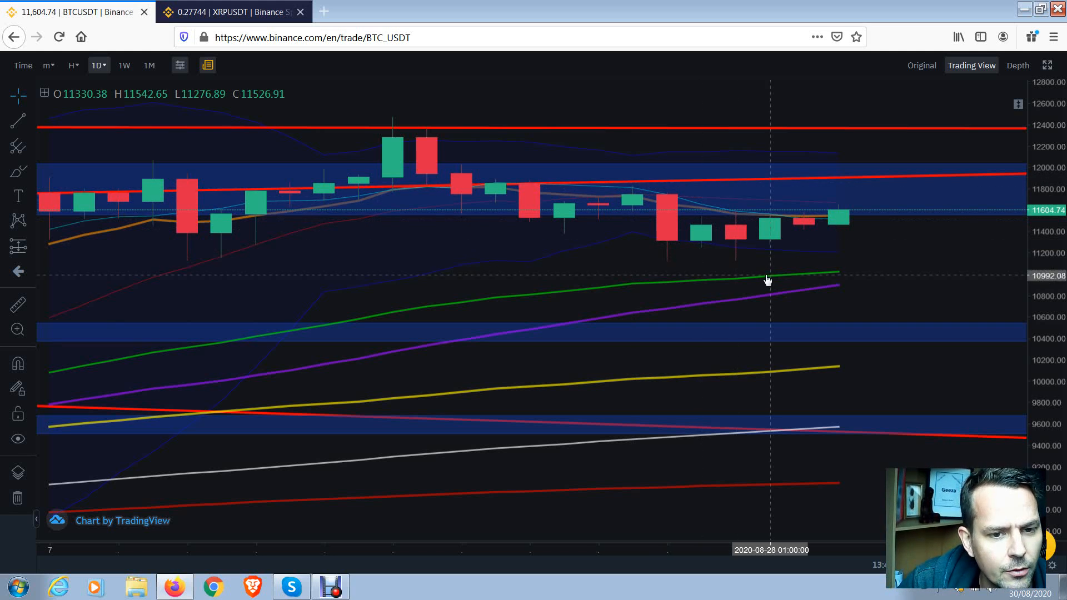
mouse_move(711, 97)
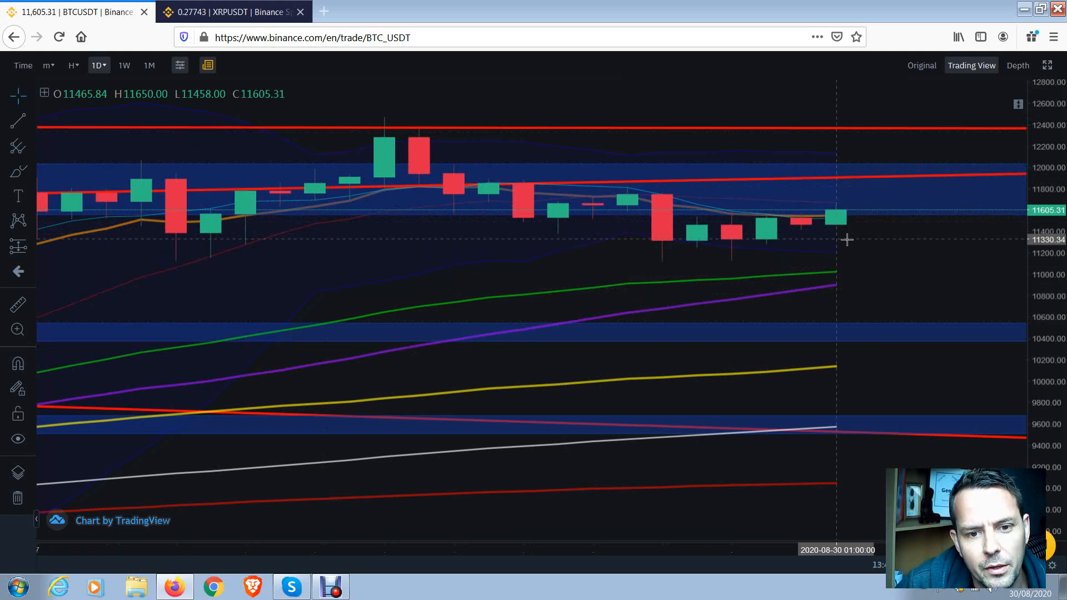
mouse_move(836, 227)
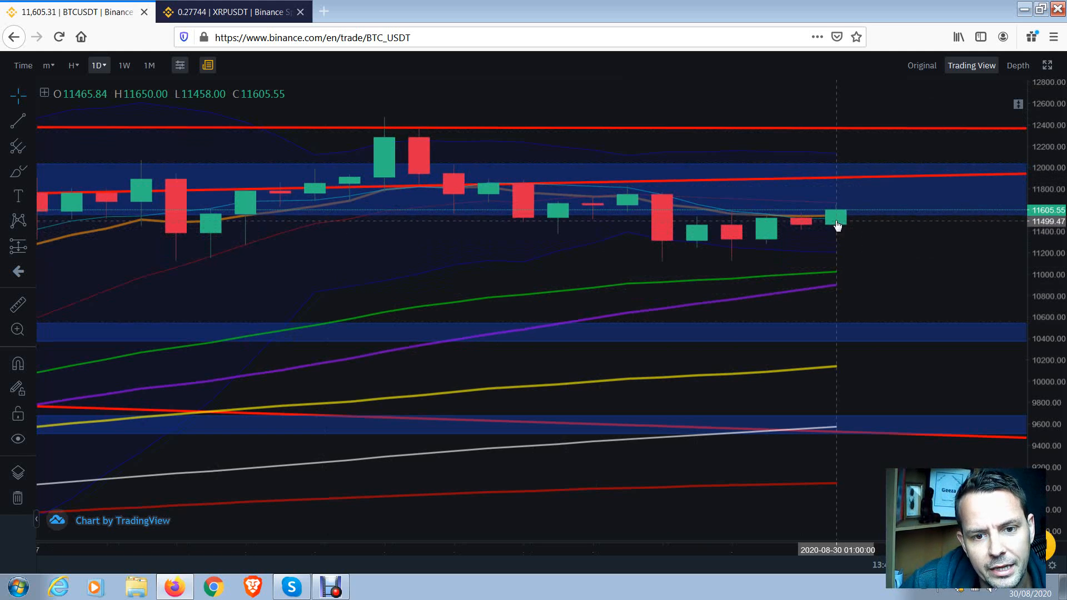
mouse_move(839, 210)
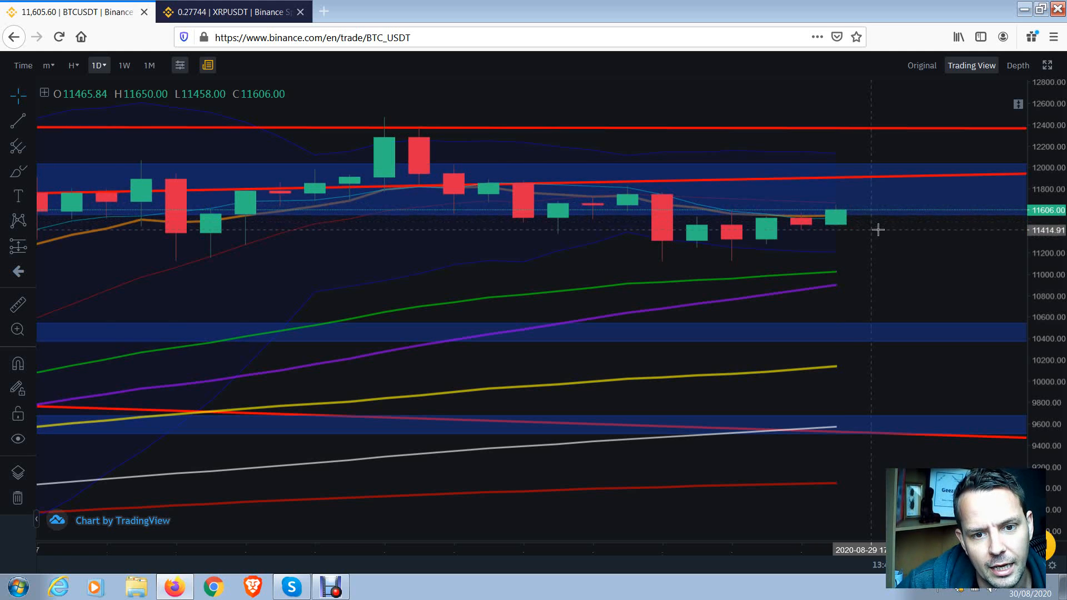
mouse_move(868, 286)
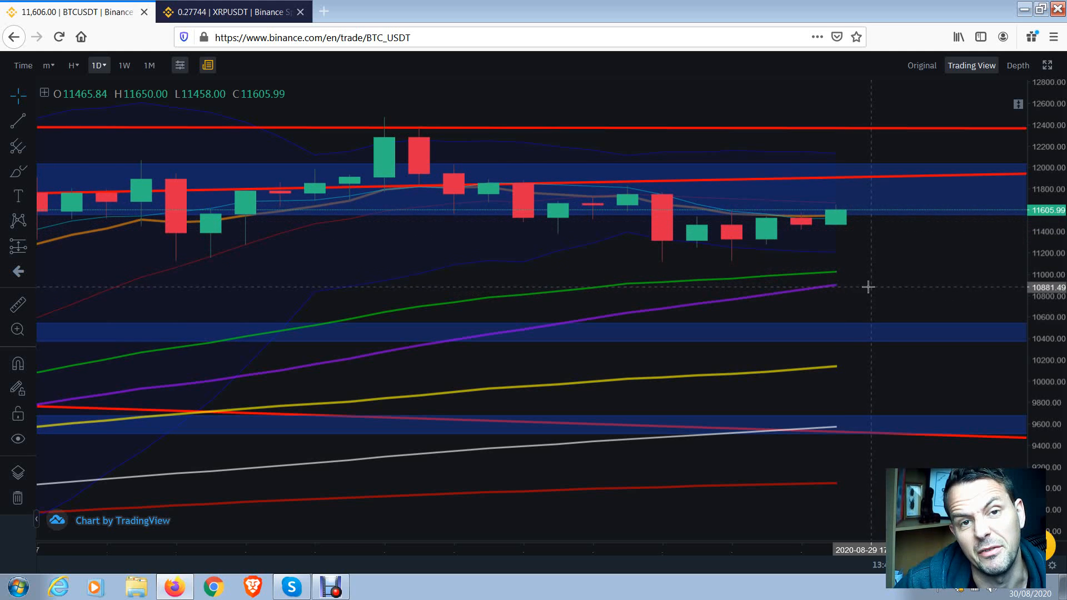
mouse_move(846, 210)
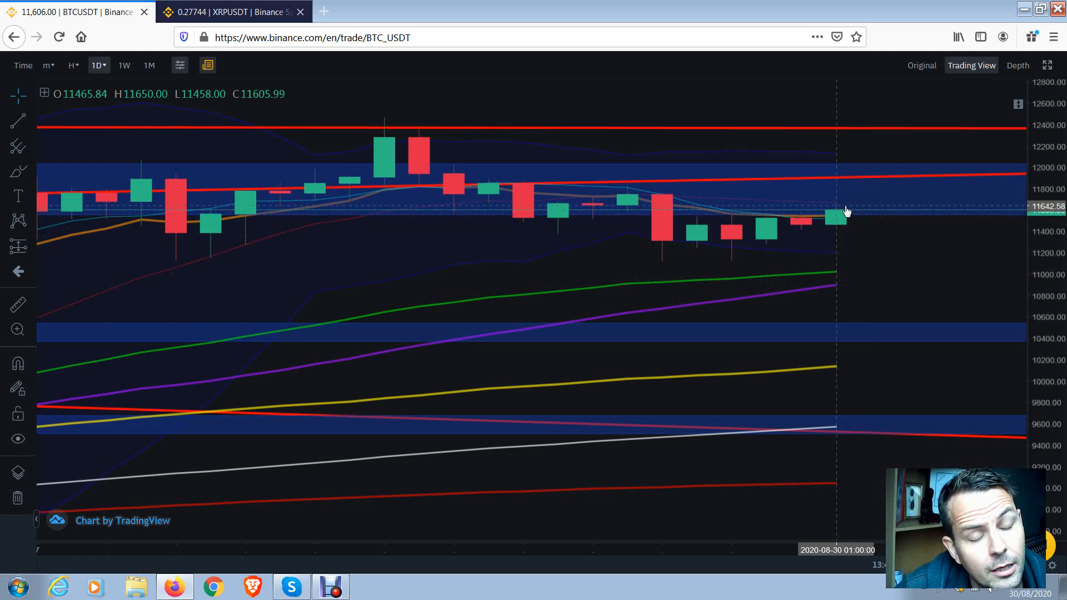
mouse_move(875, 141)
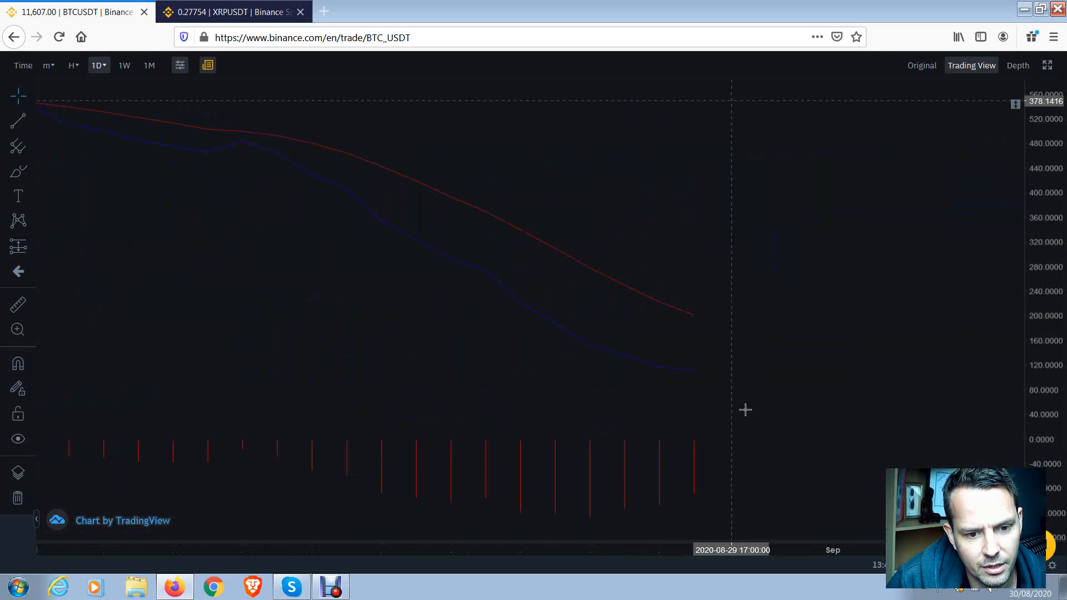
mouse_move(664, 502)
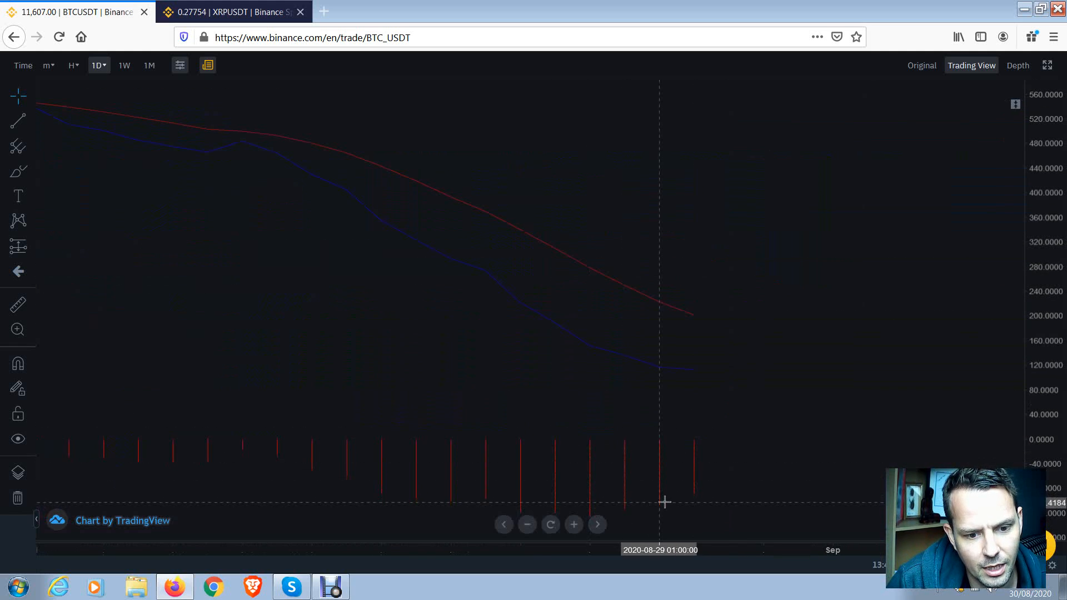
mouse_move(739, 371)
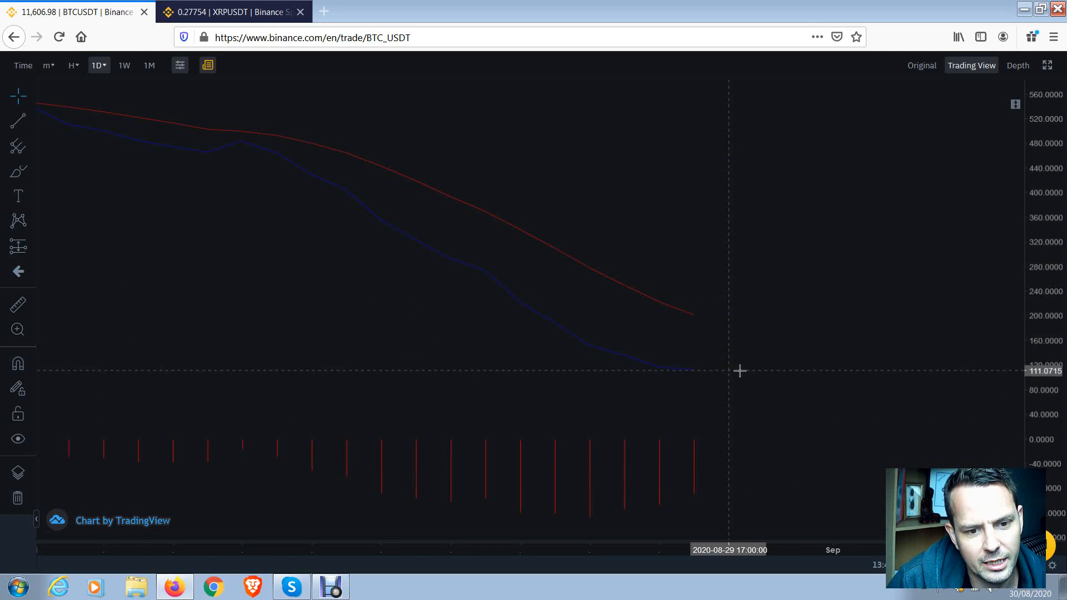
mouse_move(789, 431)
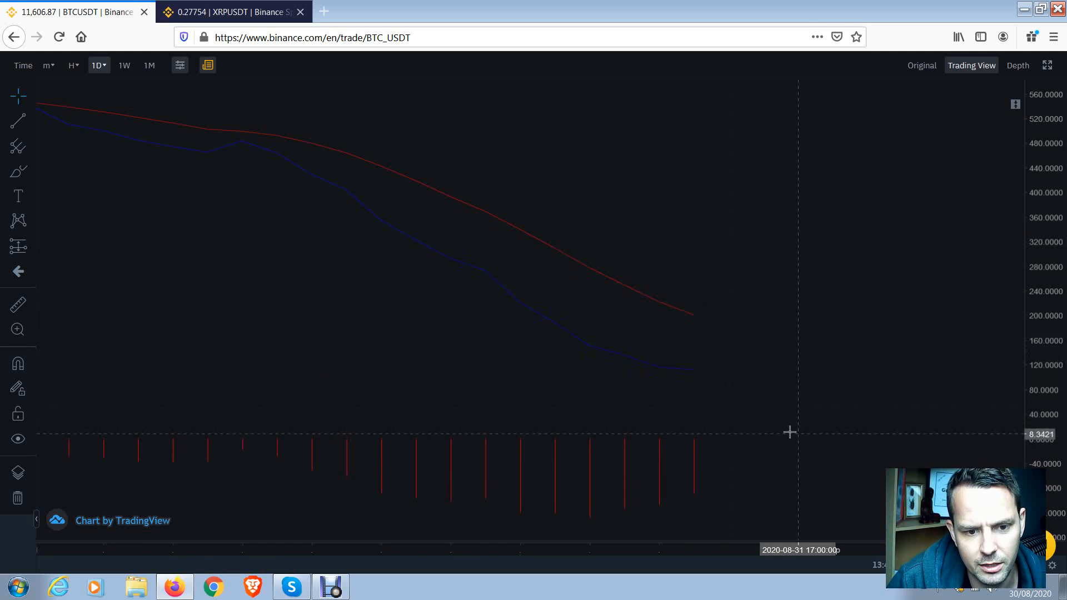
mouse_move(789, 429)
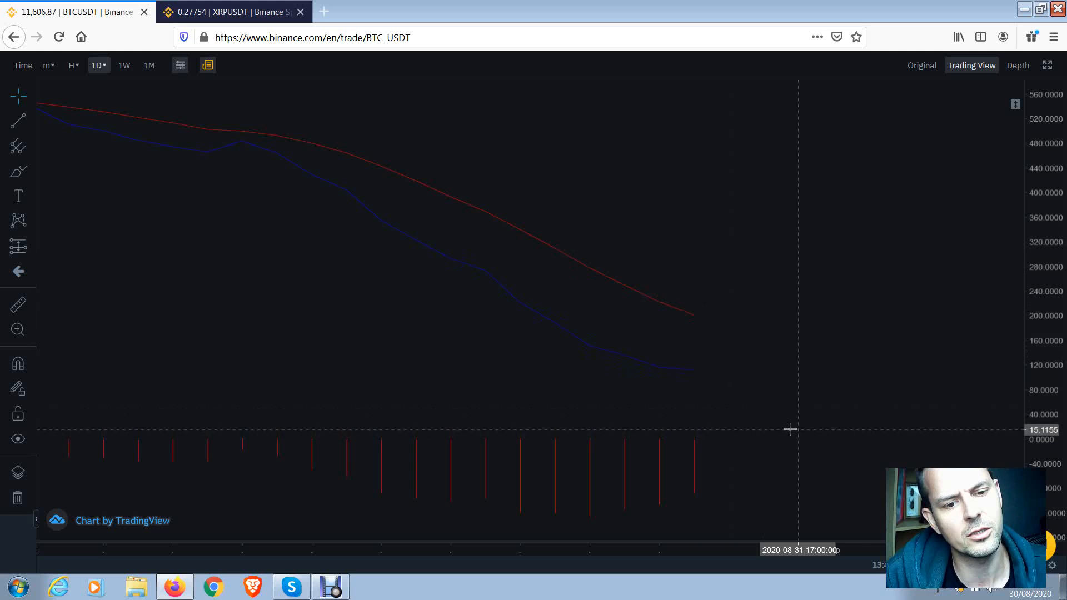
mouse_move(796, 433)
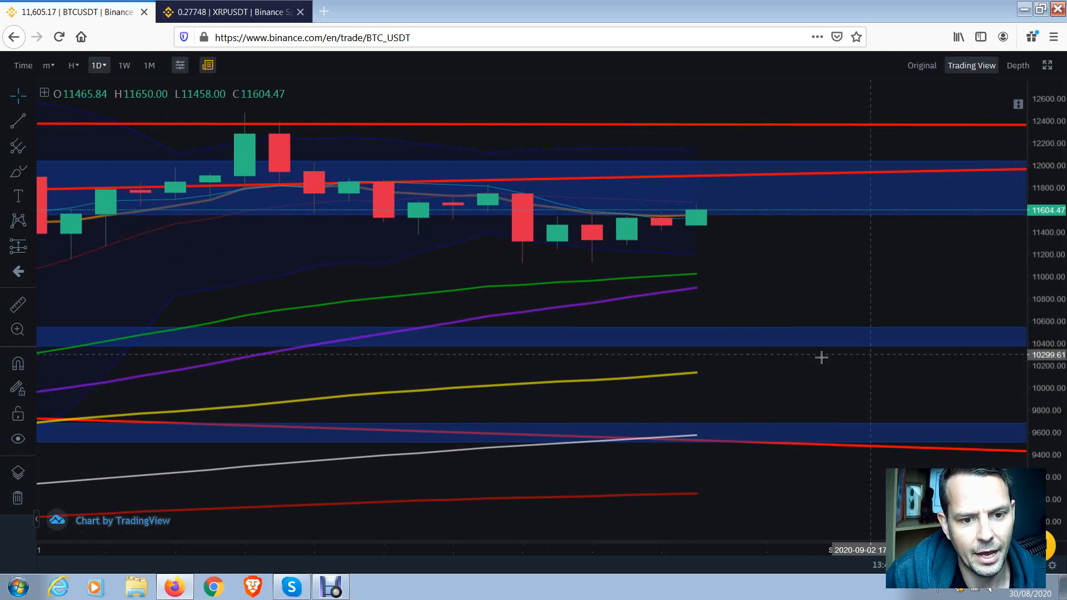
mouse_move(760, 292)
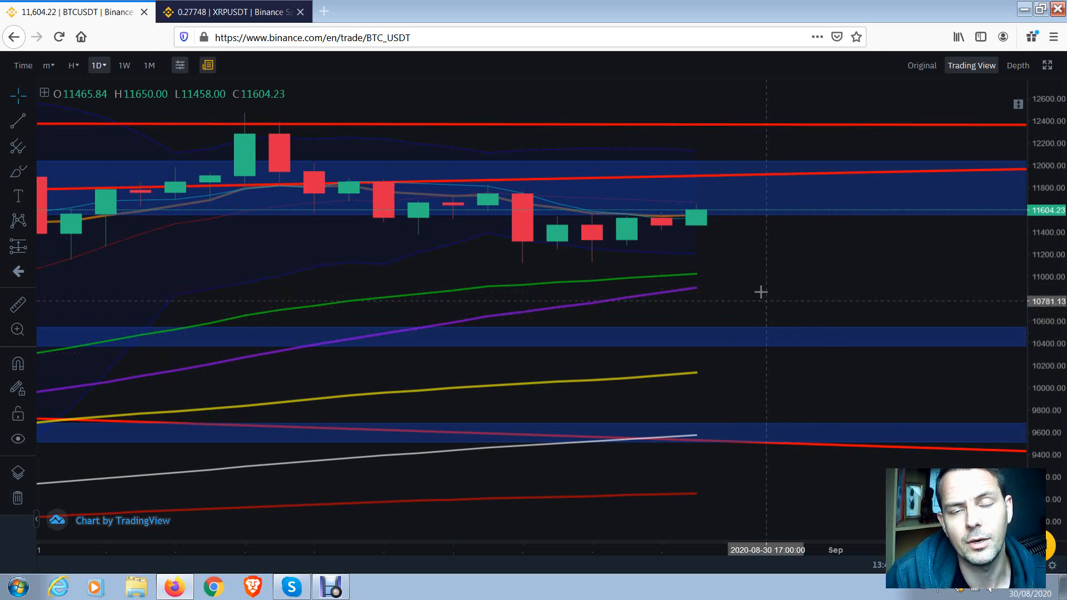
mouse_move(762, 285)
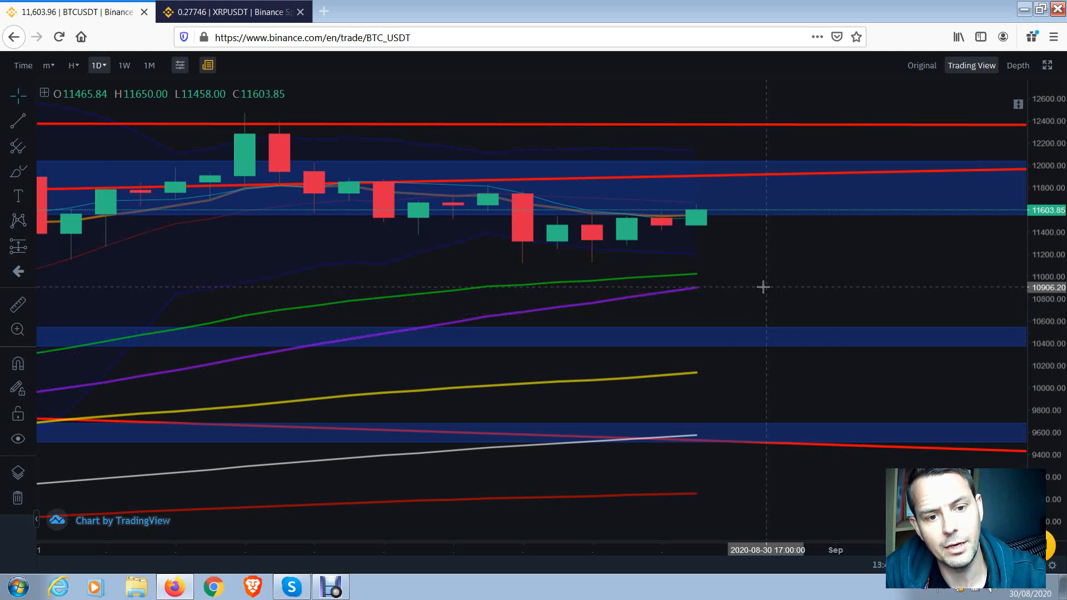
mouse_move(760, 254)
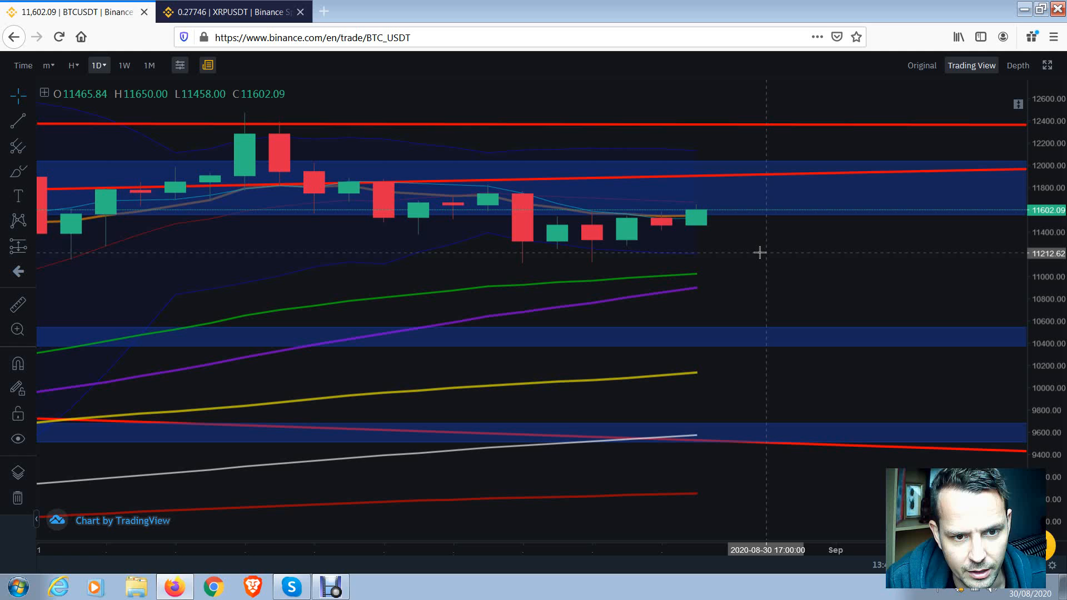
mouse_move(757, 258)
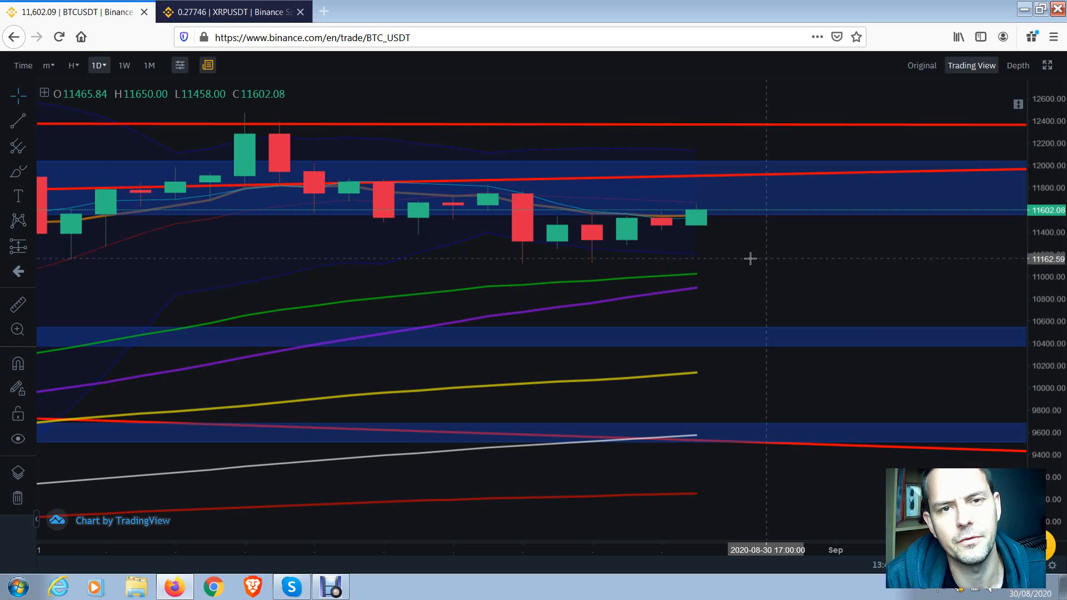
mouse_move(742, 246)
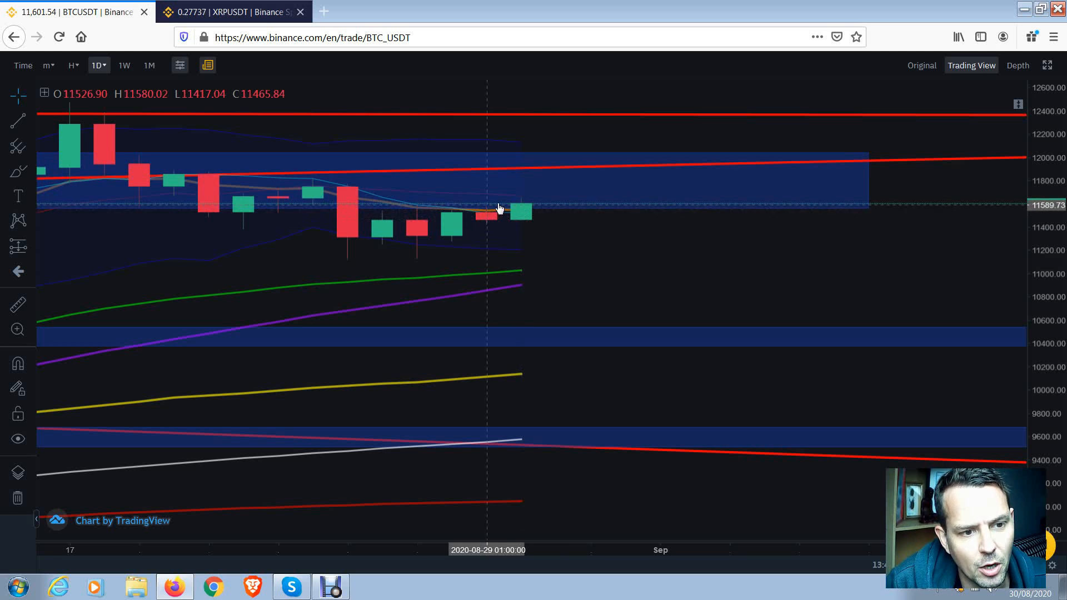
mouse_move(479, 219)
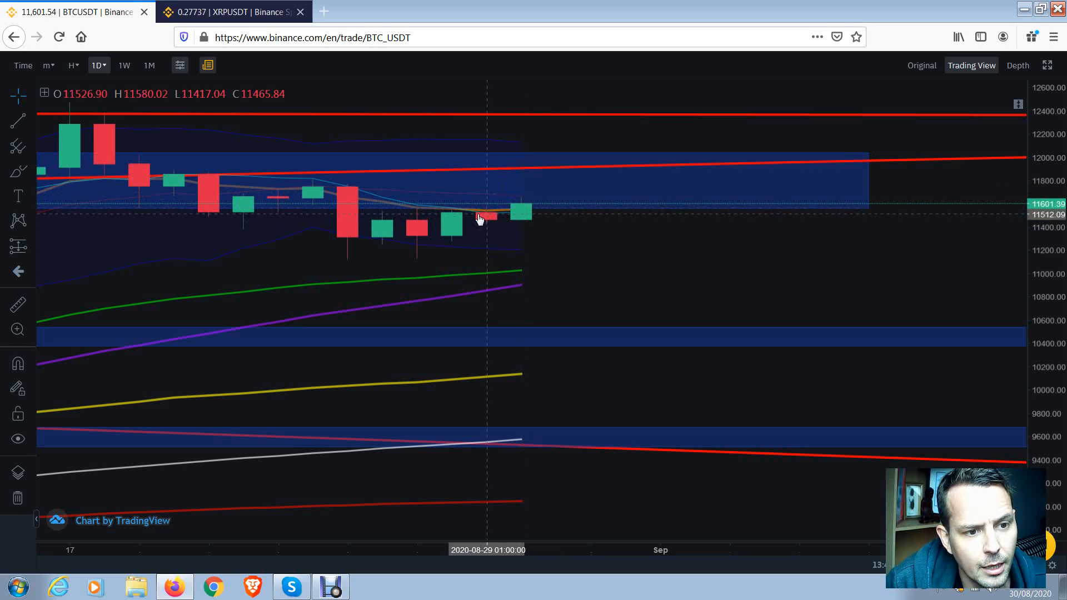
mouse_move(523, 209)
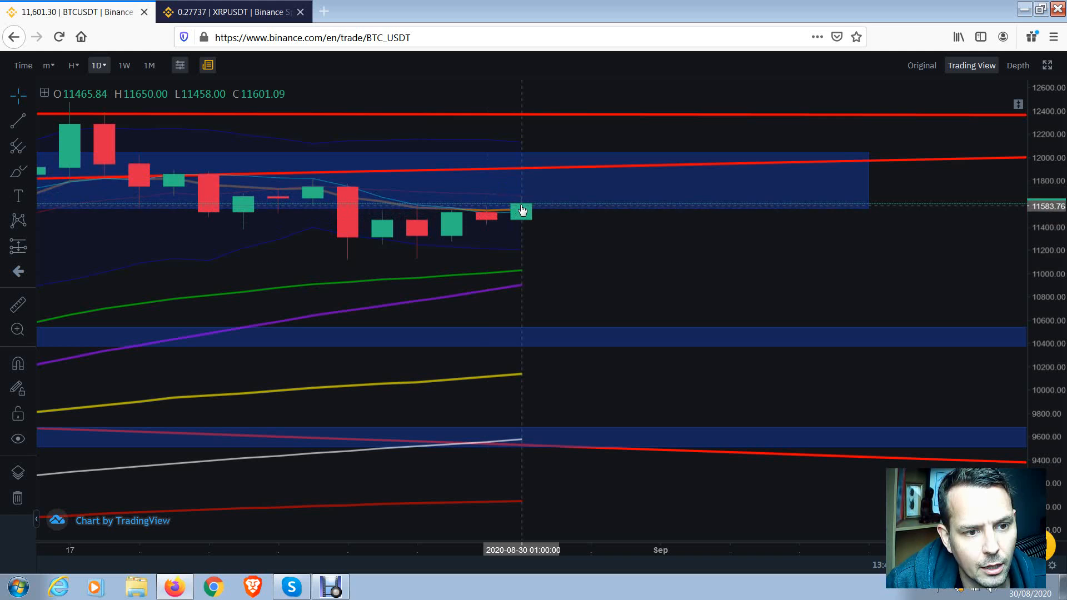
mouse_move(489, 213)
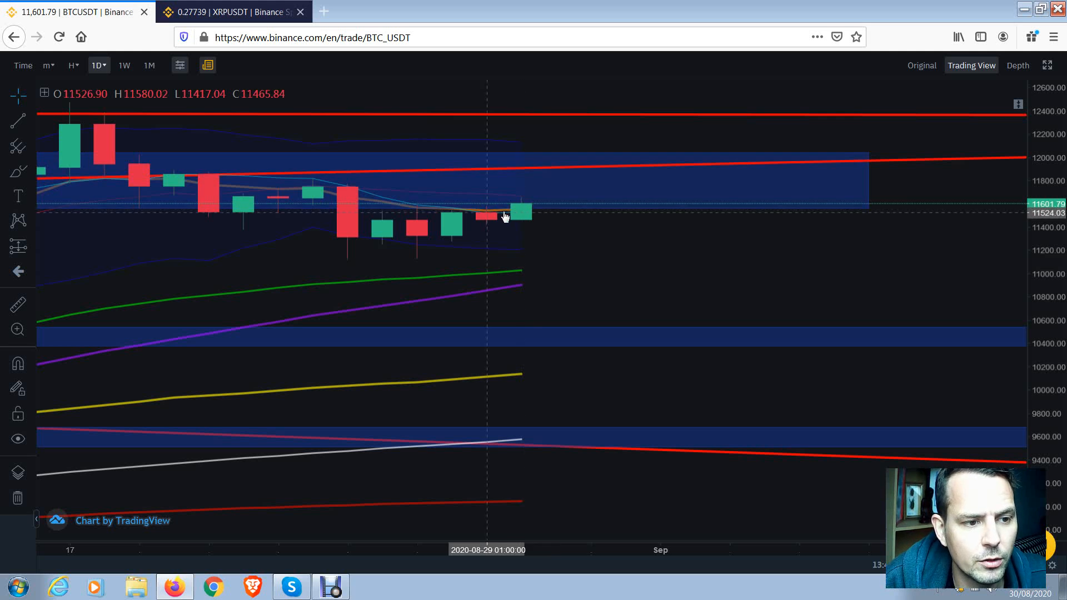
mouse_move(544, 250)
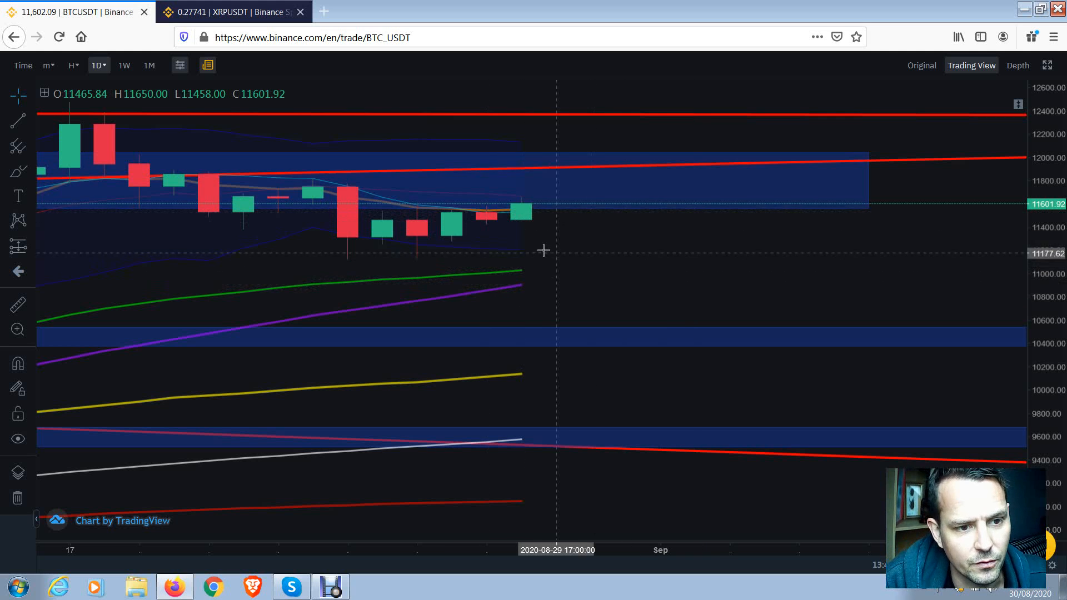
mouse_move(532, 218)
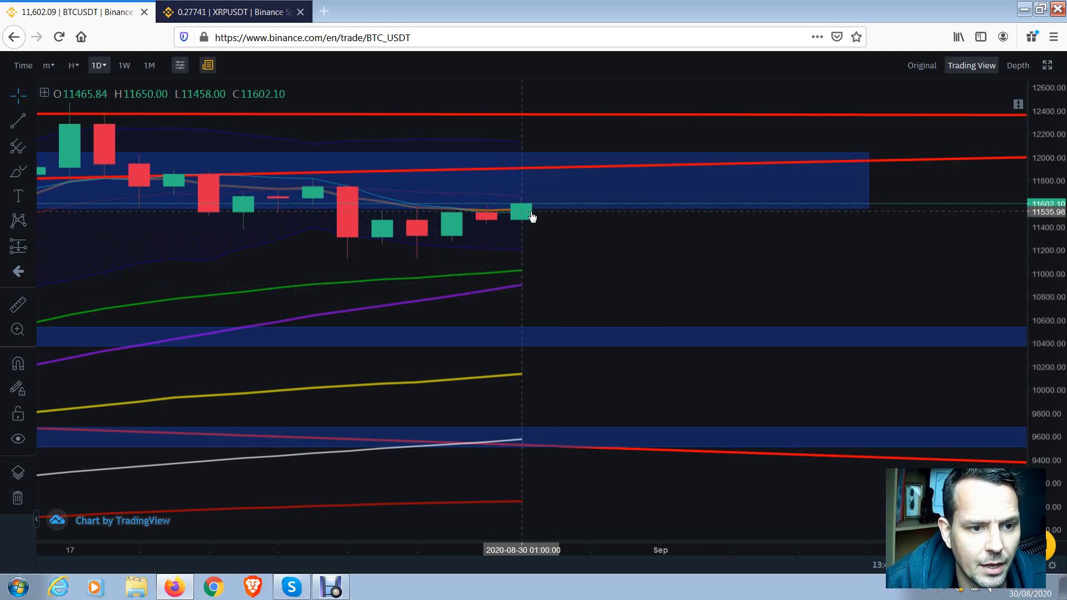
mouse_move(554, 213)
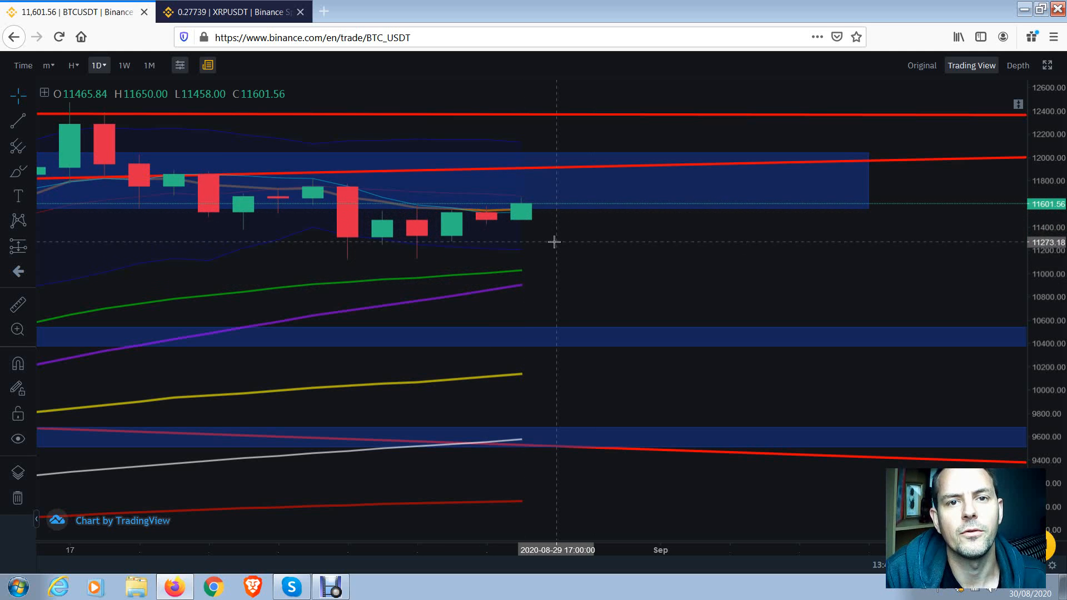
mouse_move(545, 215)
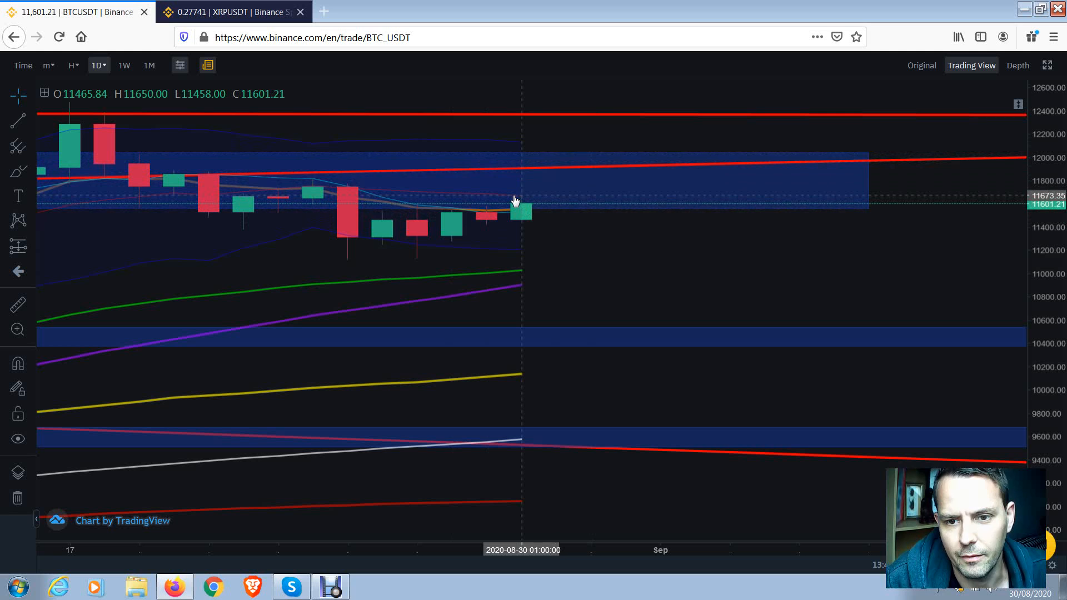
mouse_move(481, 220)
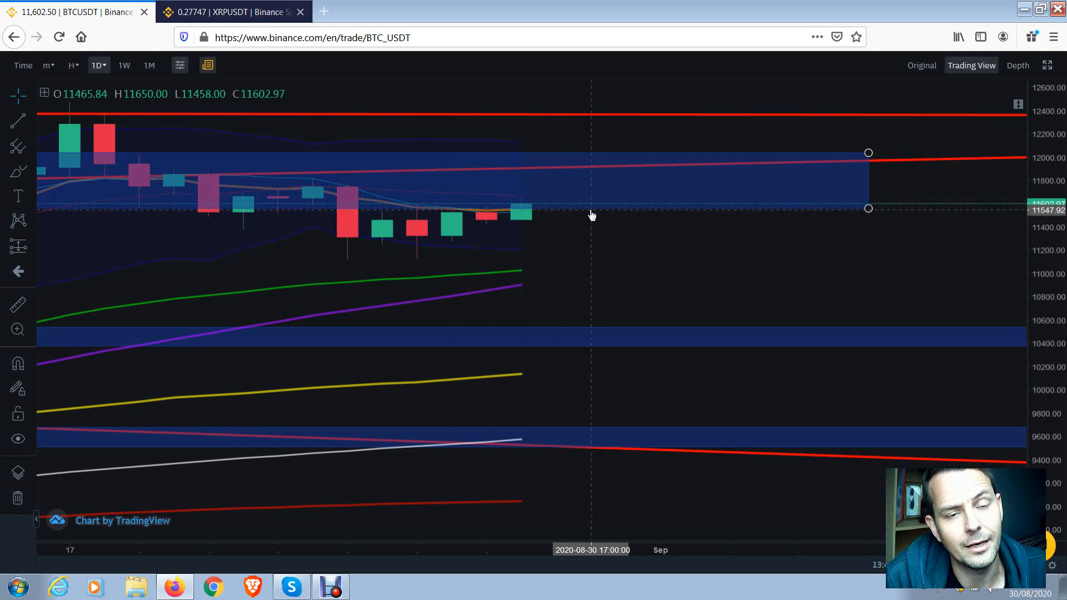
mouse_move(513, 210)
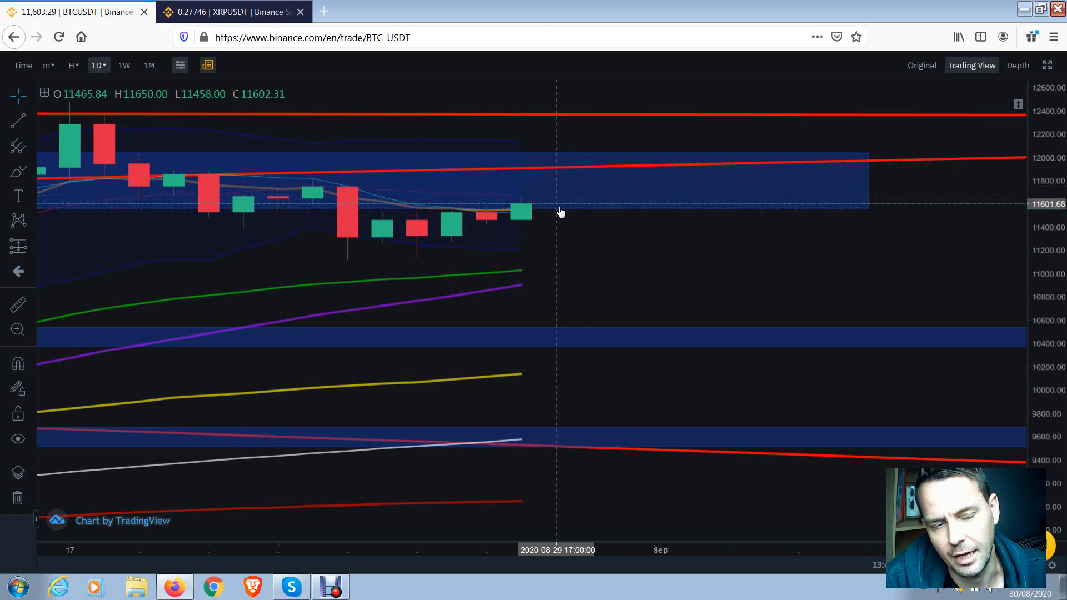
mouse_move(522, 197)
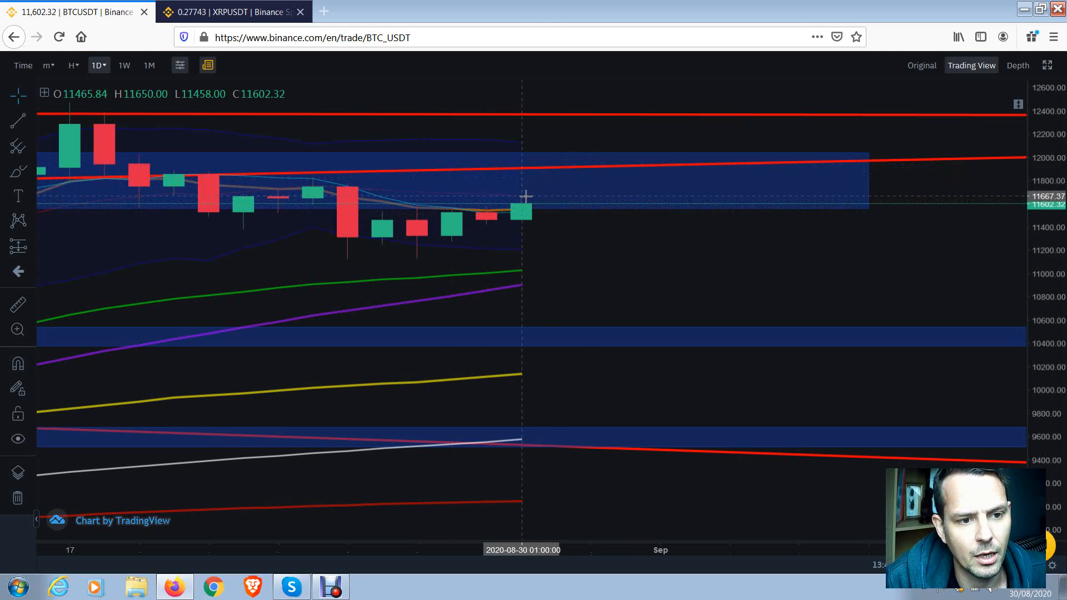
mouse_move(523, 168)
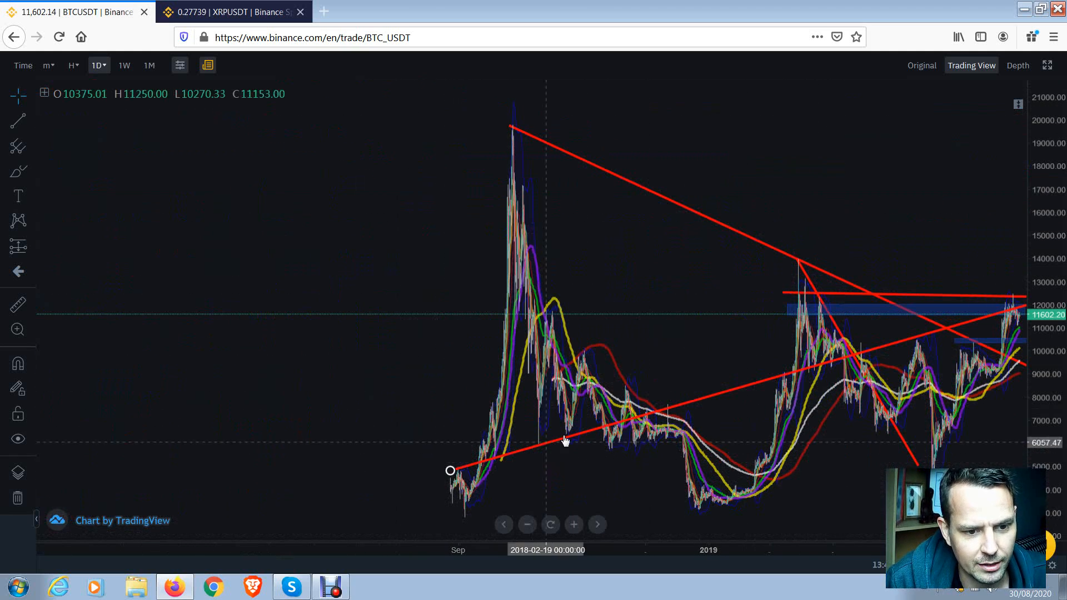
mouse_move(856, 352)
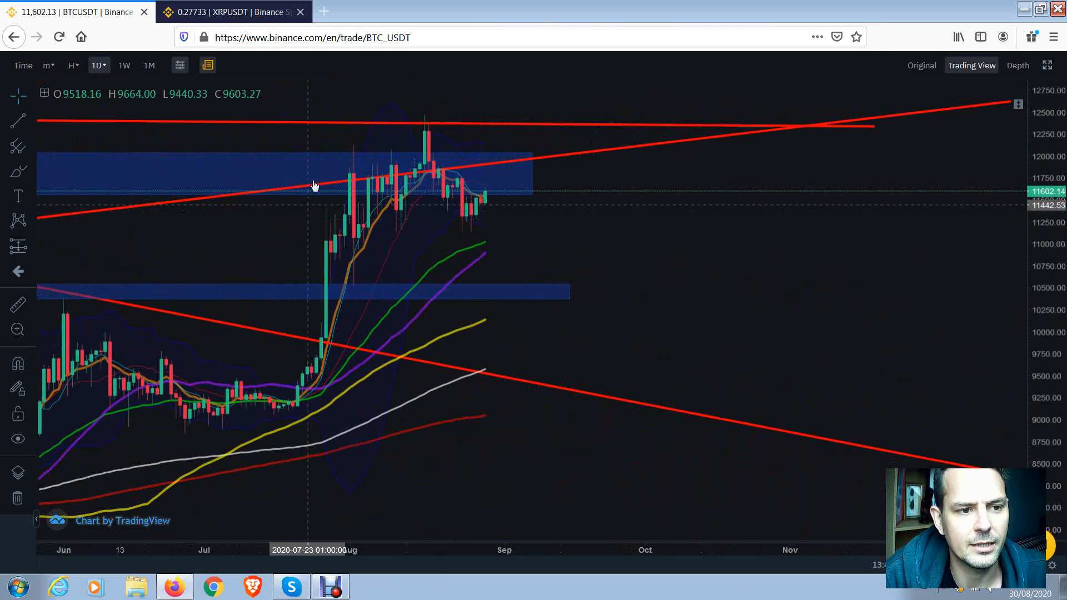
mouse_move(556, 199)
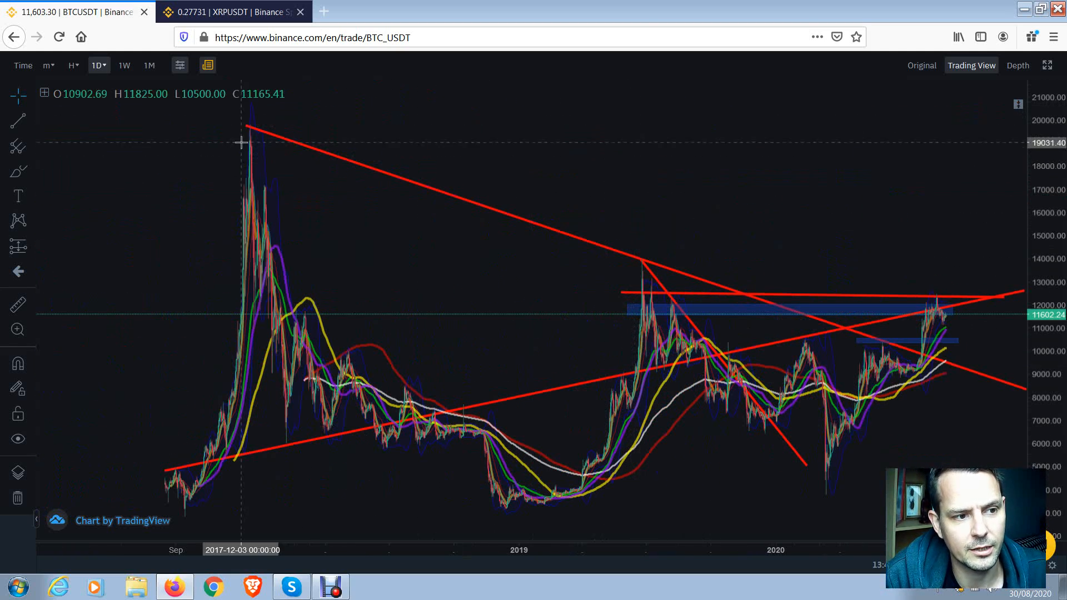
mouse_move(903, 346)
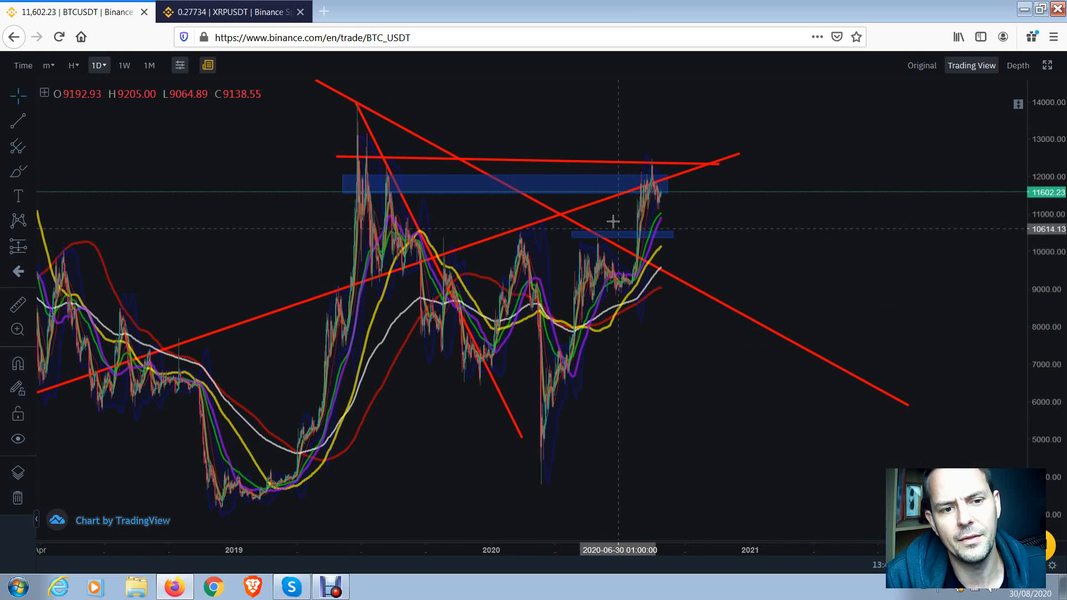
mouse_move(644, 264)
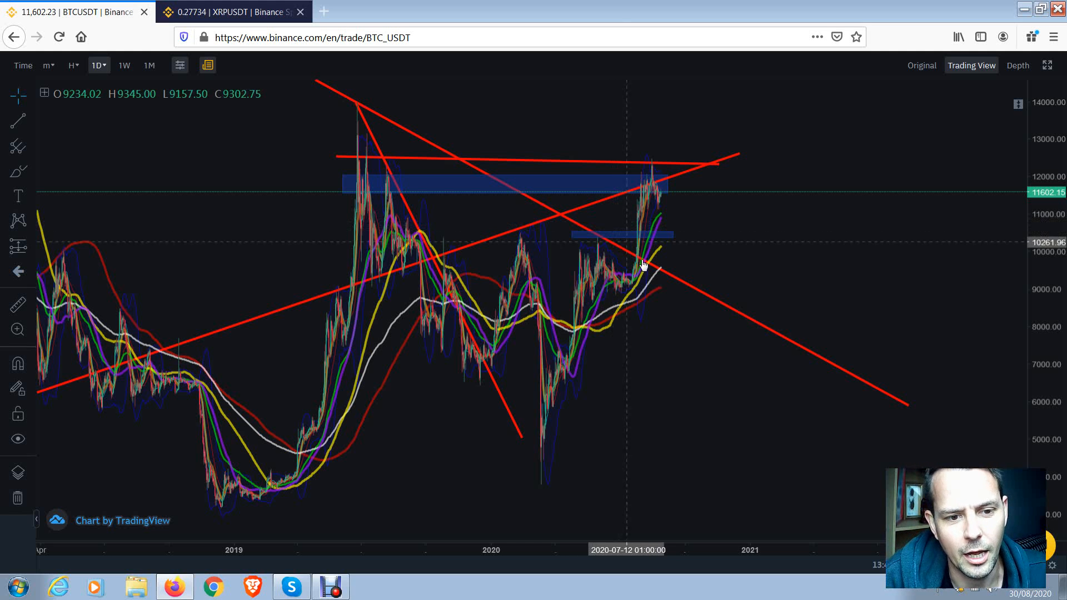
mouse_move(637, 278)
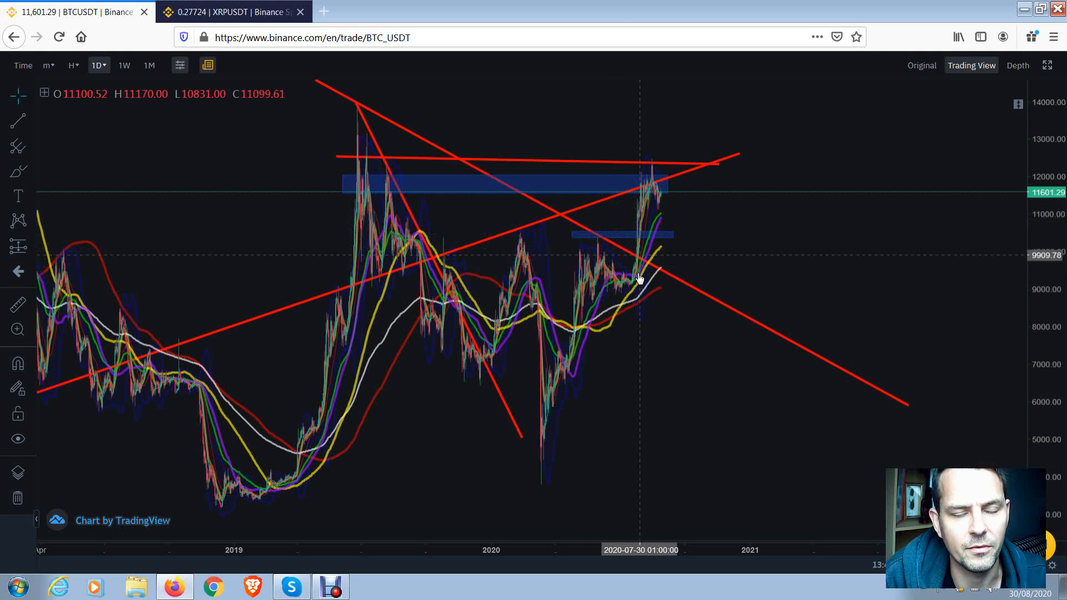
mouse_move(672, 216)
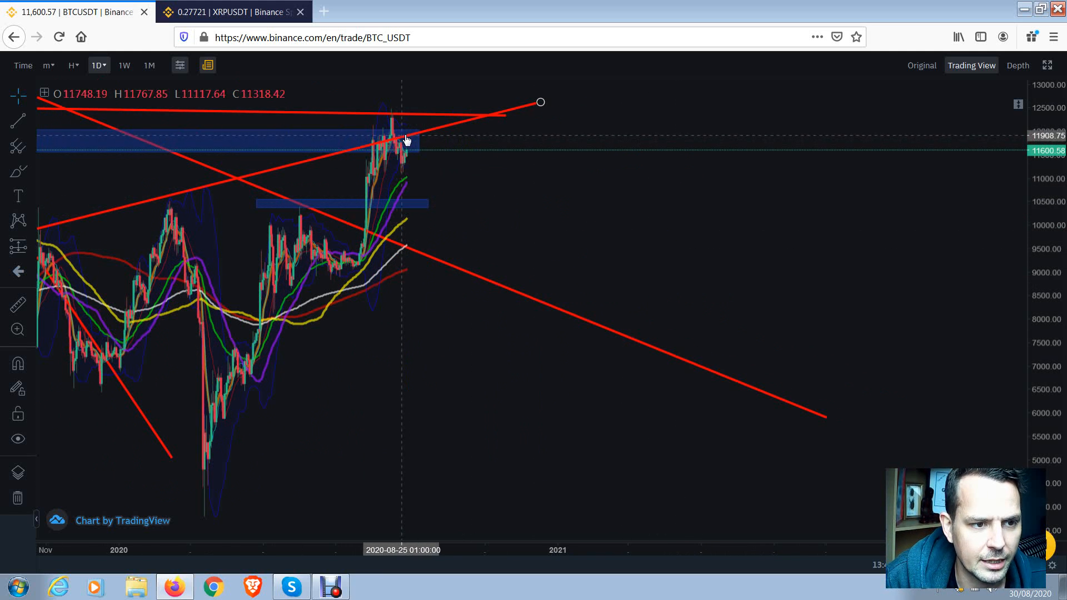
mouse_move(385, 147)
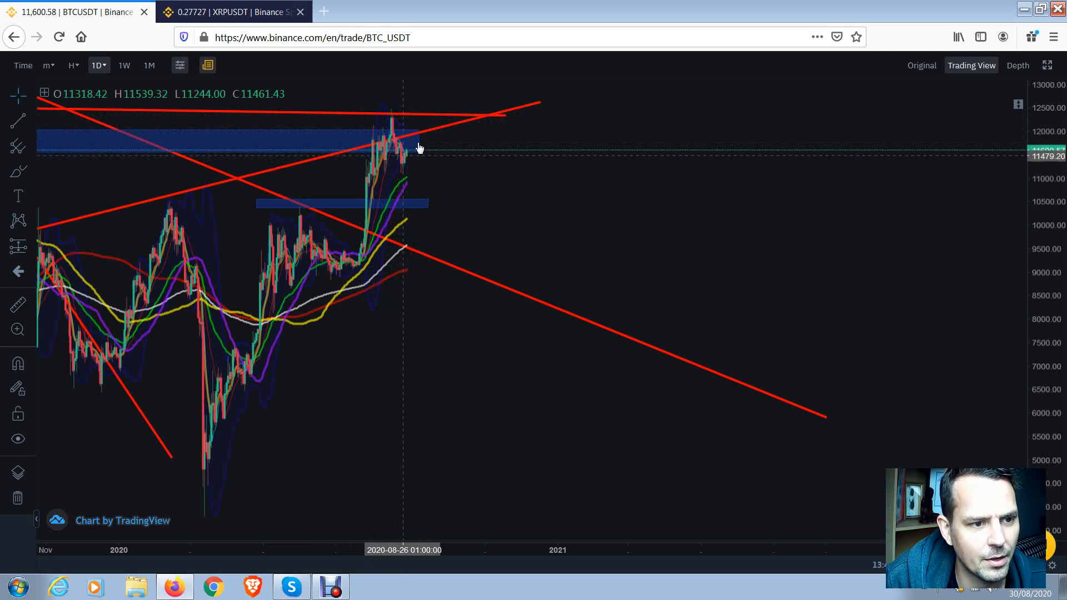
mouse_move(422, 87)
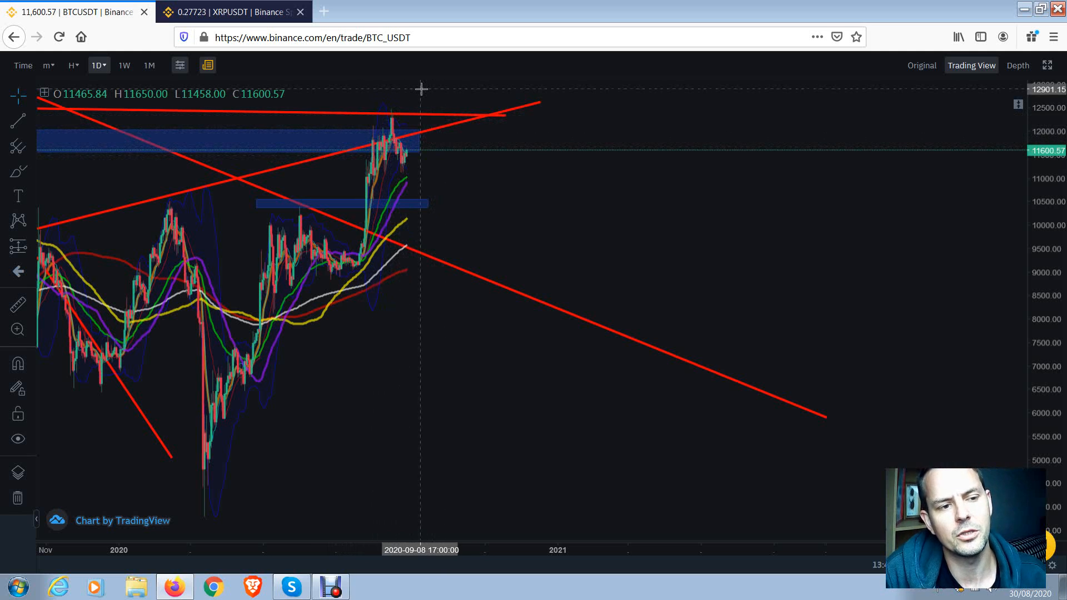
mouse_move(408, 141)
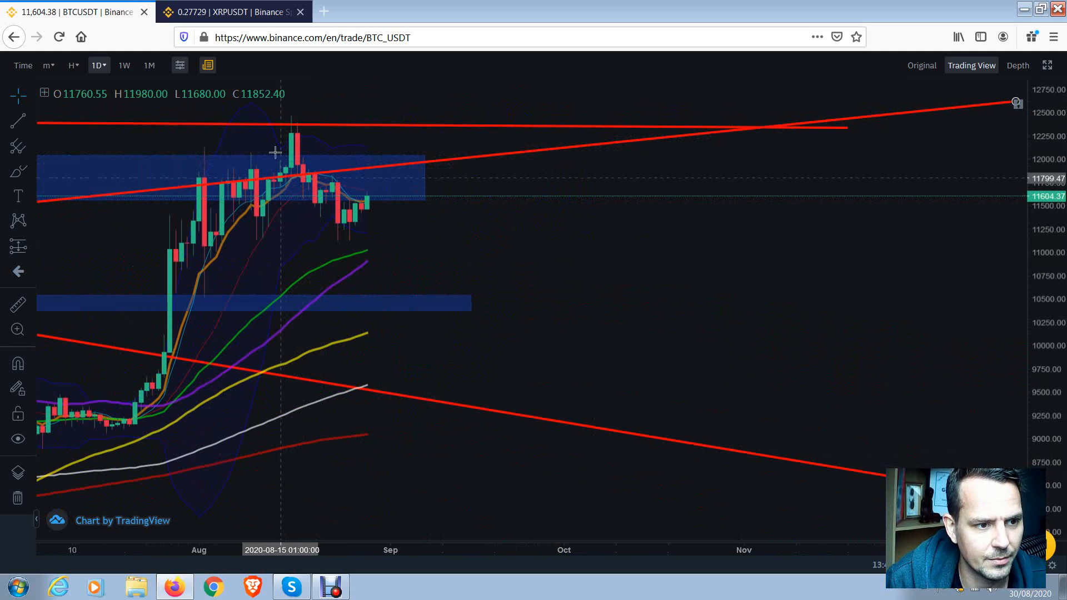
mouse_move(391, 205)
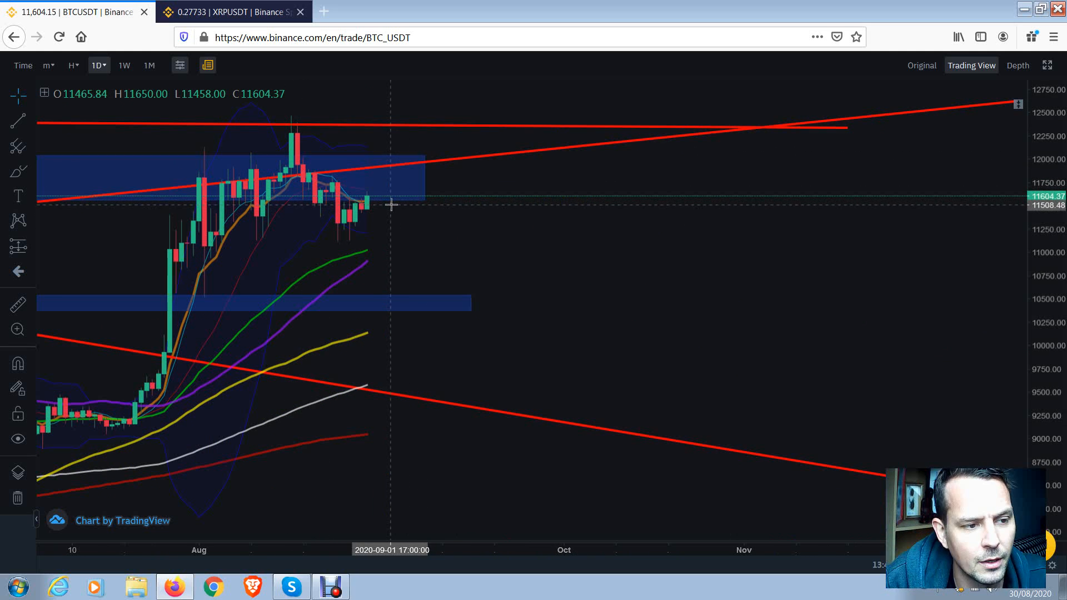
mouse_move(553, 144)
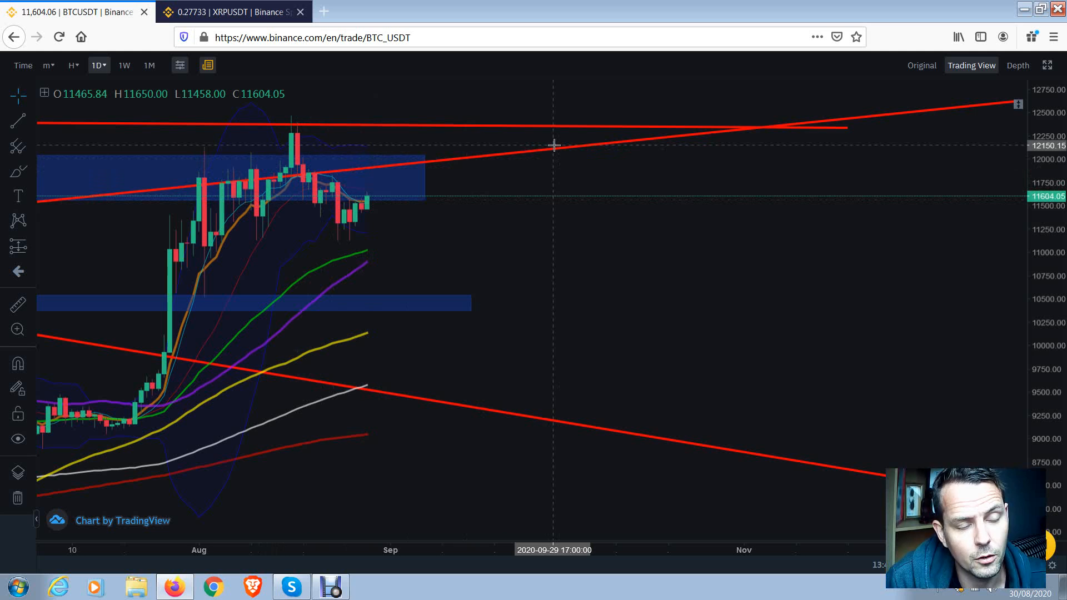
mouse_move(400, 171)
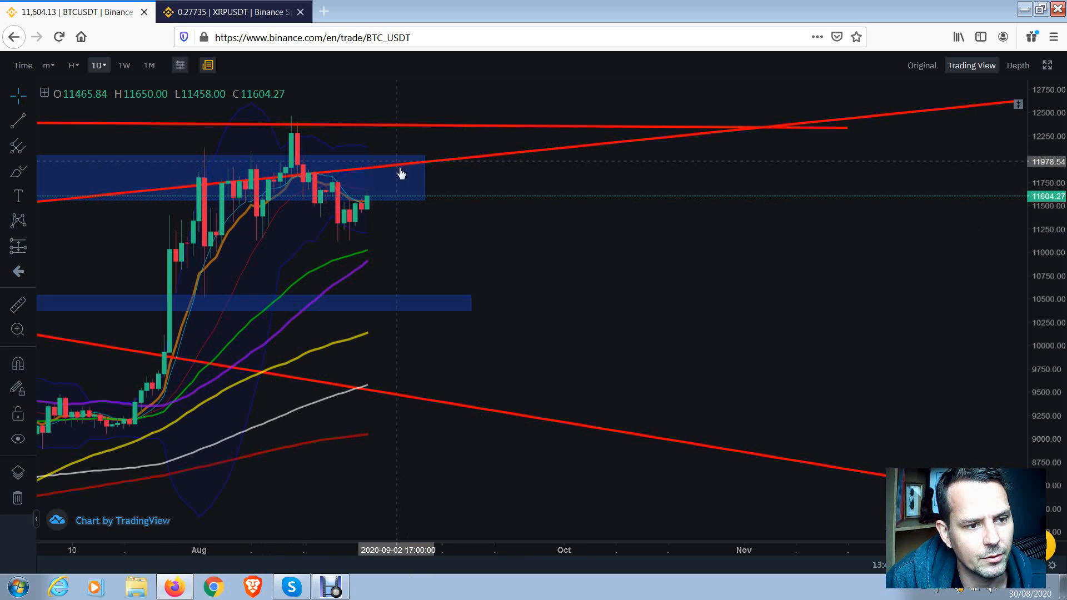
mouse_move(401, 180)
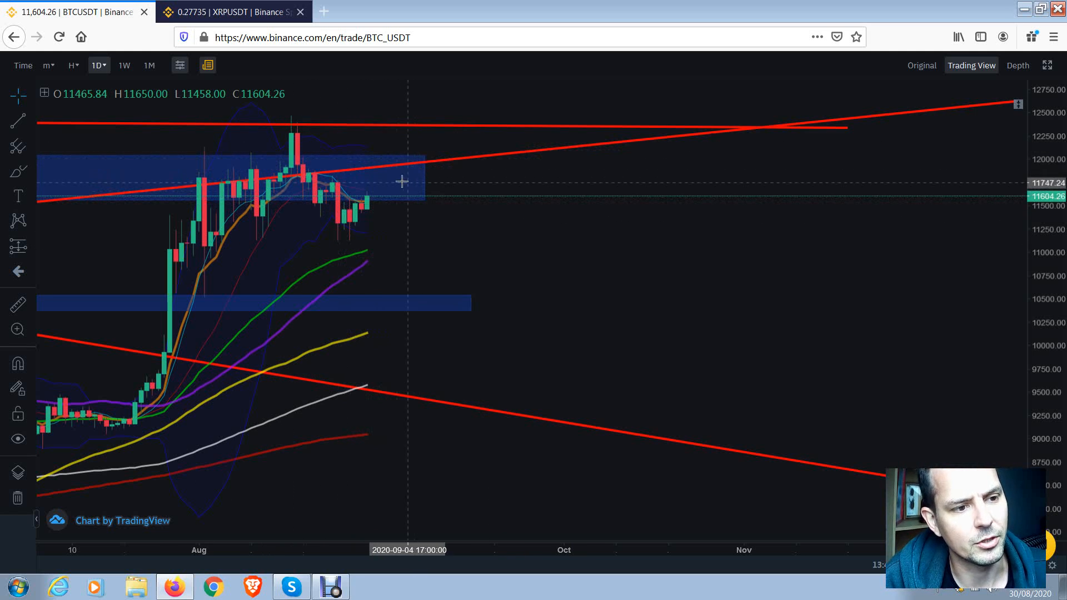
mouse_move(375, 202)
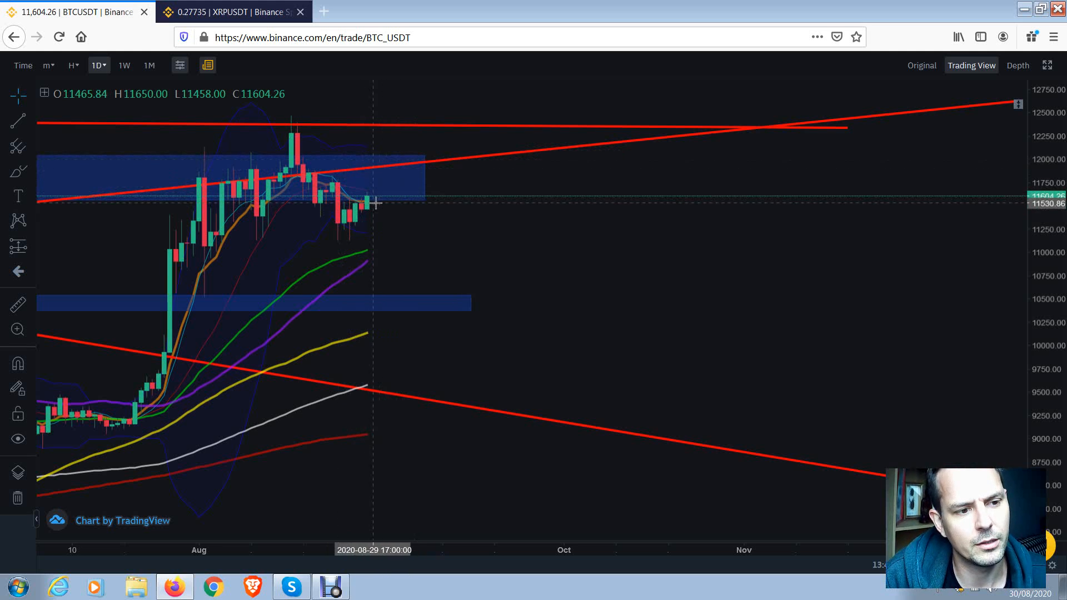
mouse_move(365, 194)
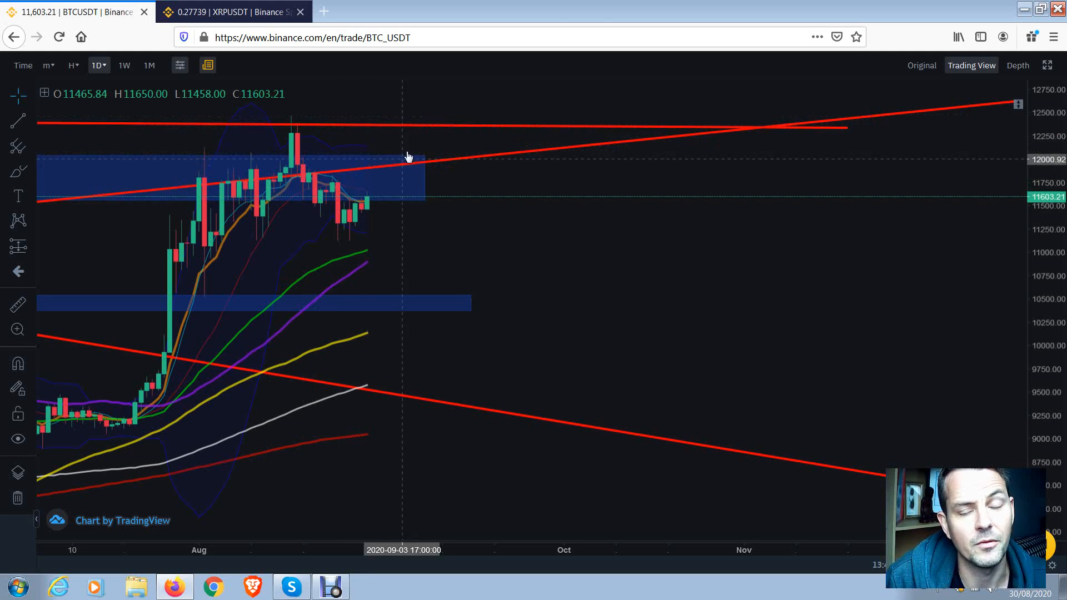
mouse_move(599, 113)
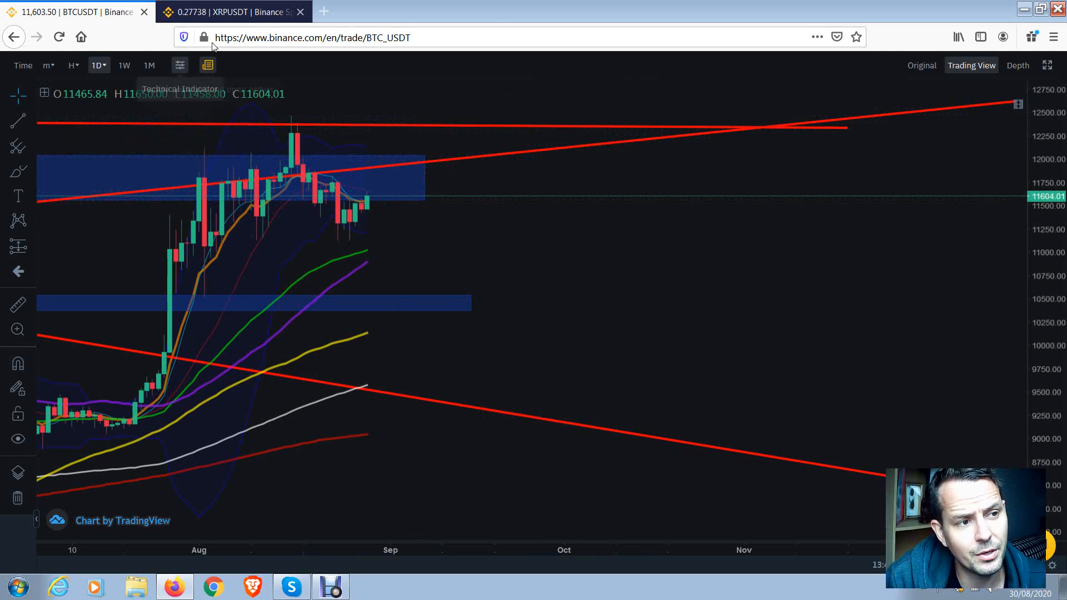
Switch from the BTC/USDT chart to the XRP/USDT daily chart tab.
click(231, 11)
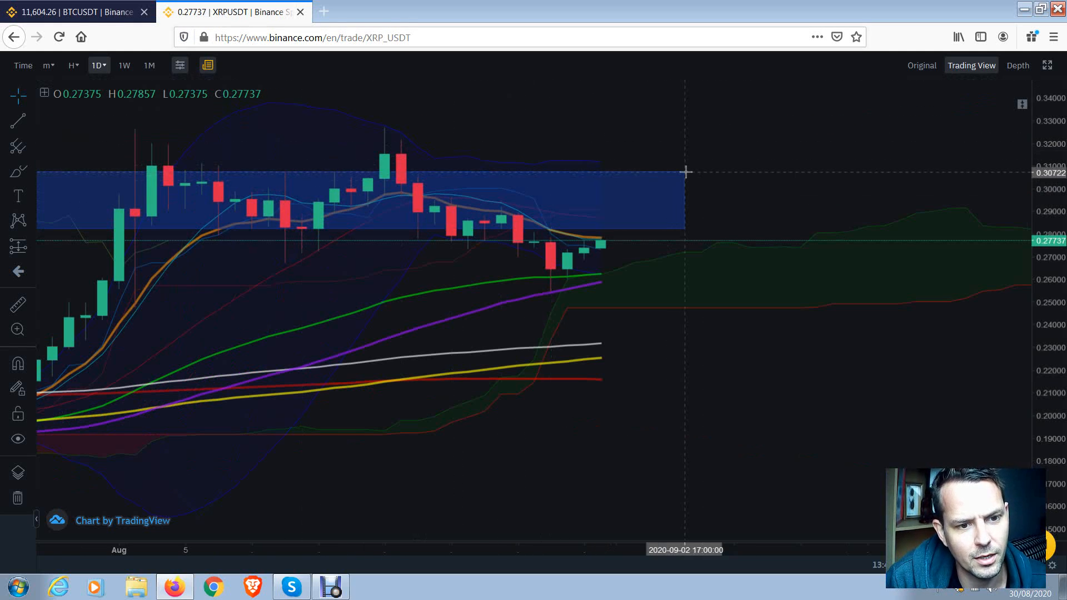
mouse_move(696, 188)
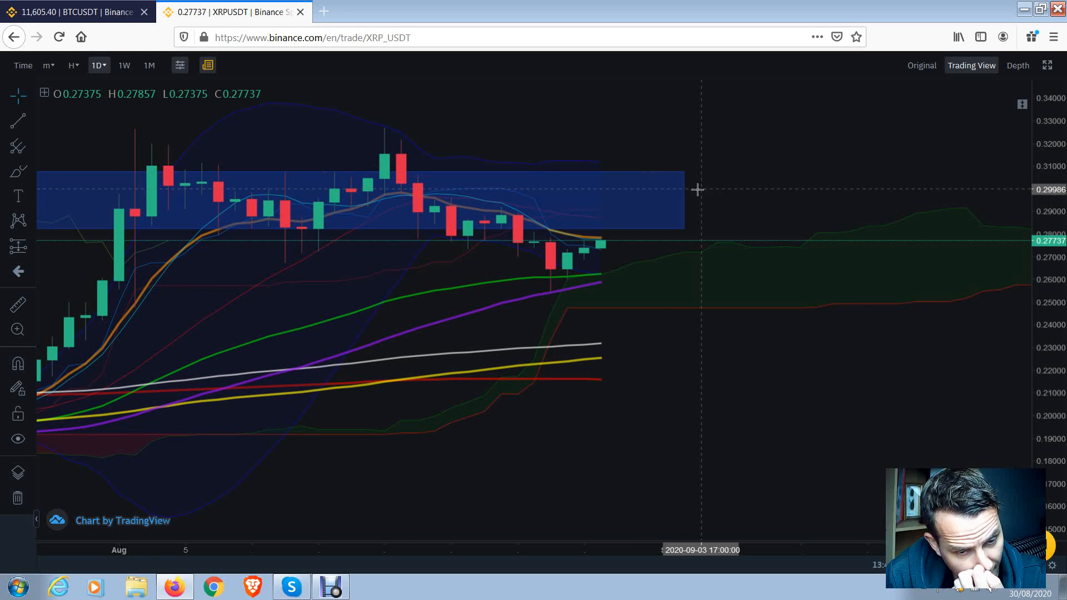
mouse_move(697, 223)
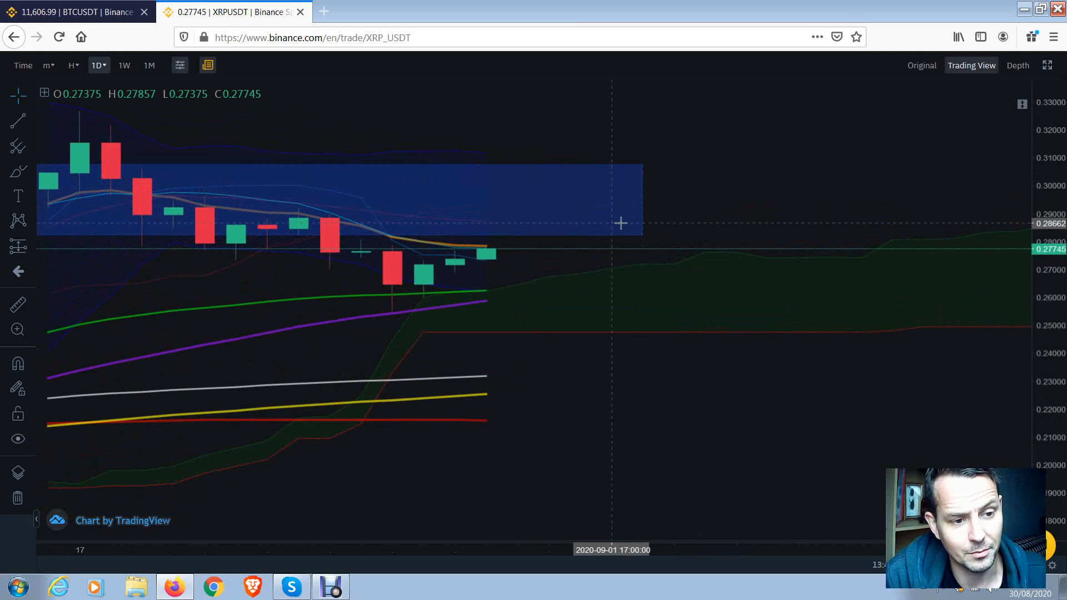
mouse_move(491, 253)
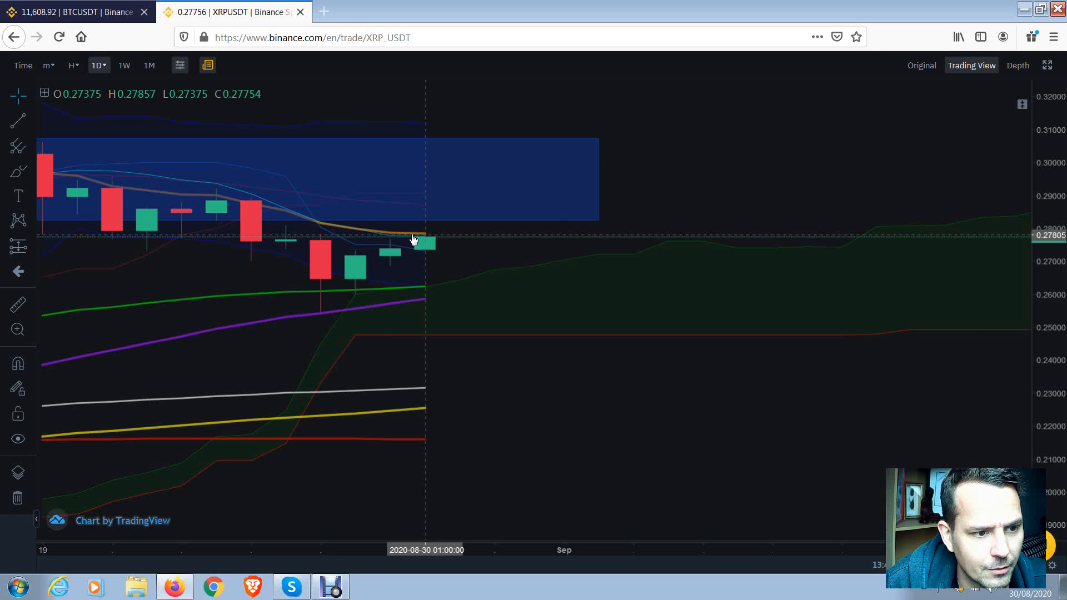
mouse_move(423, 238)
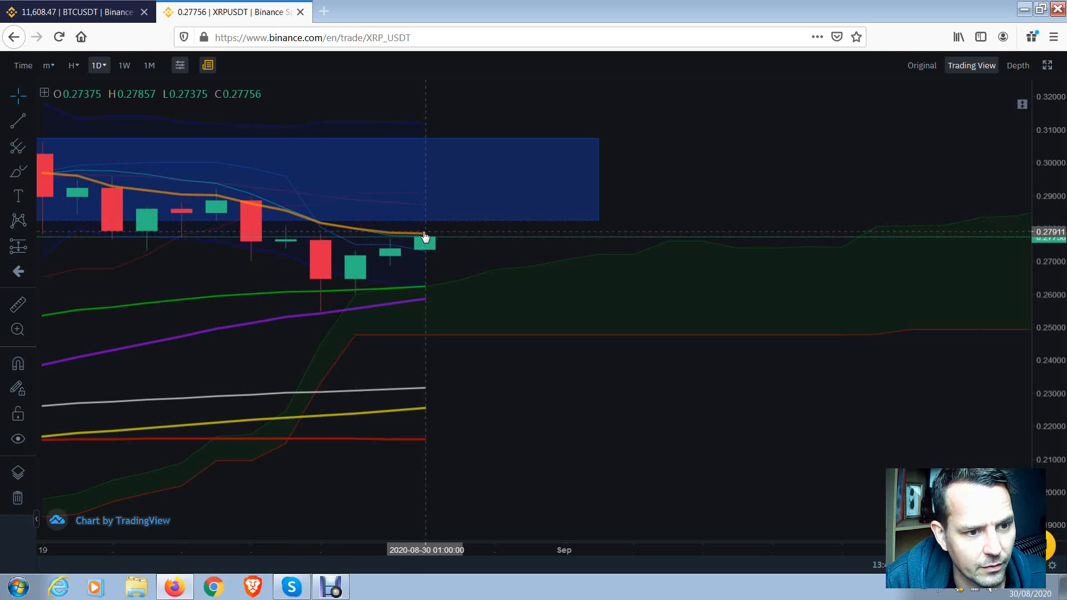
mouse_move(497, 359)
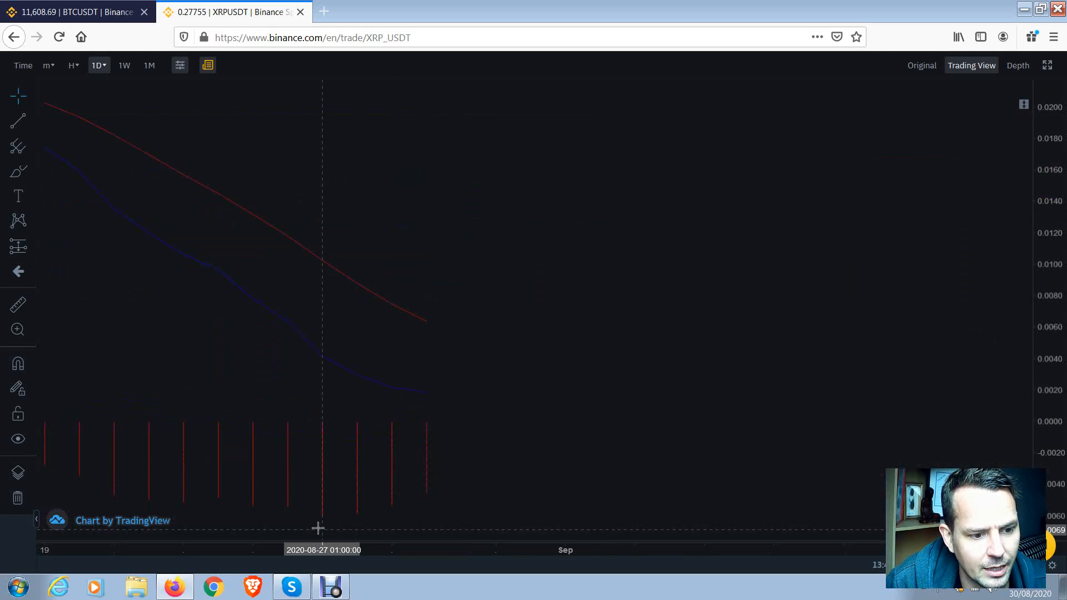
mouse_move(454, 396)
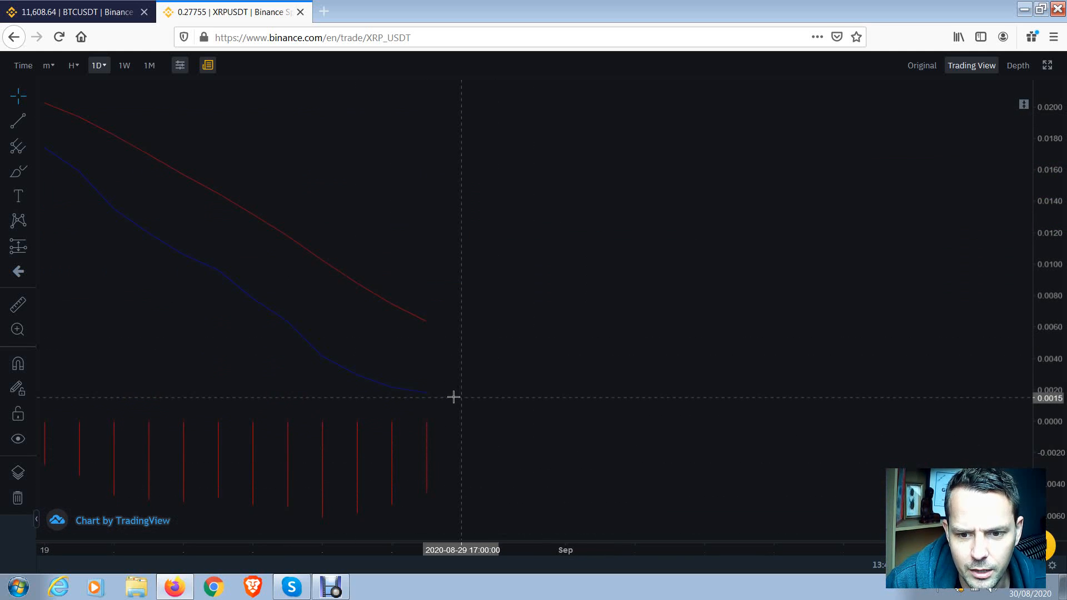
mouse_move(487, 419)
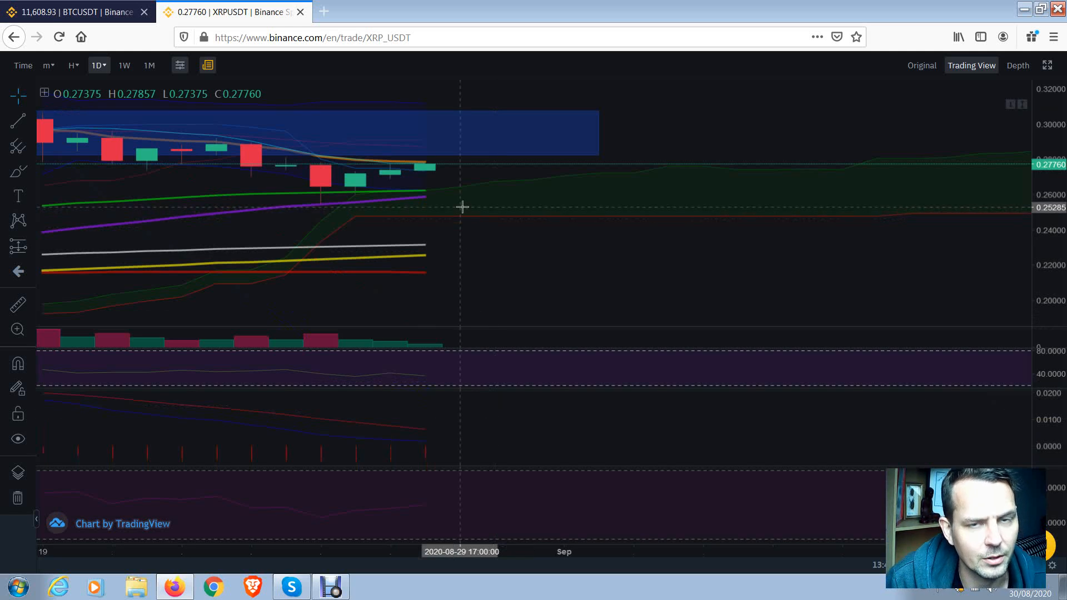
mouse_move(480, 234)
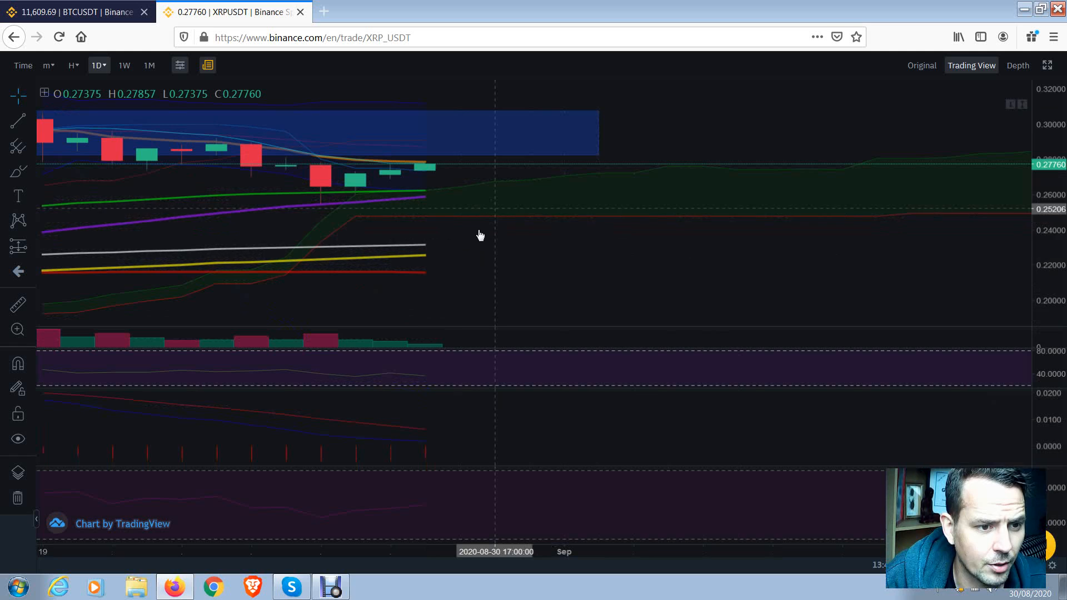
mouse_move(436, 260)
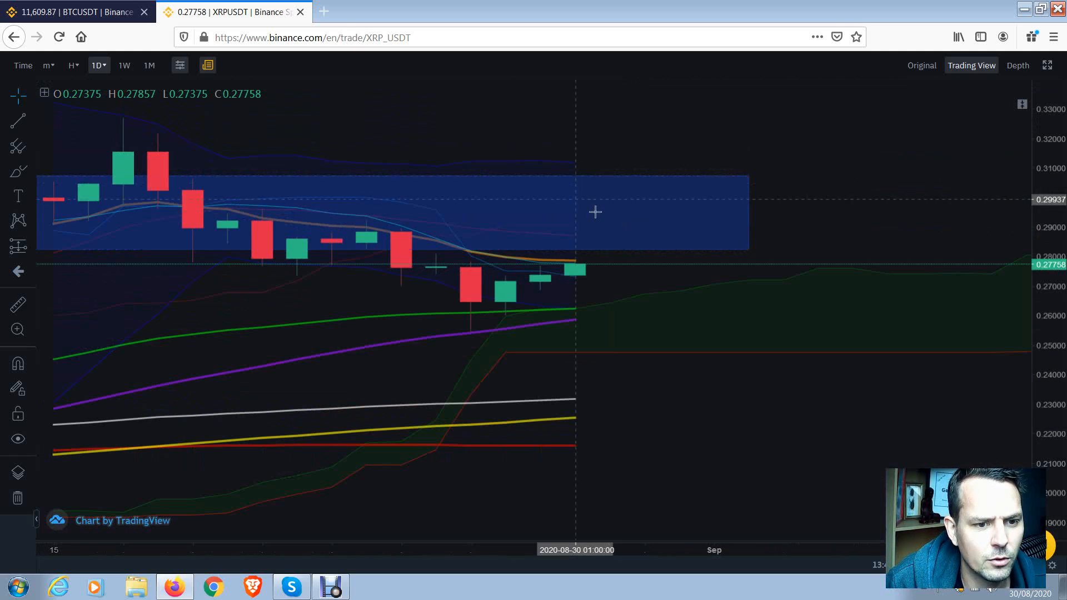
mouse_move(541, 265)
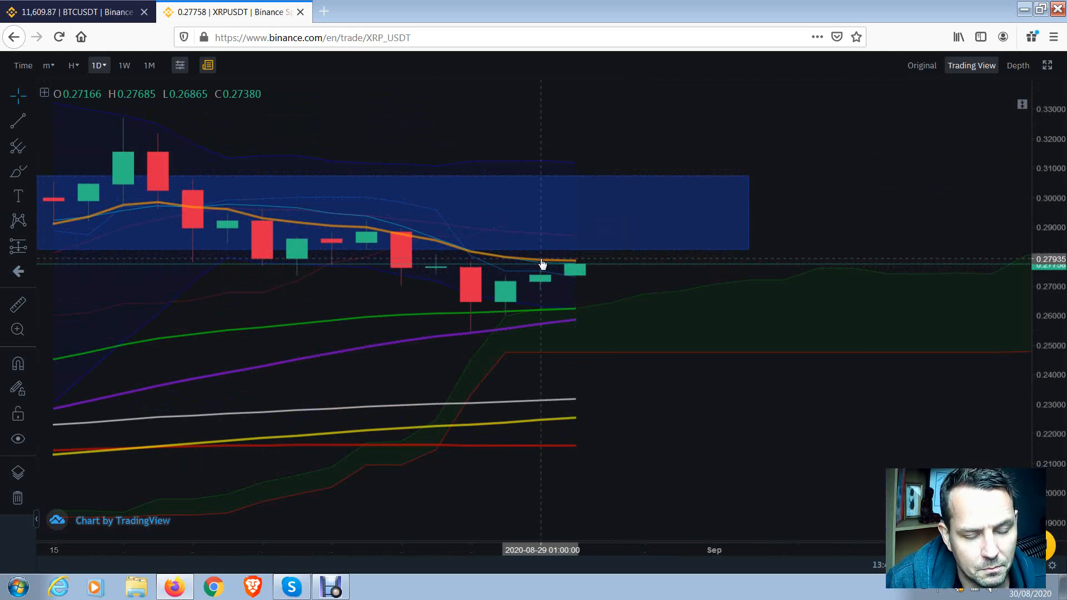
mouse_move(574, 257)
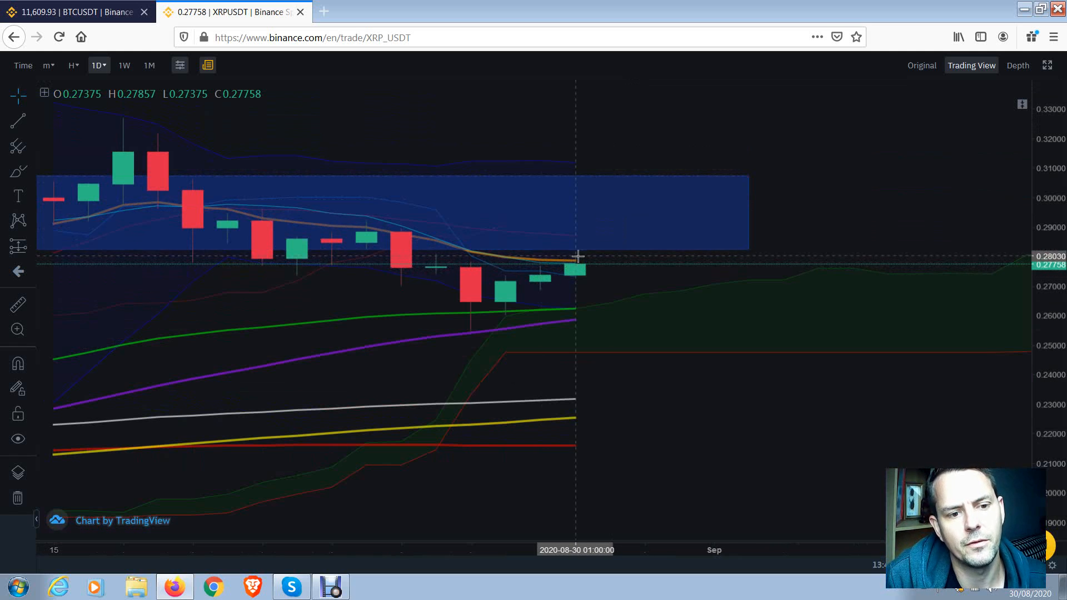
mouse_move(578, 265)
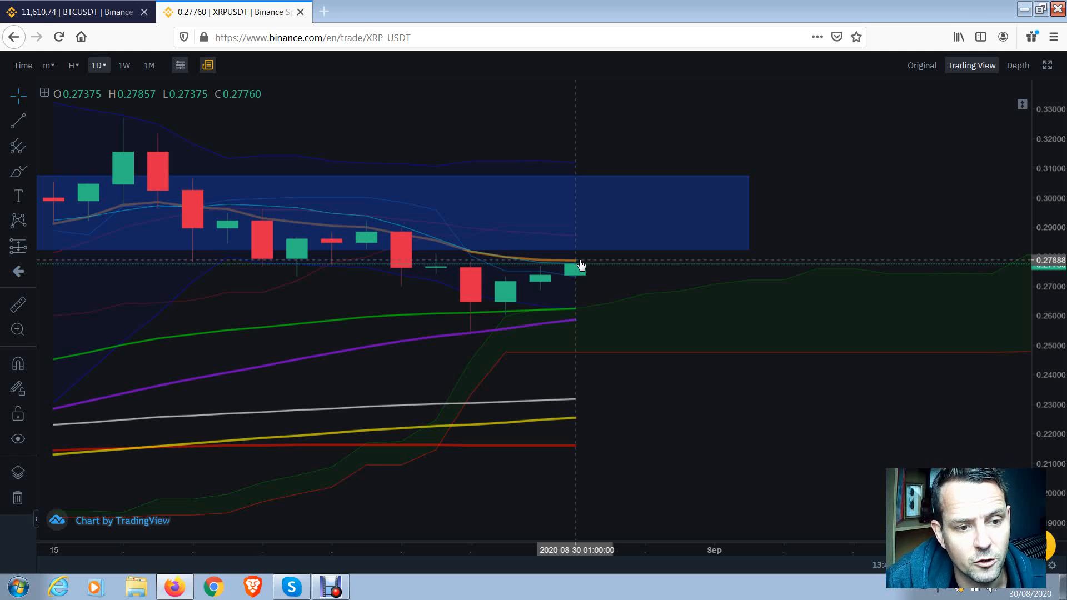
mouse_move(578, 243)
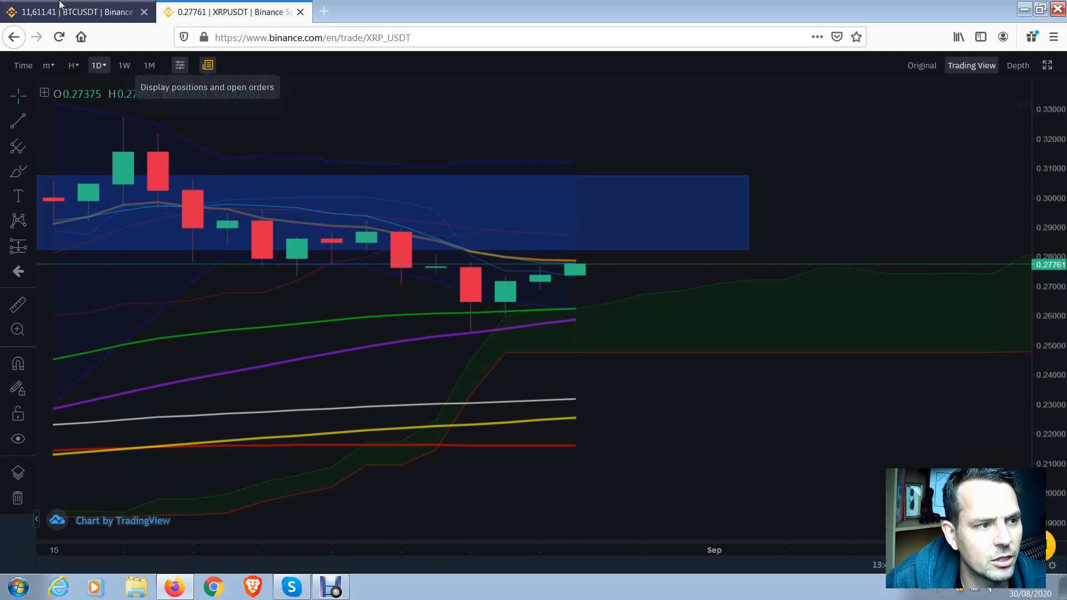
click(75, 12)
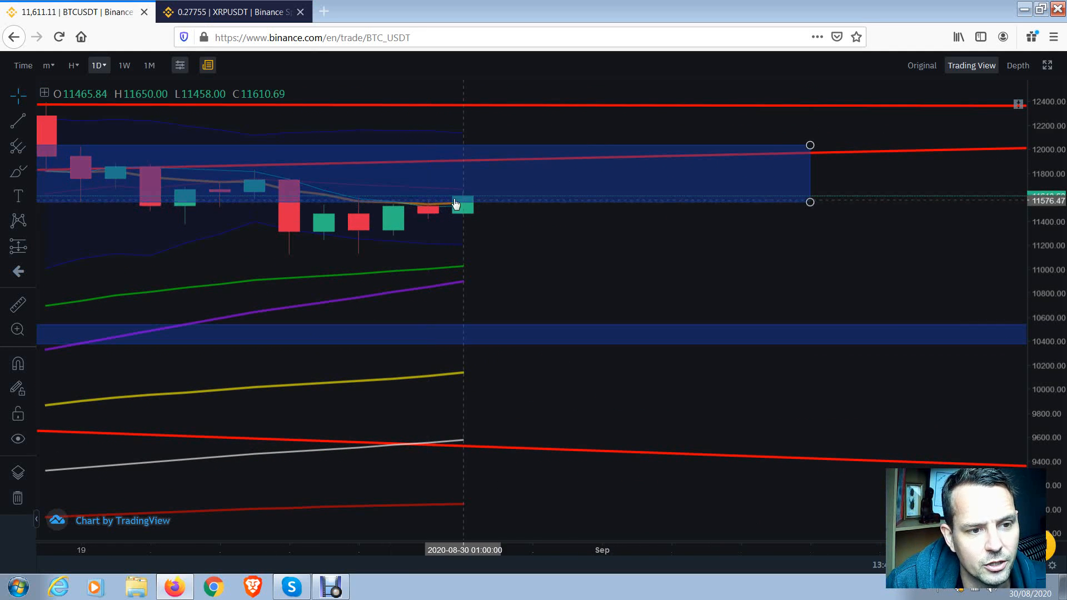
click(235, 12)
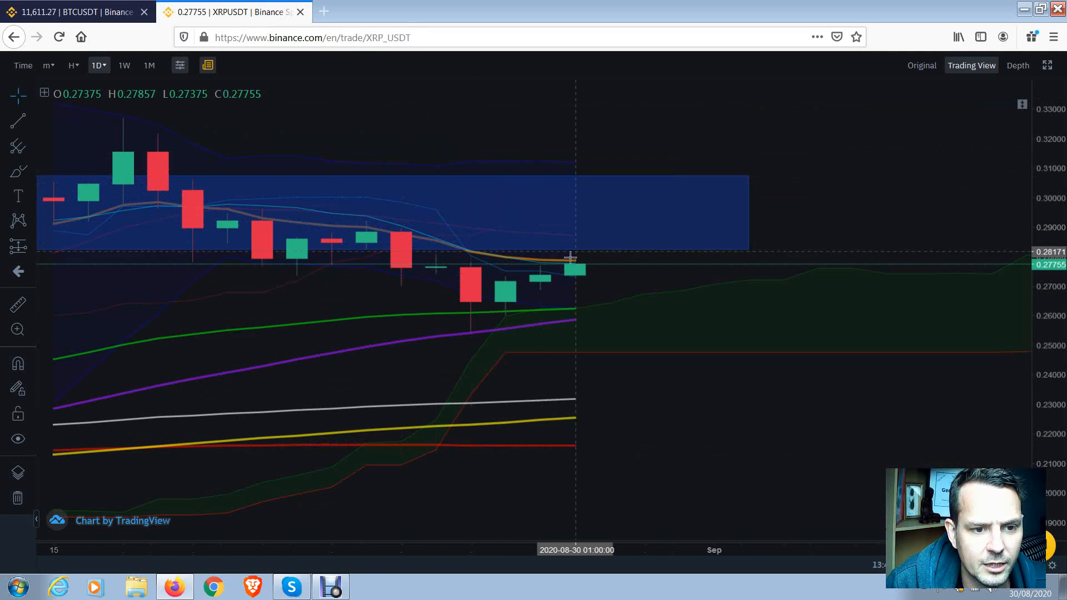
mouse_move(615, 267)
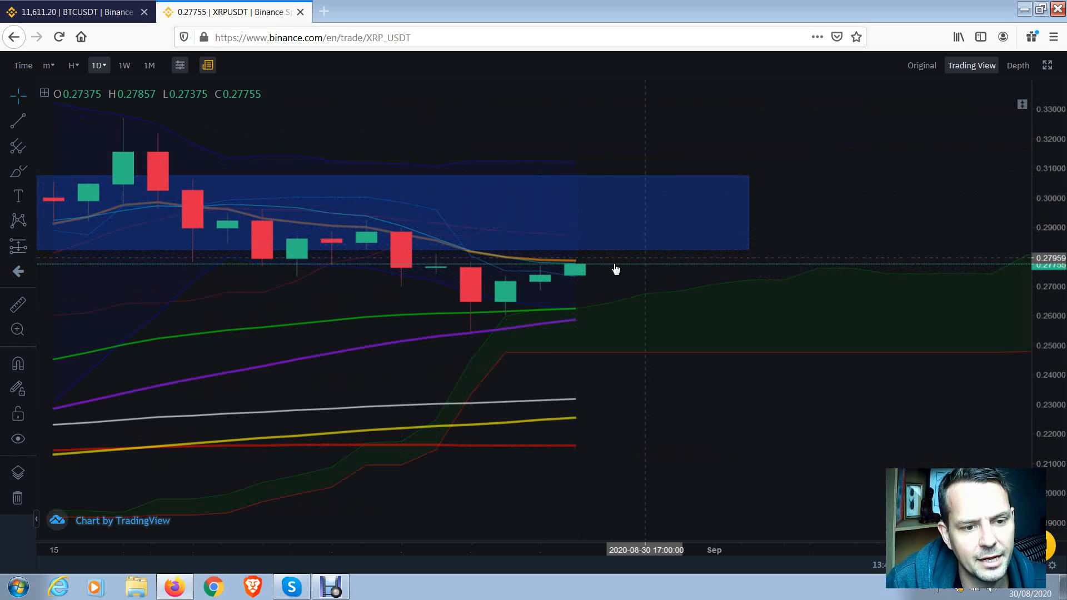
mouse_move(606, 215)
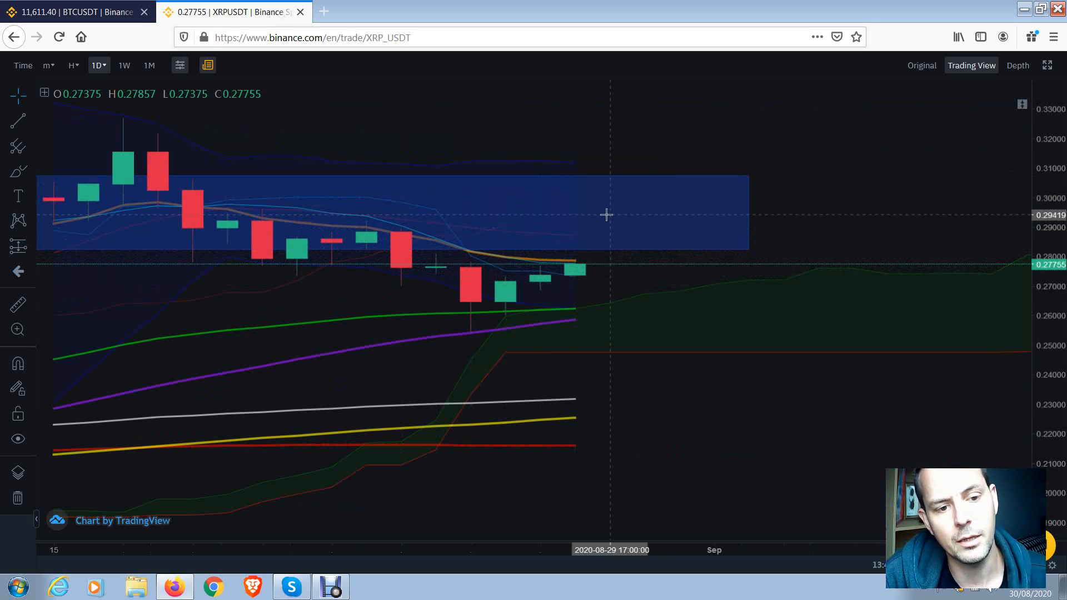
mouse_move(616, 272)
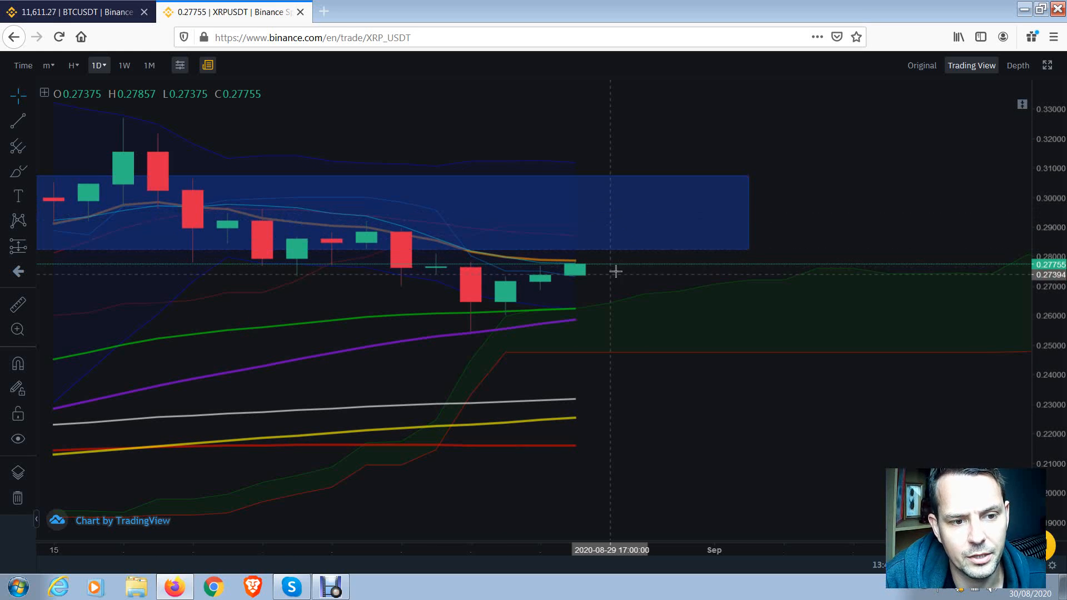
mouse_move(696, 372)
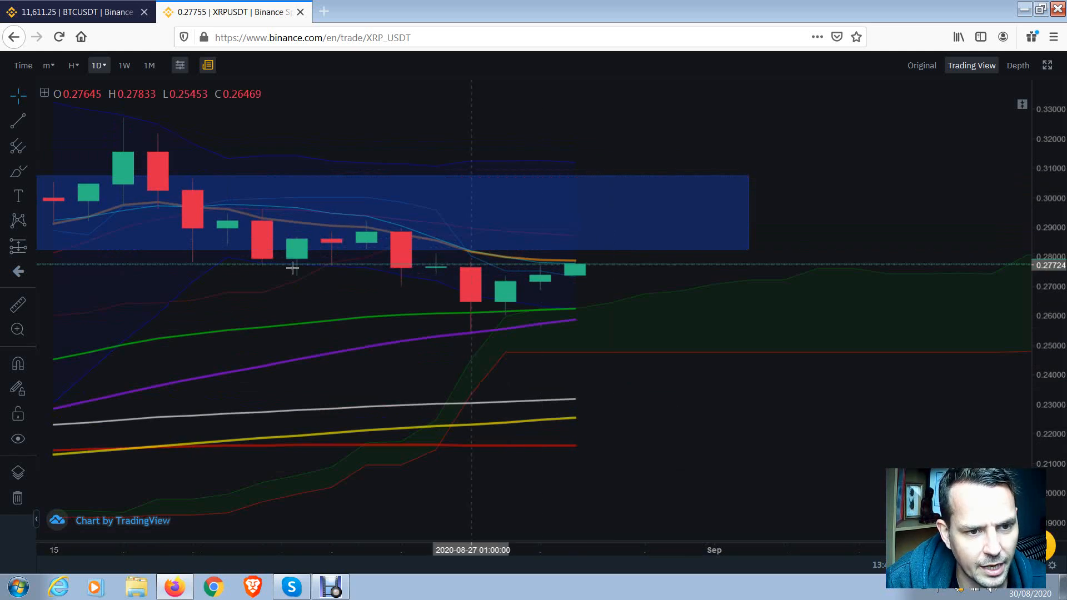
mouse_move(560, 238)
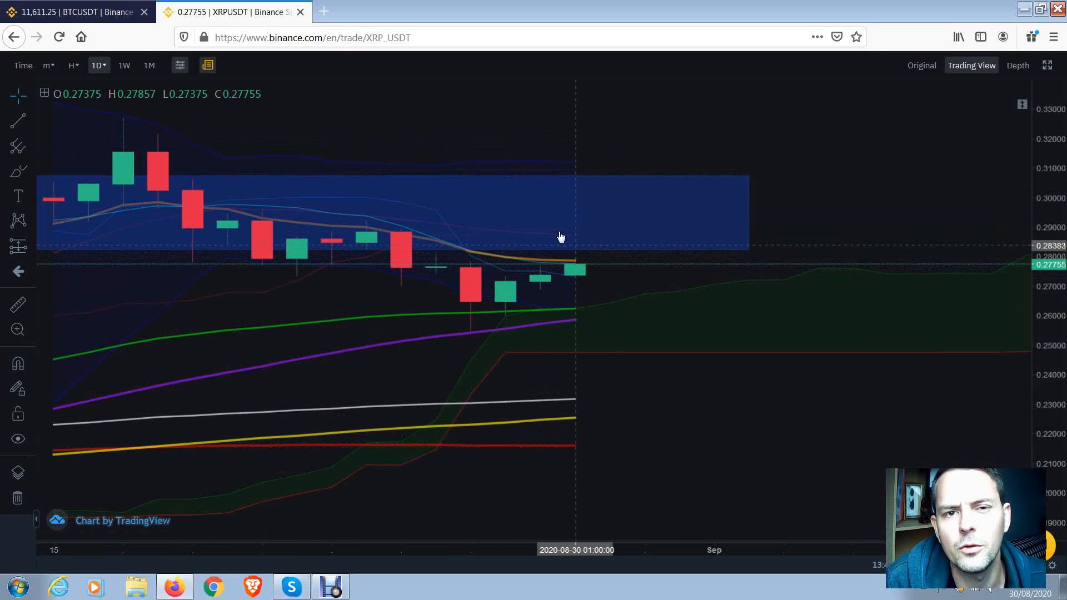
mouse_move(557, 262)
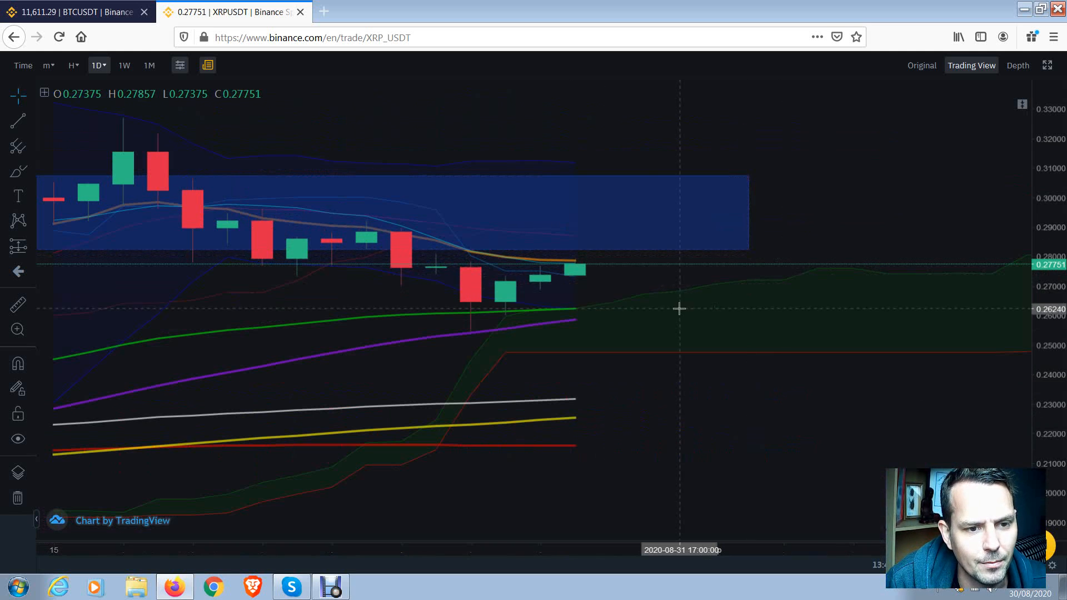
mouse_move(605, 264)
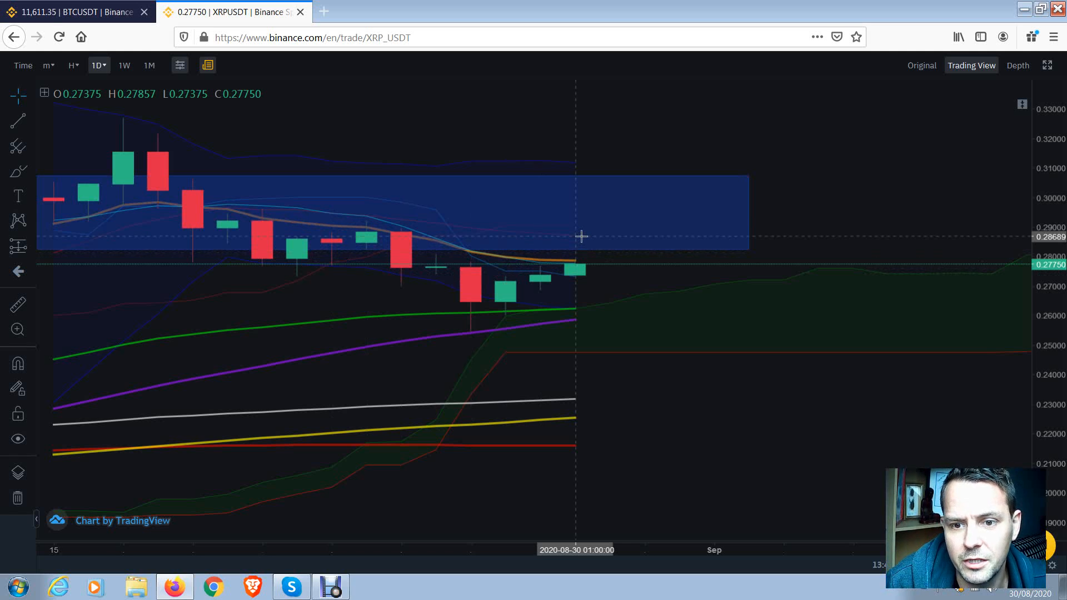
mouse_move(389, 105)
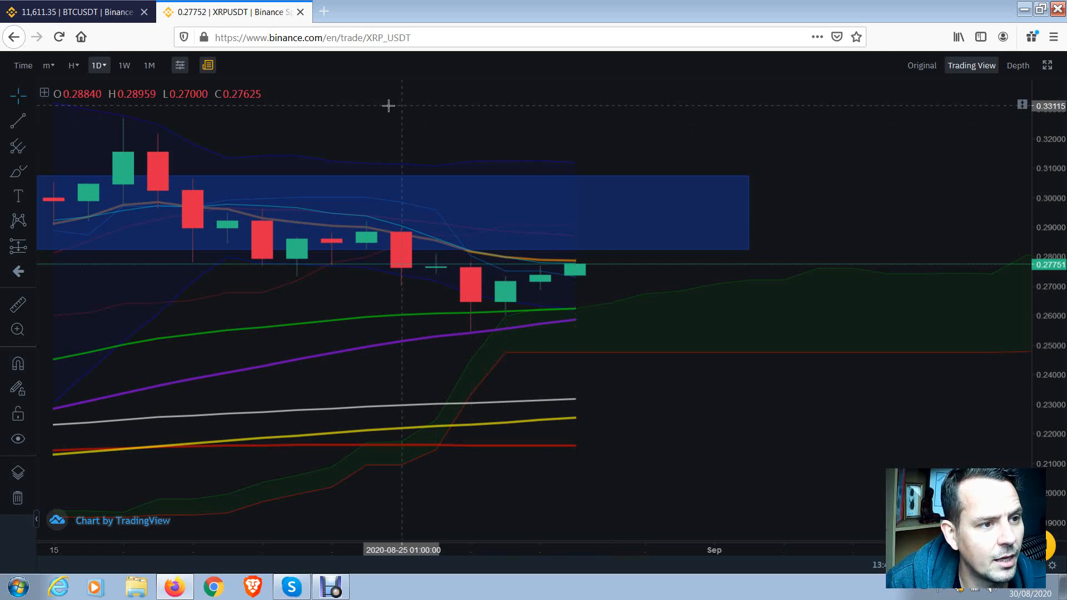
mouse_move(507, 184)
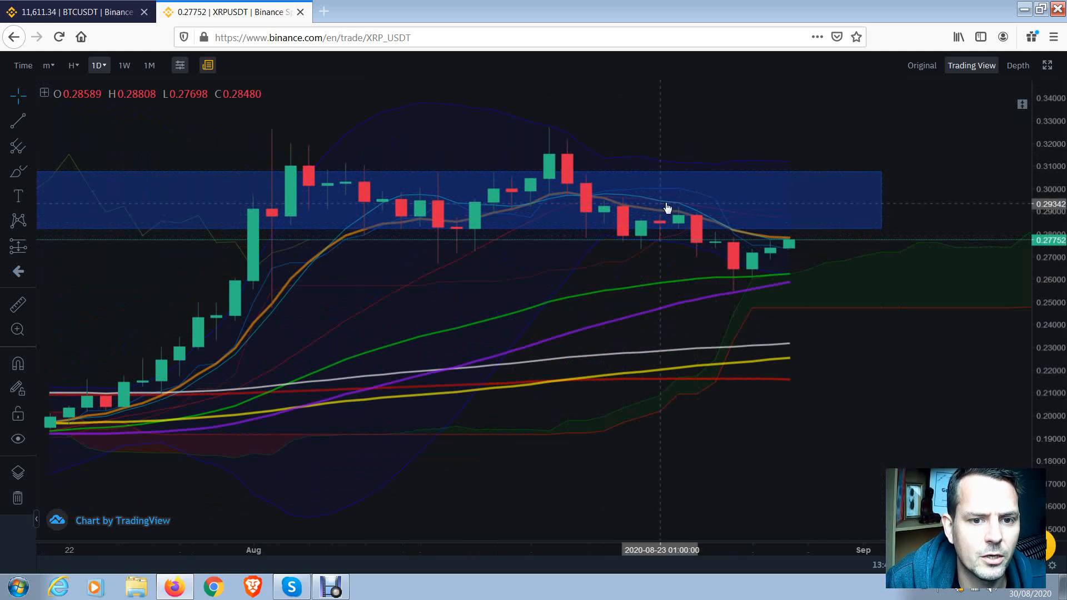
mouse_move(677, 372)
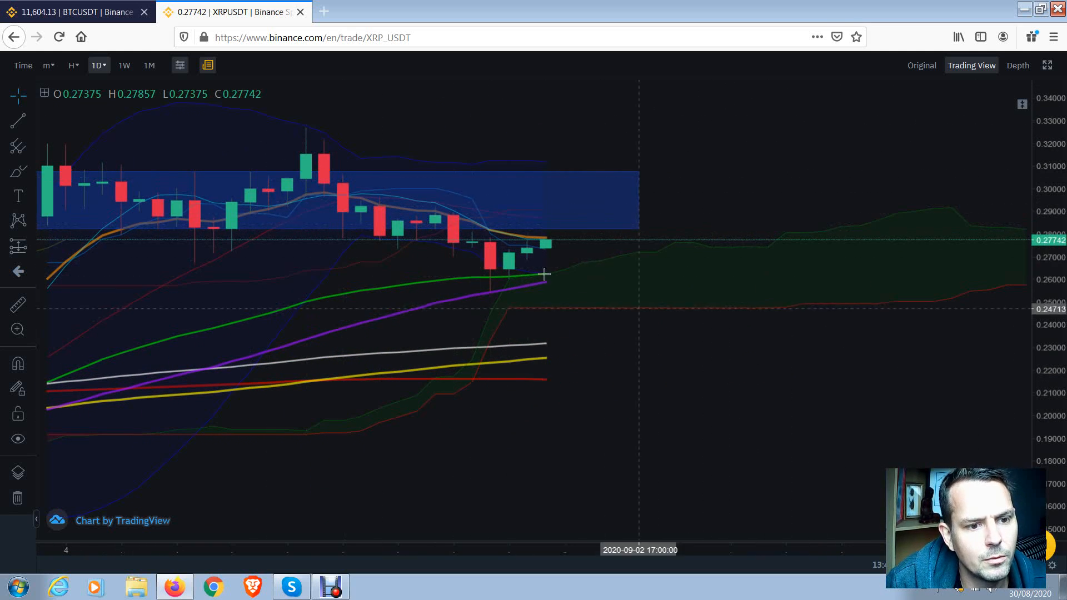
mouse_move(659, 74)
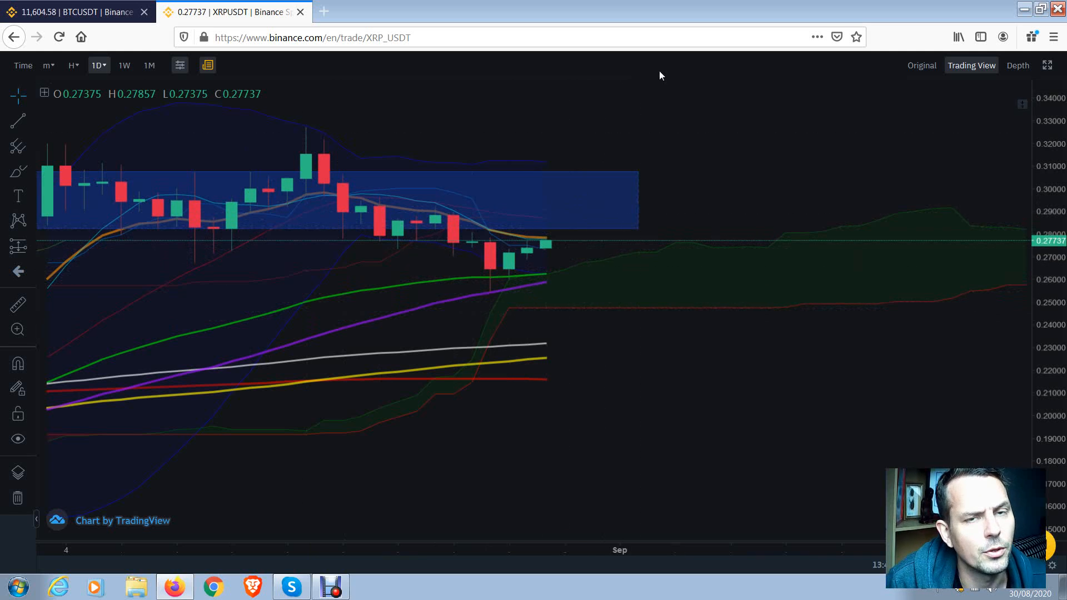
mouse_move(112, 132)
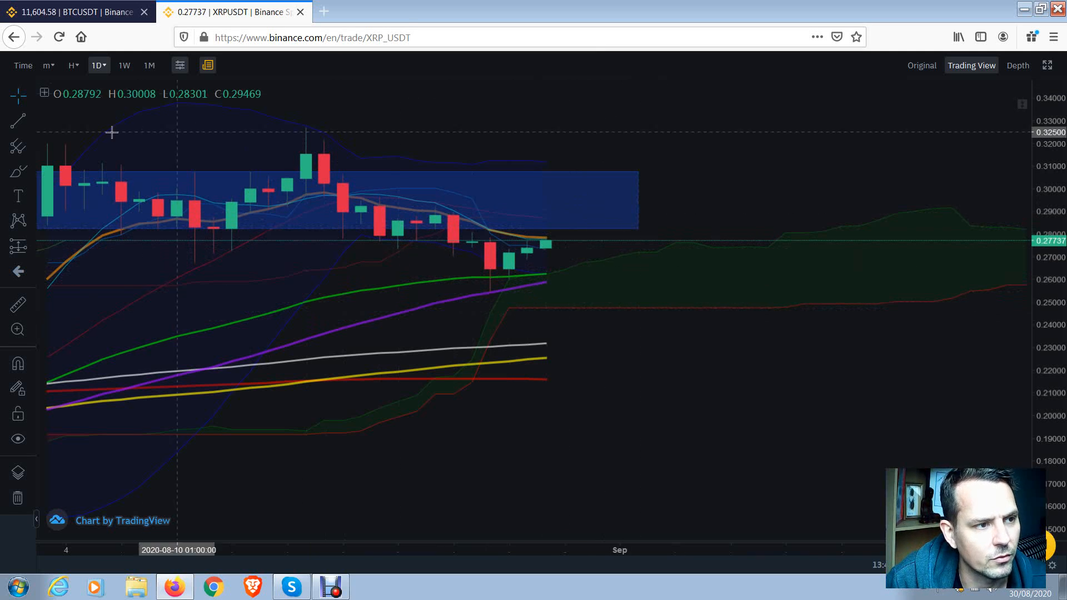
click(74, 11)
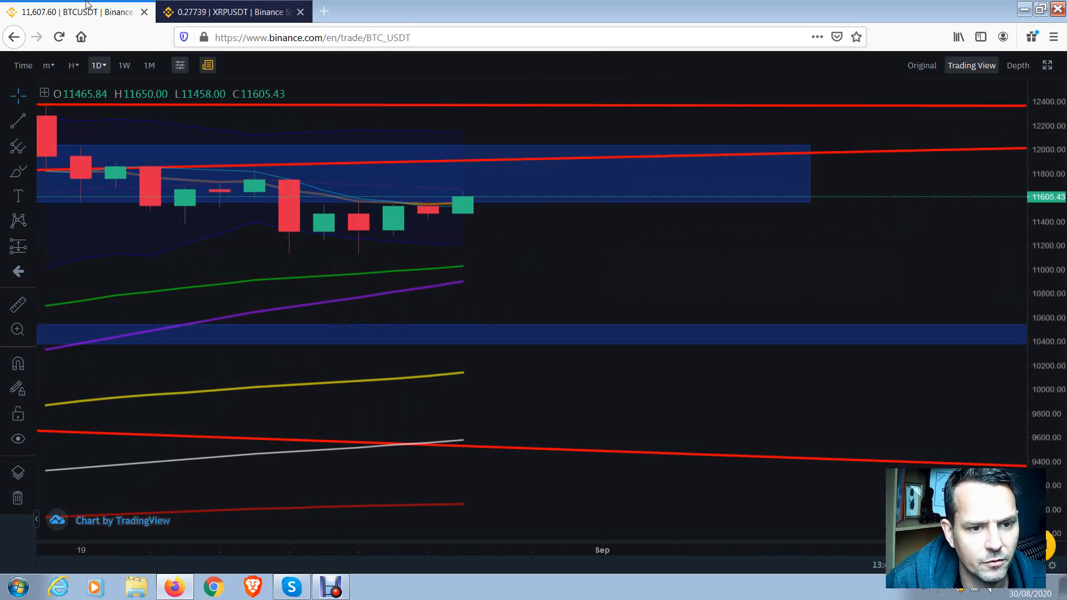
click(225, 11)
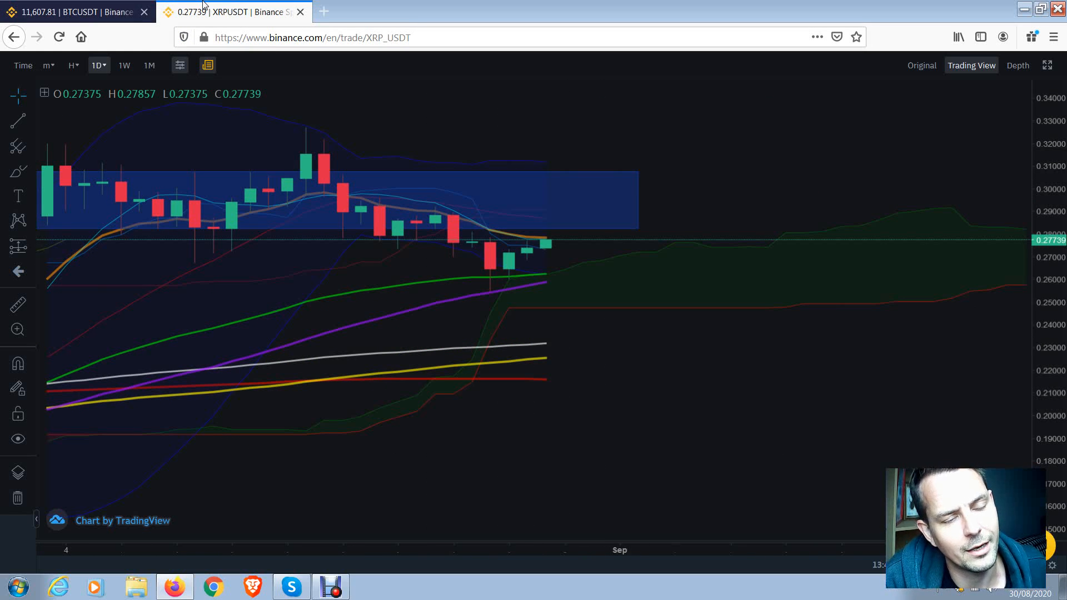
mouse_move(726, 473)
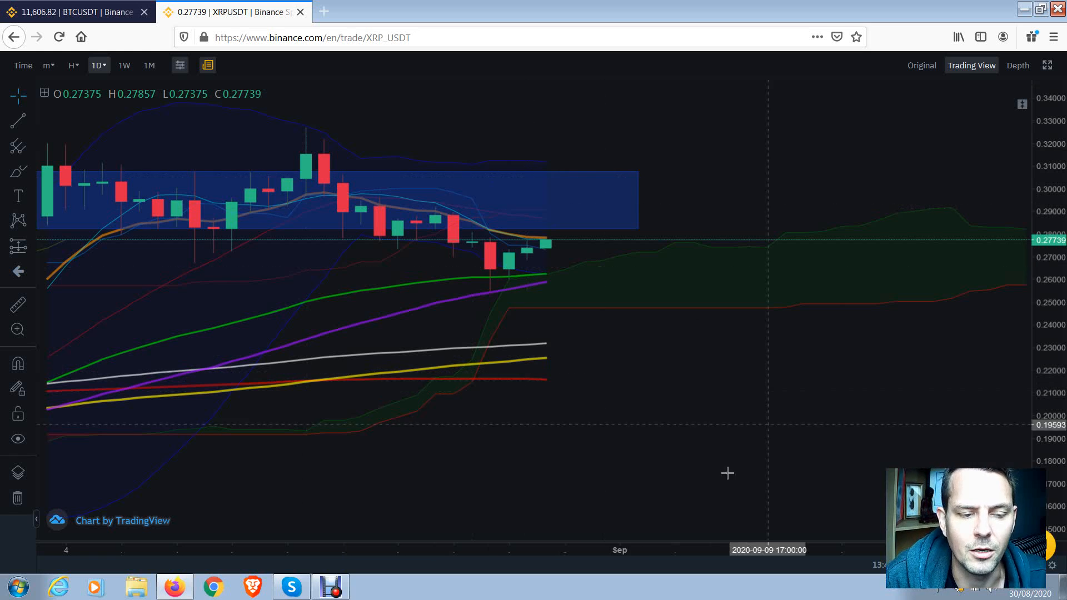
mouse_move(655, 355)
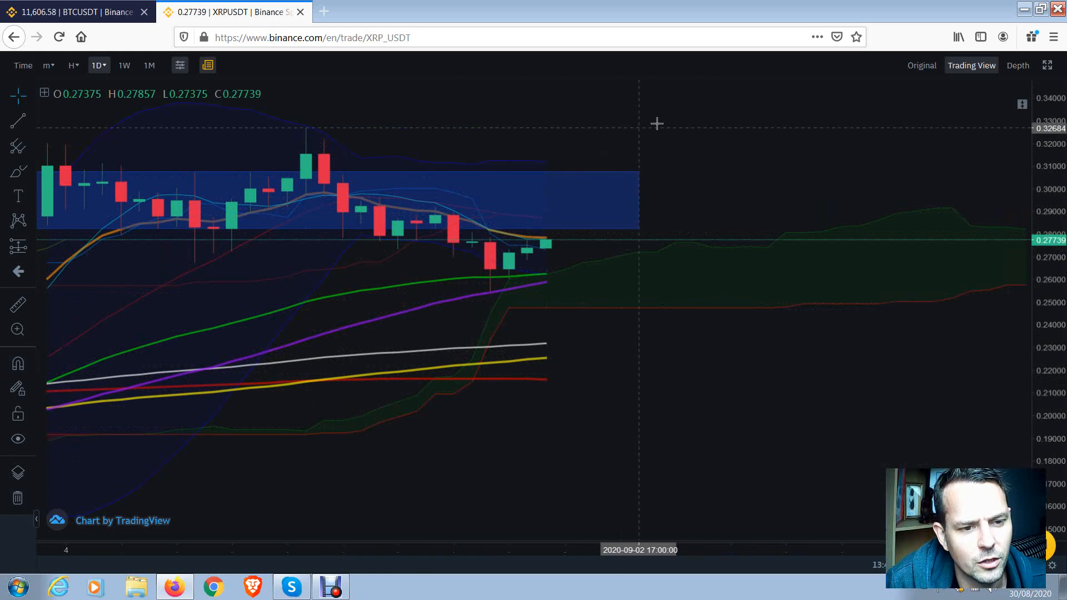
mouse_move(562, 220)
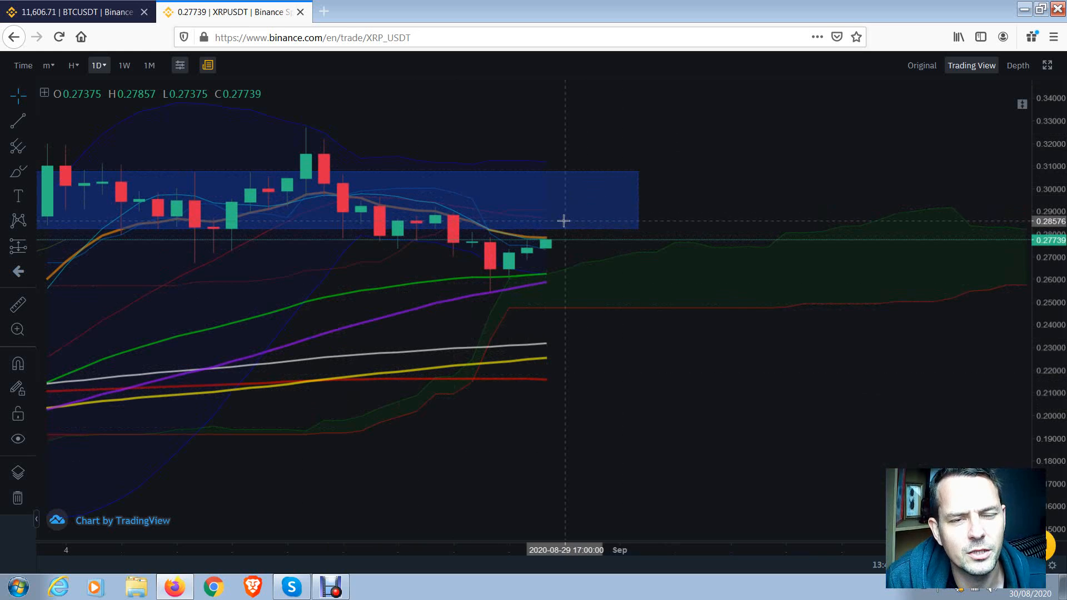
mouse_move(544, 243)
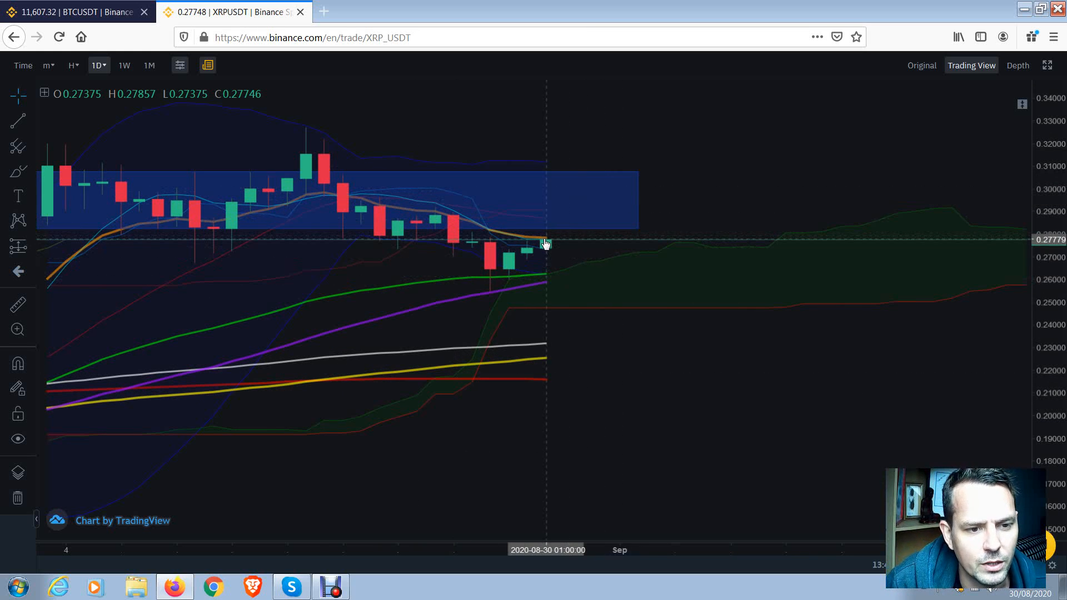
mouse_move(544, 234)
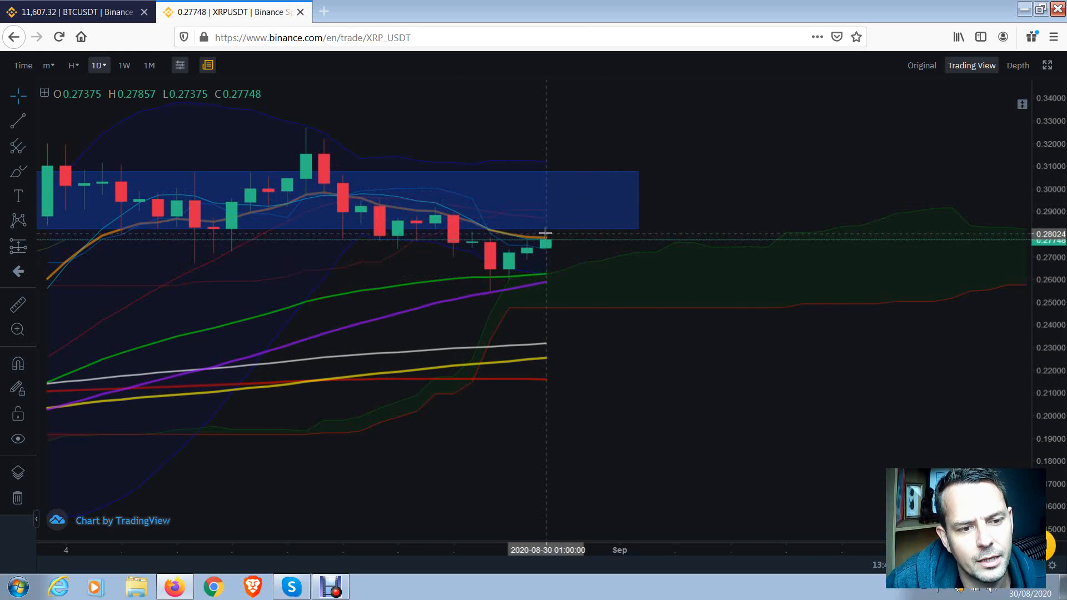
mouse_move(279, 167)
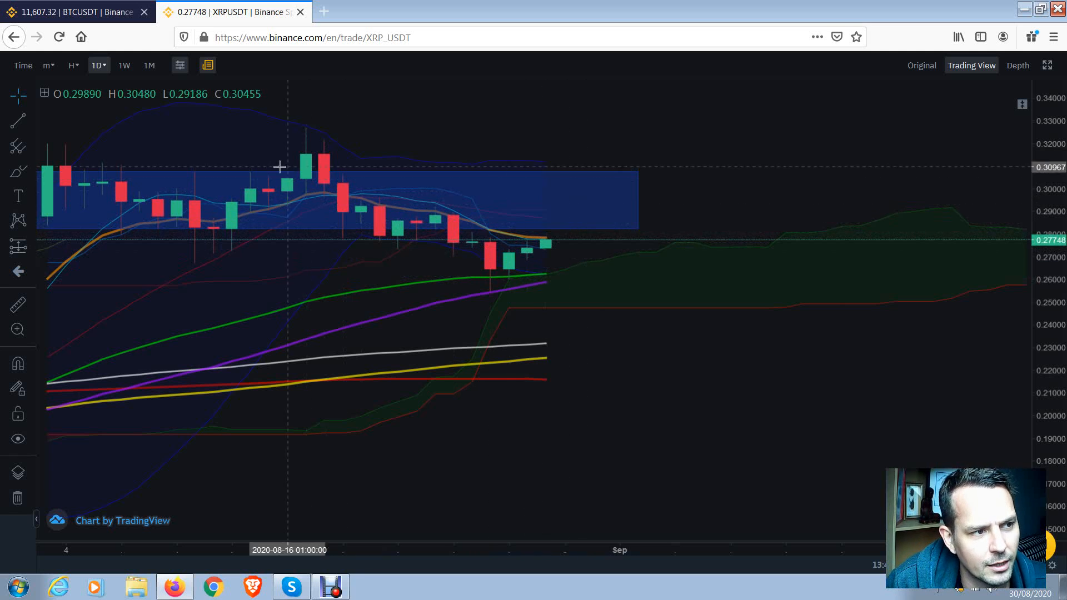
mouse_move(538, 241)
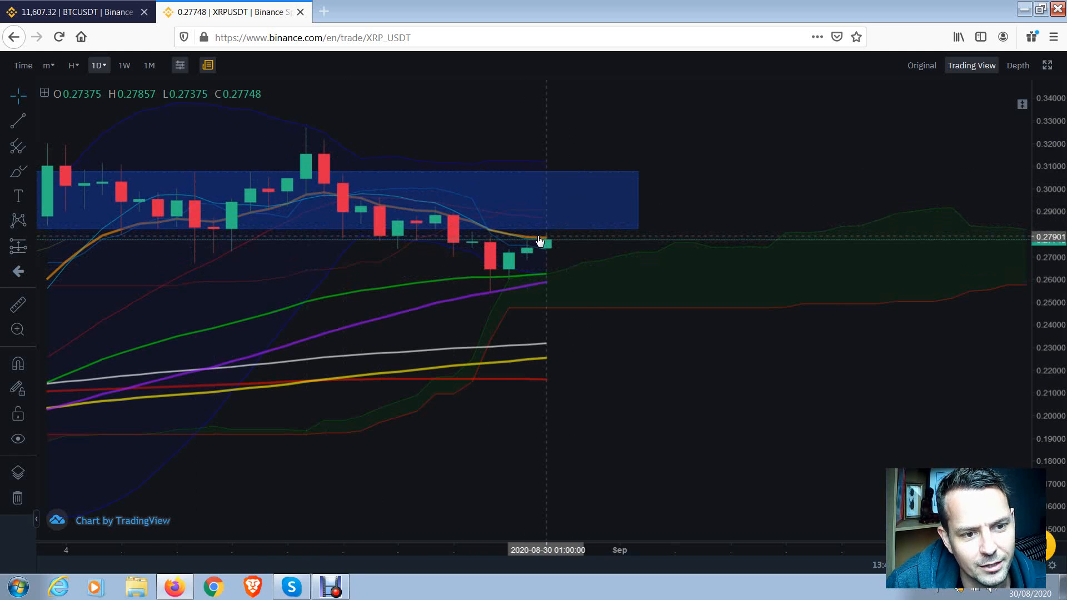
mouse_move(541, 224)
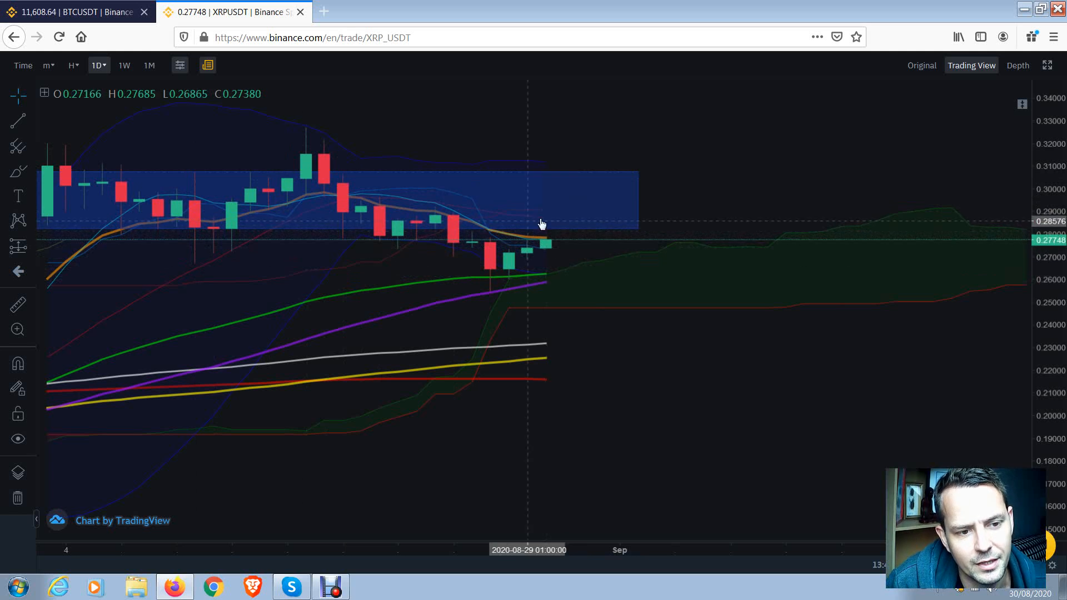
mouse_move(561, 235)
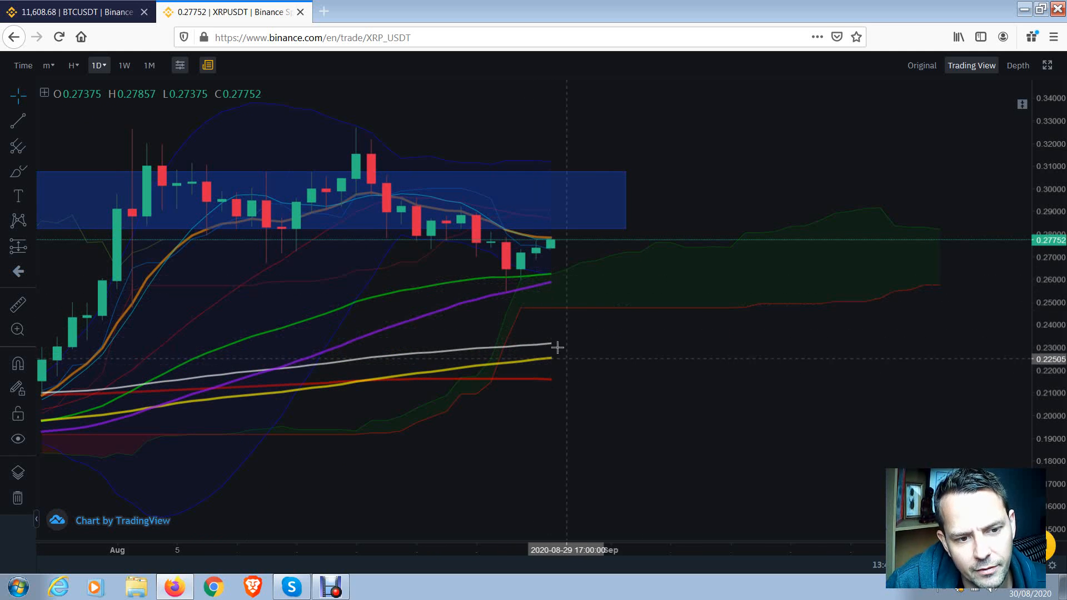
mouse_move(550, 276)
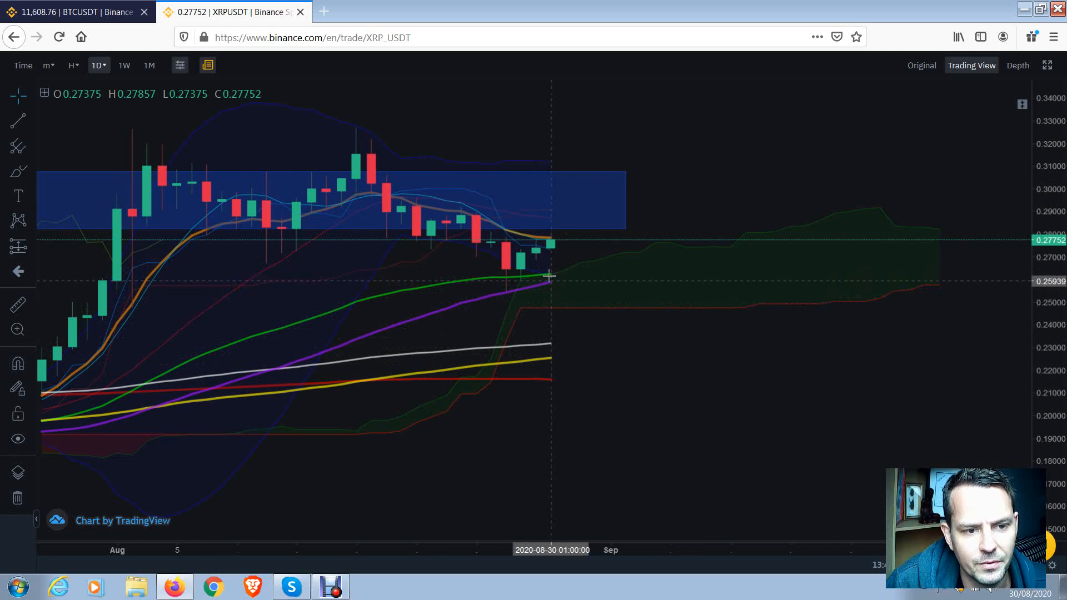
mouse_move(667, 368)
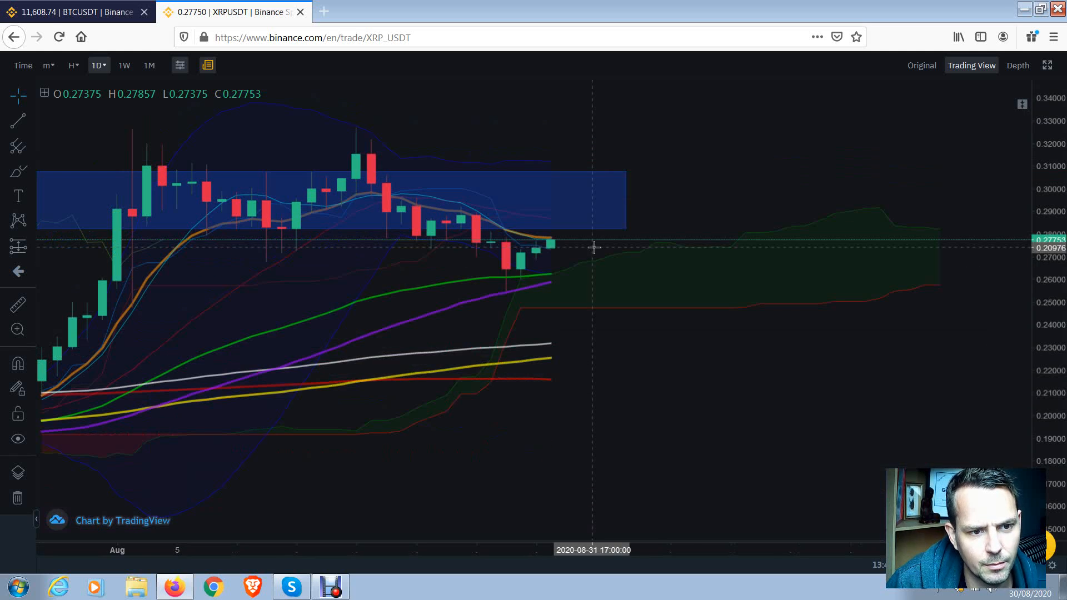
mouse_move(753, 162)
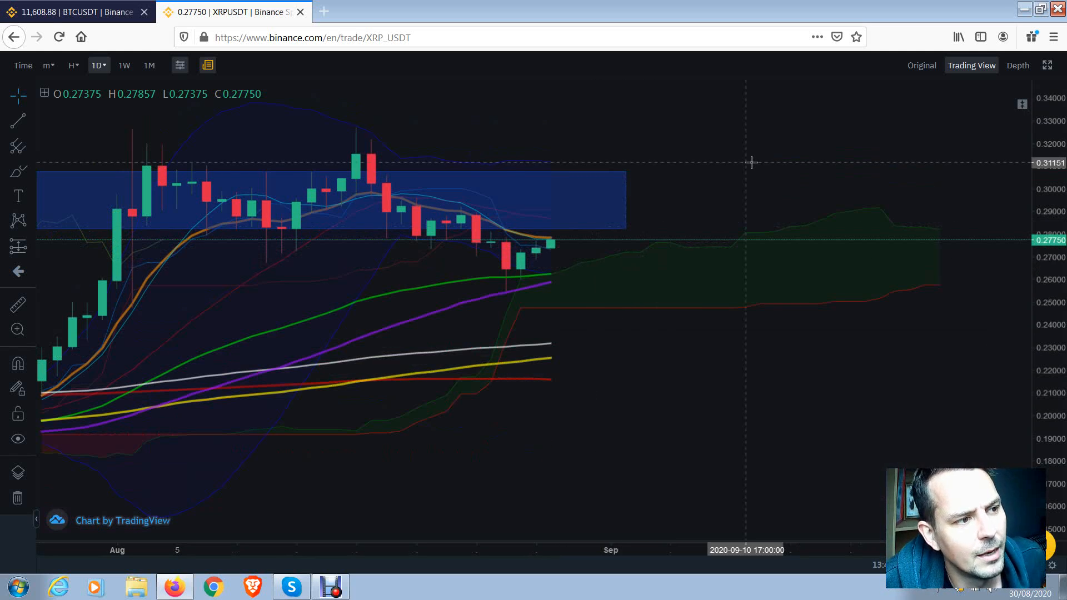
mouse_move(744, 157)
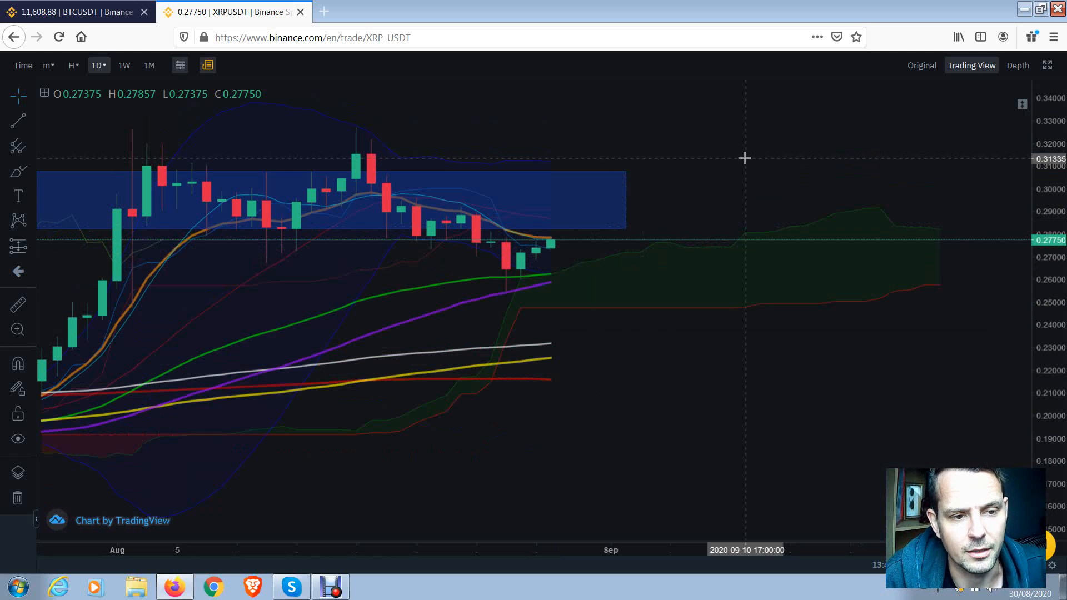
mouse_move(700, 229)
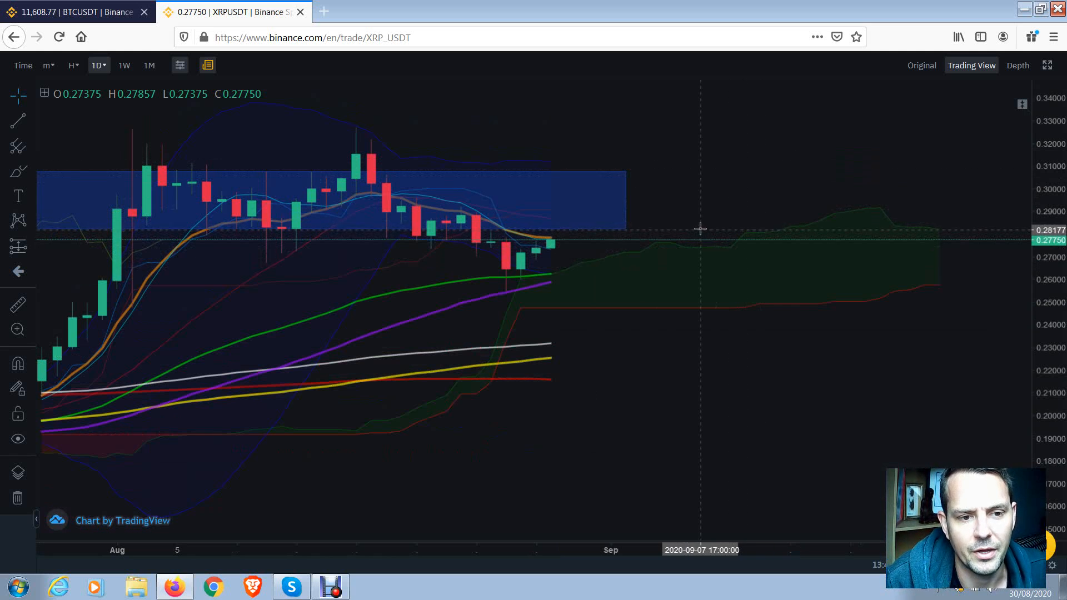
mouse_move(653, 252)
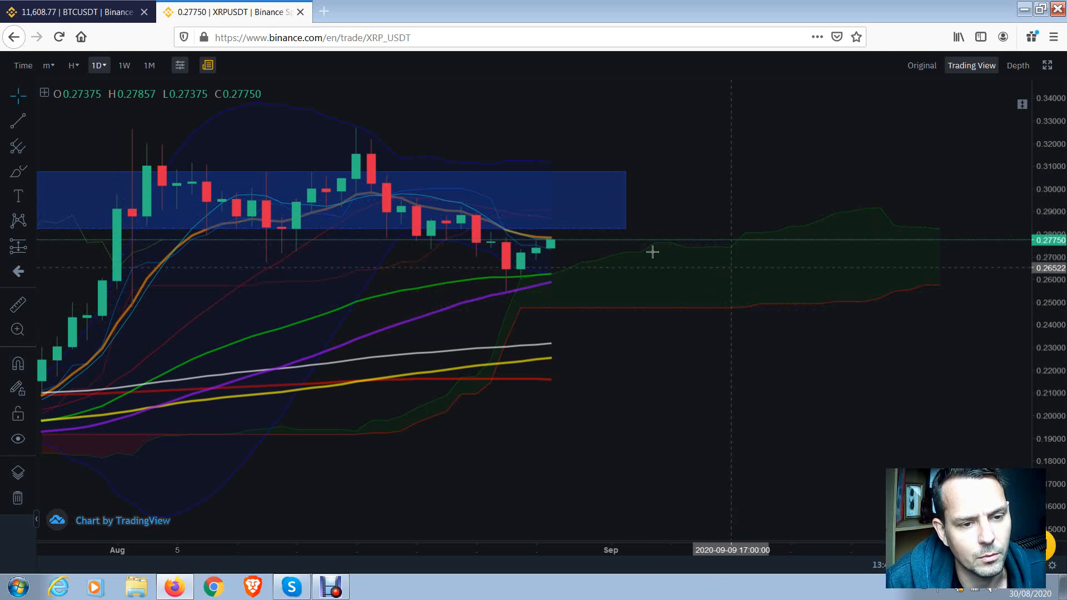
mouse_move(580, 234)
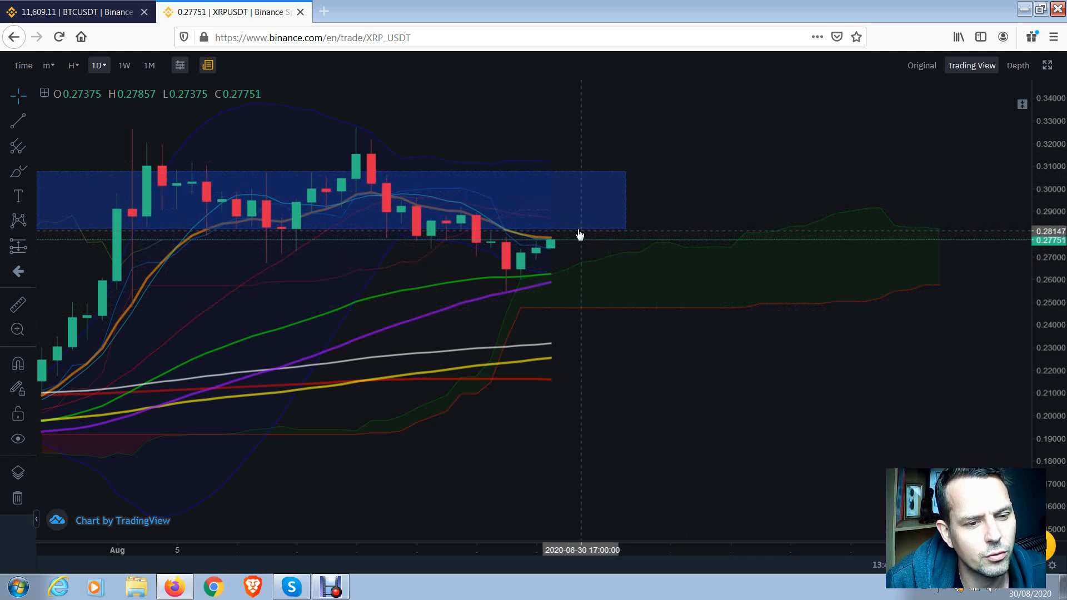
mouse_move(557, 274)
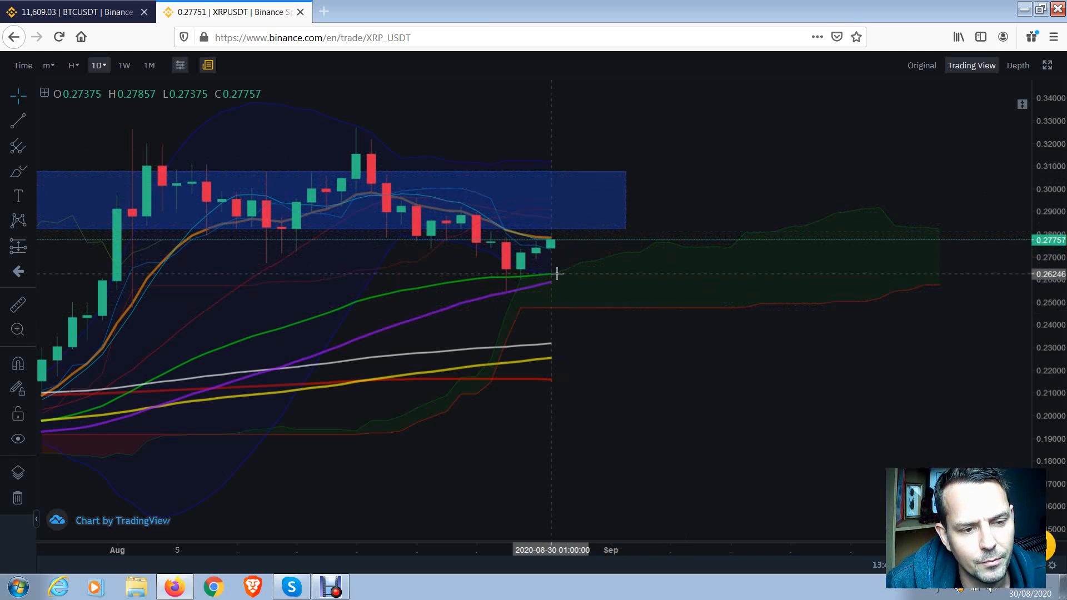
mouse_move(115, 281)
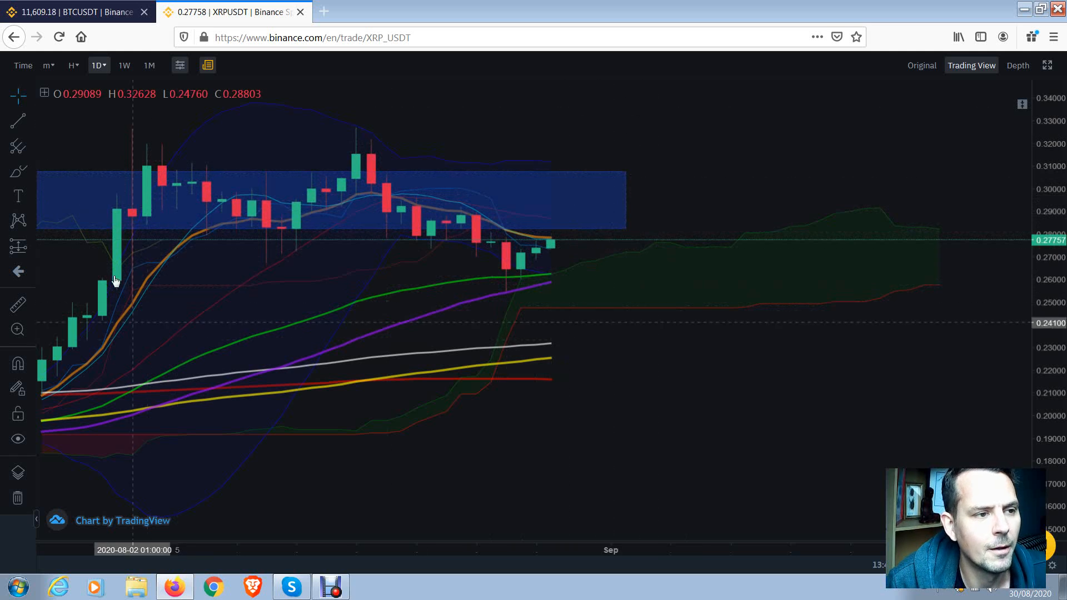
Set the XRP/USDT chart timeframe to 4-hour candles.
click(71, 65)
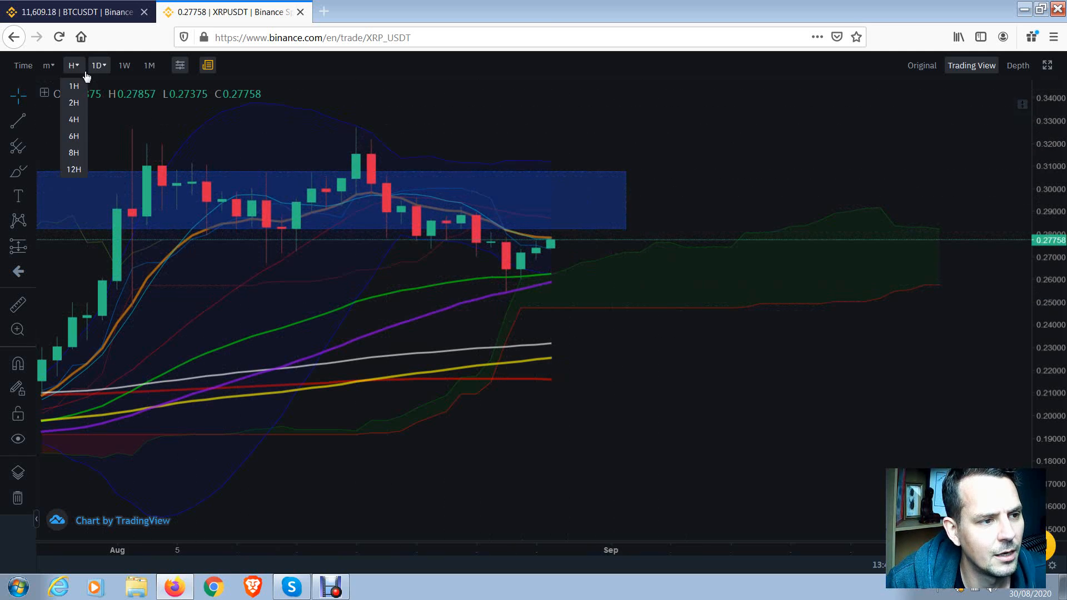
mouse_move(74, 122)
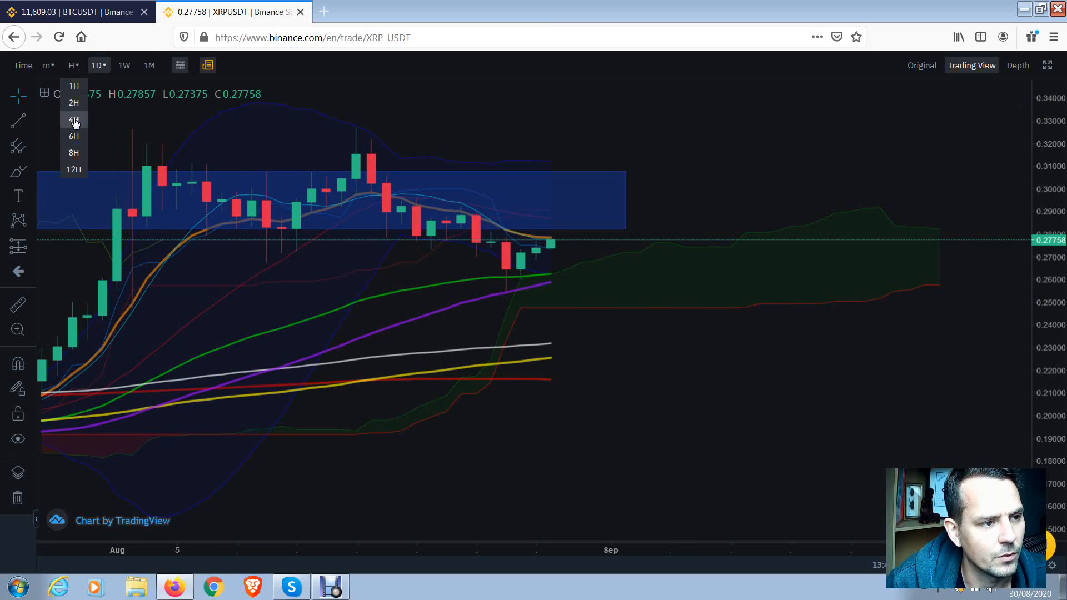
click(74, 120)
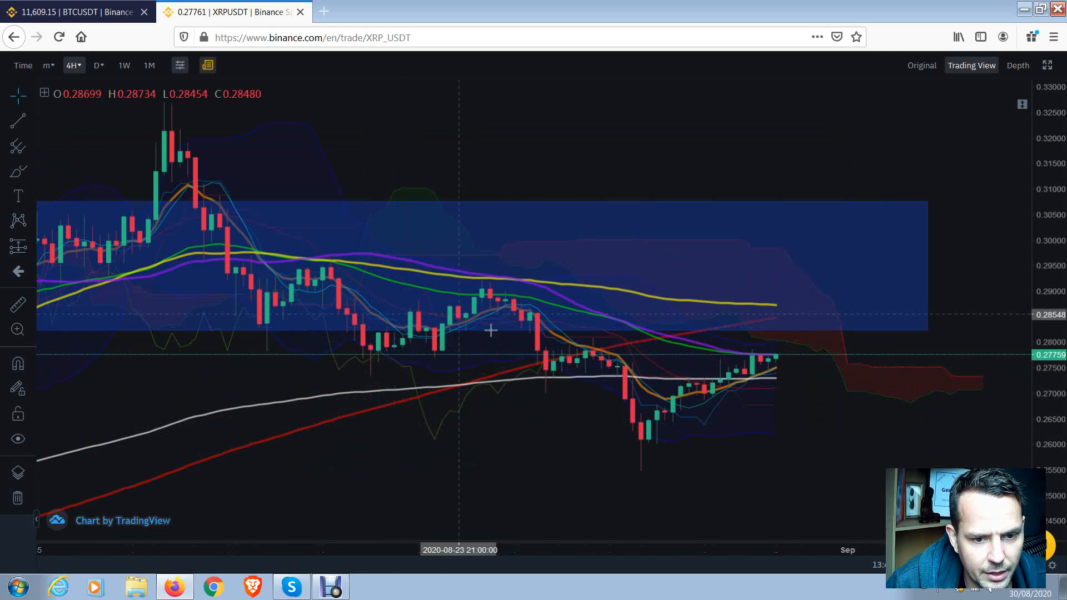
mouse_move(769, 364)
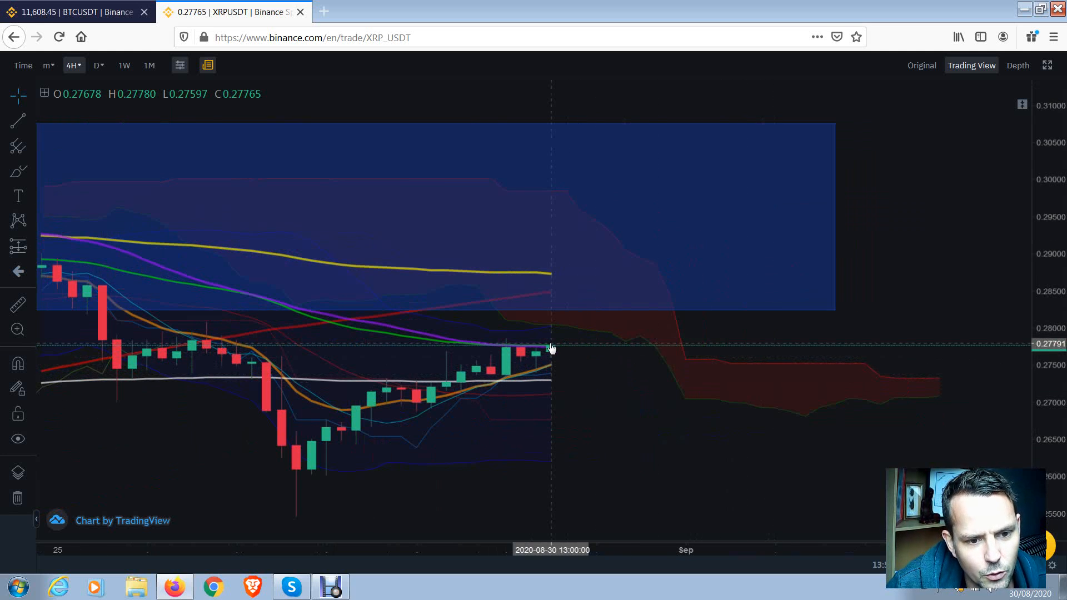
mouse_move(16, 329)
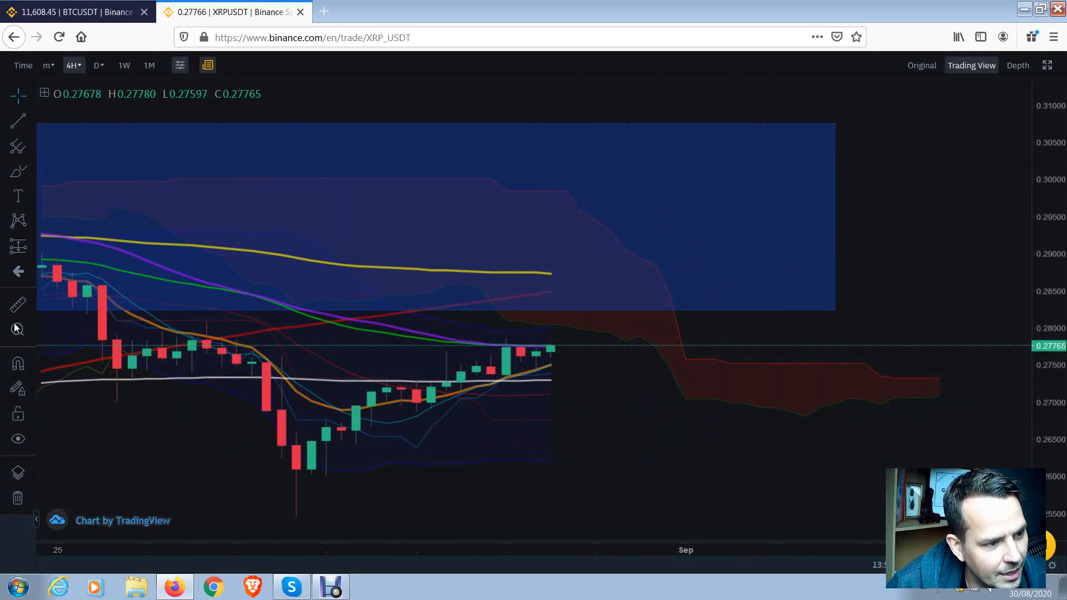
mouse_move(551, 346)
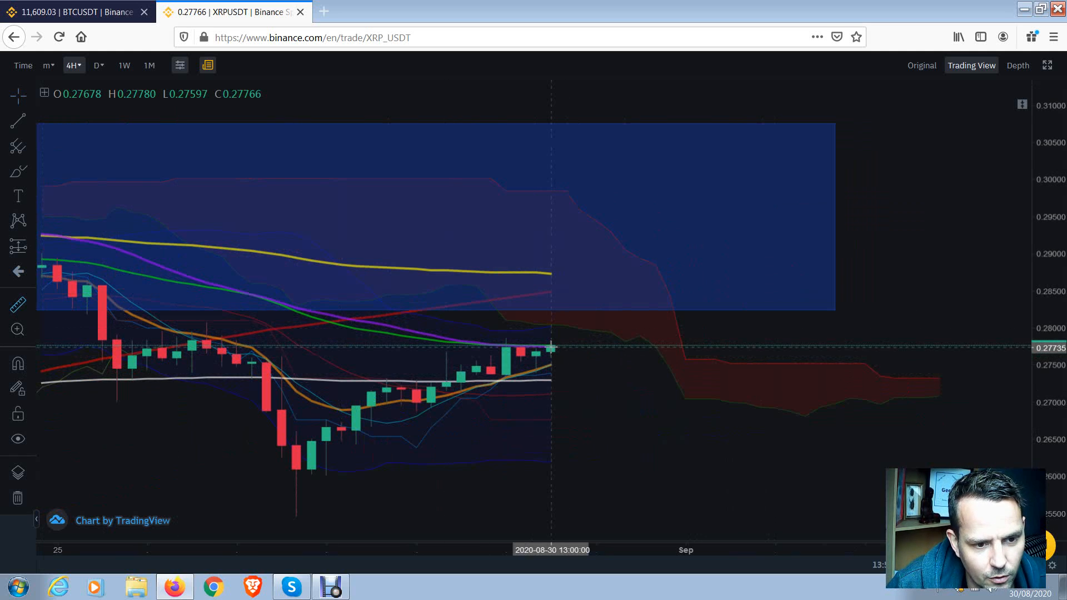
mouse_move(558, 320)
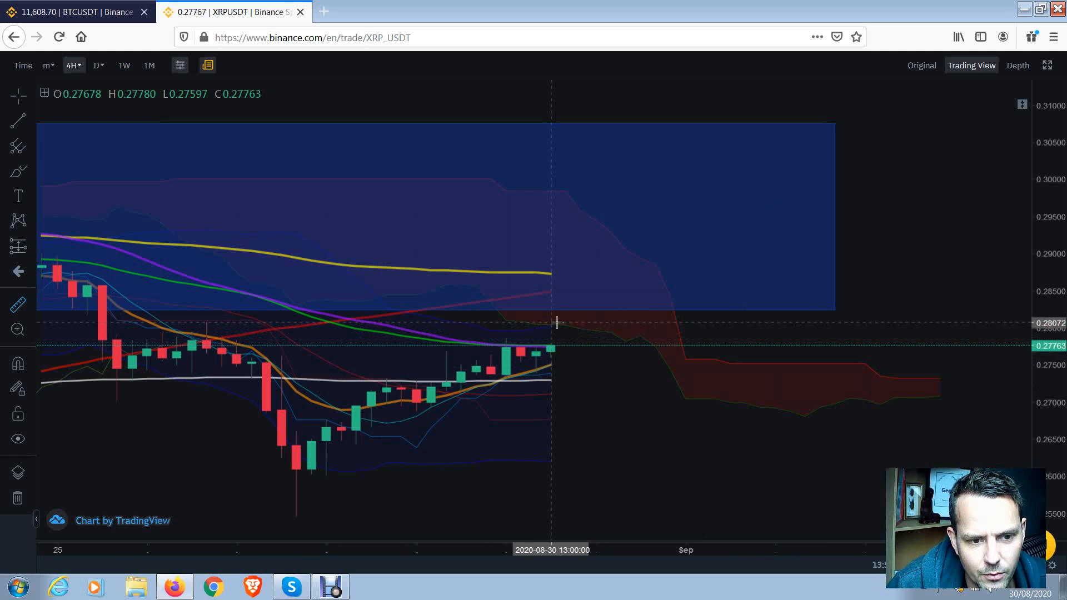
mouse_move(557, 189)
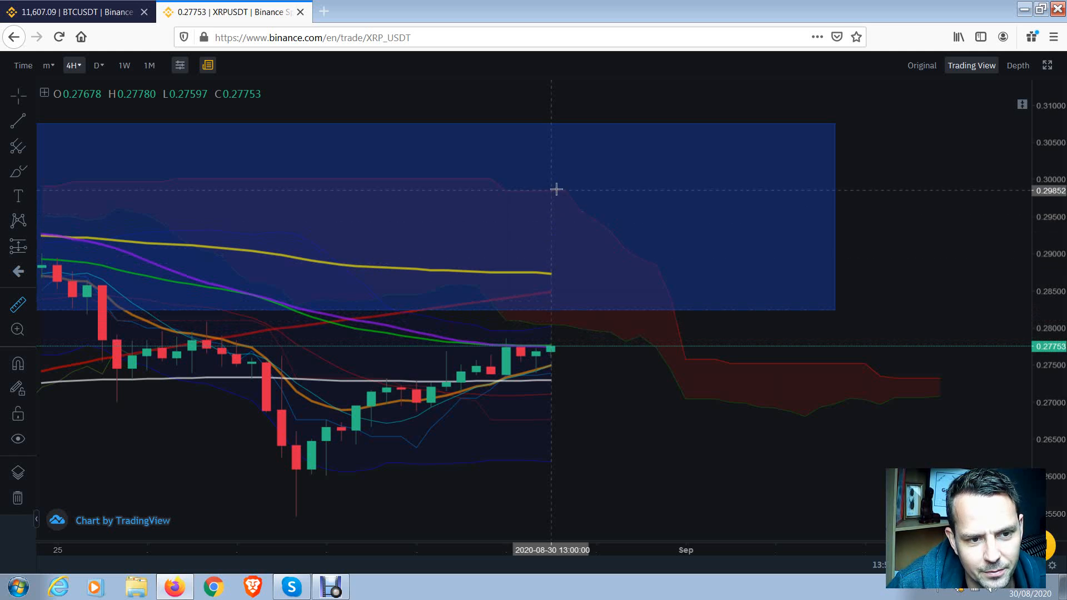
mouse_move(597, 319)
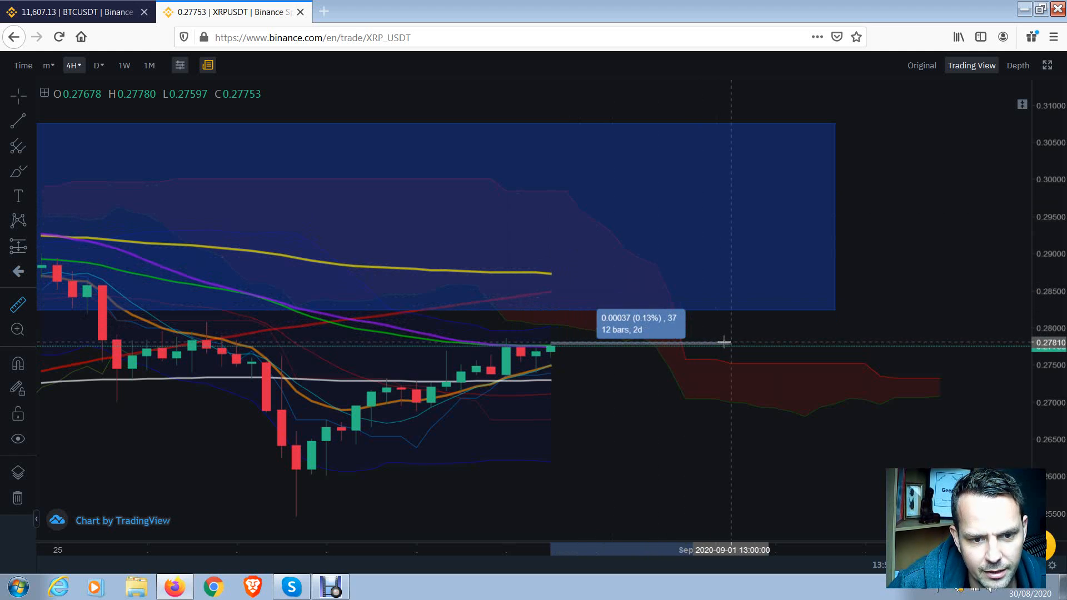
mouse_move(687, 342)
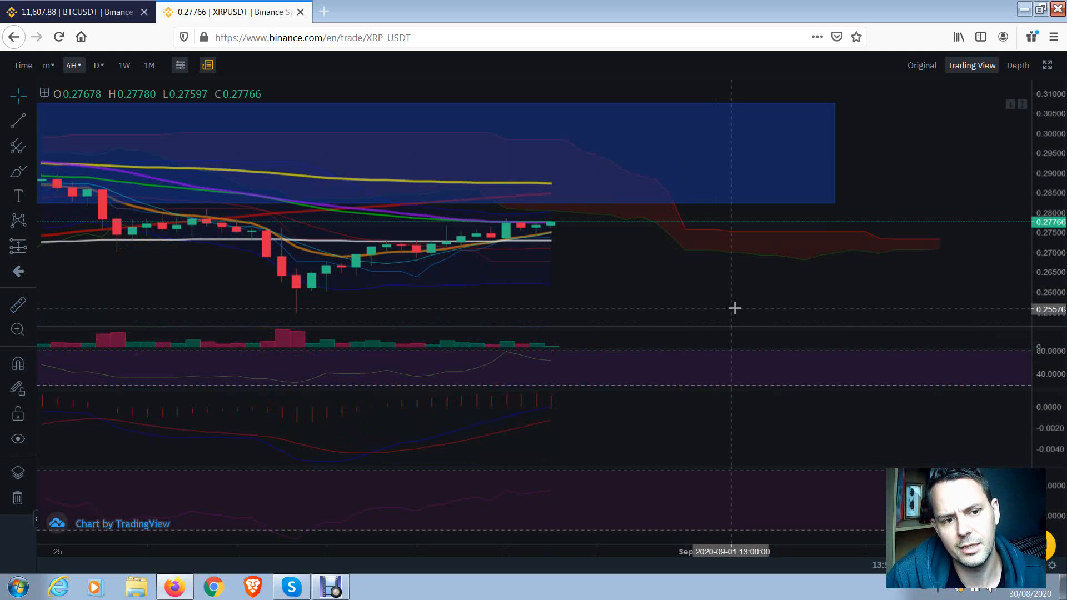
mouse_move(729, 272)
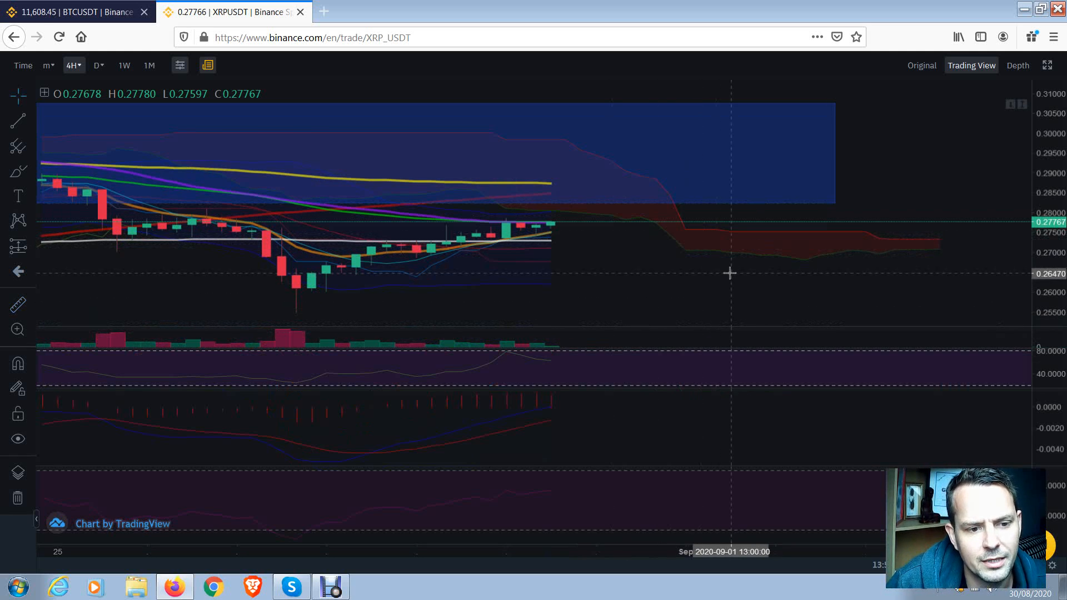
mouse_move(401, 432)
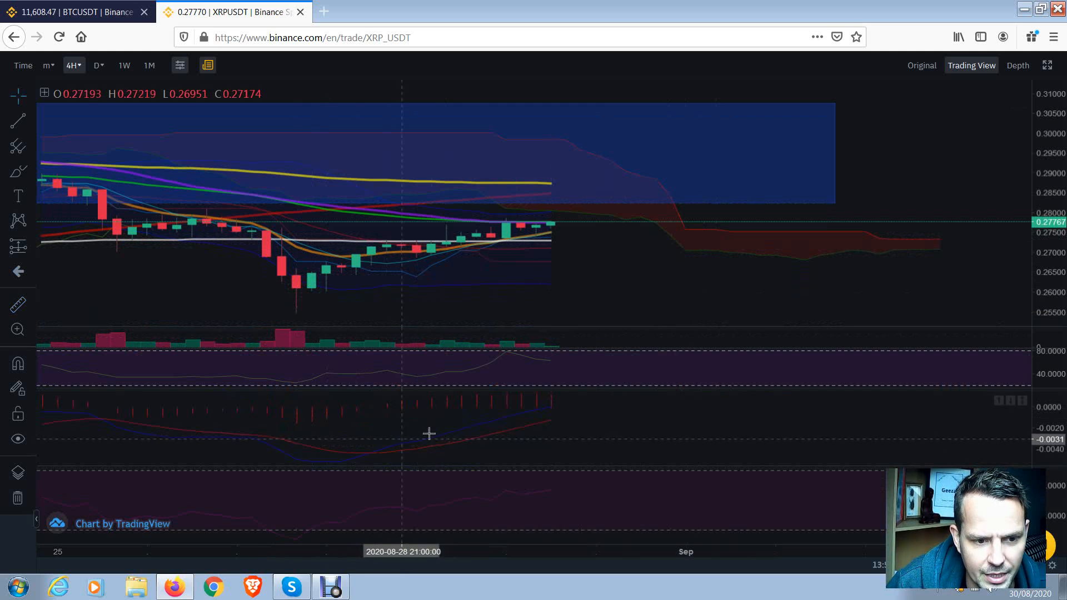
mouse_move(557, 408)
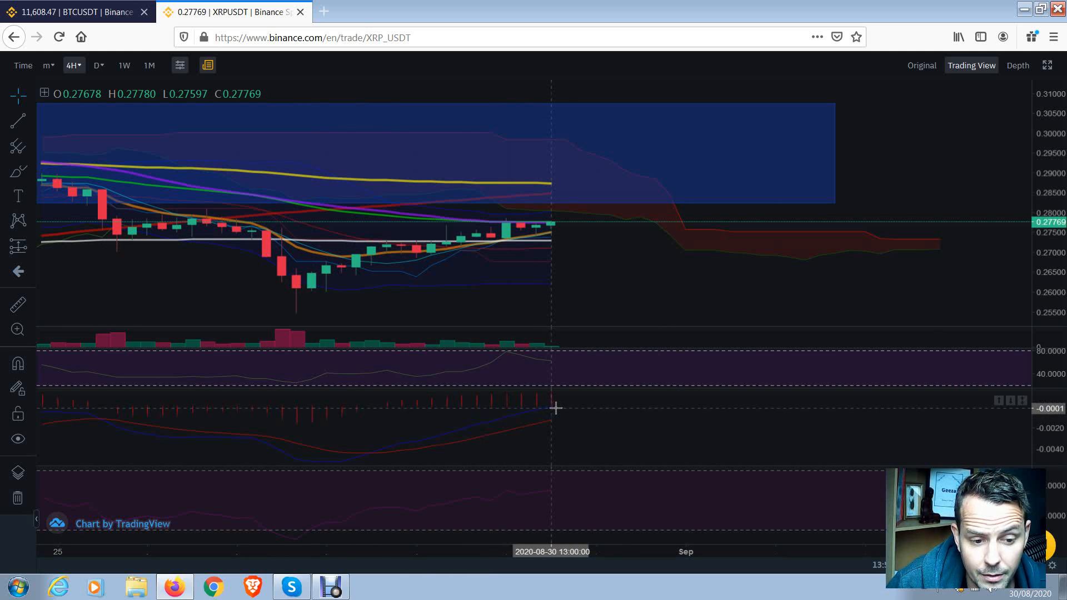
mouse_move(675, 272)
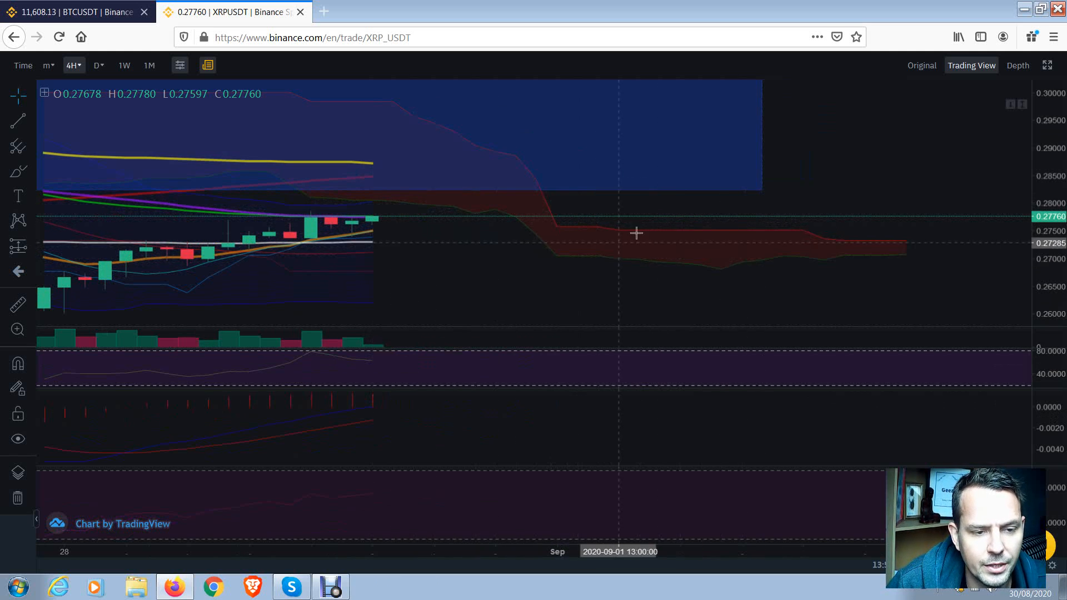
mouse_move(564, 234)
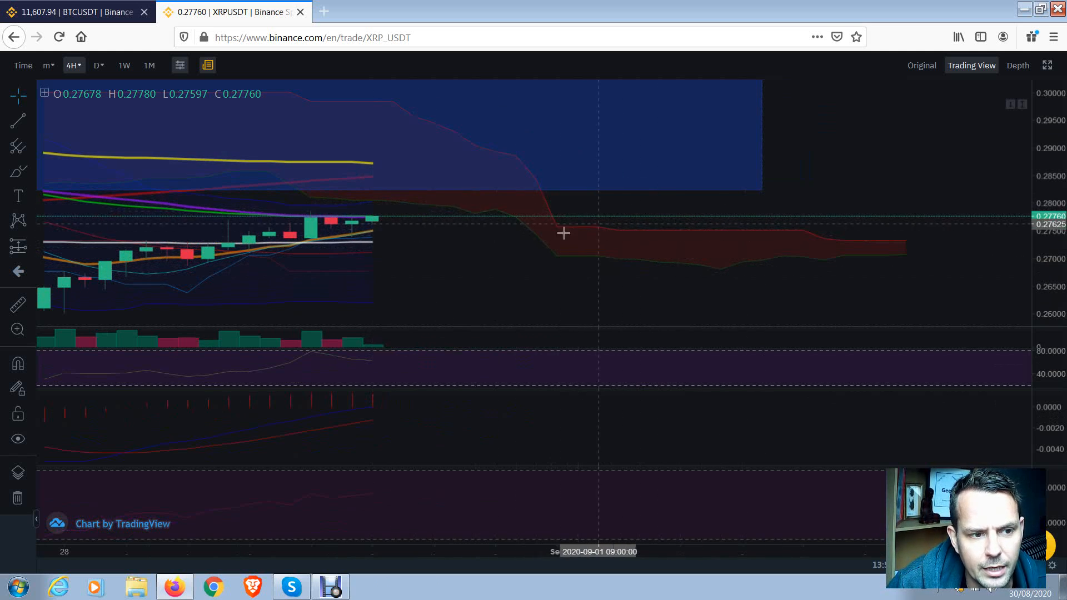
mouse_move(586, 210)
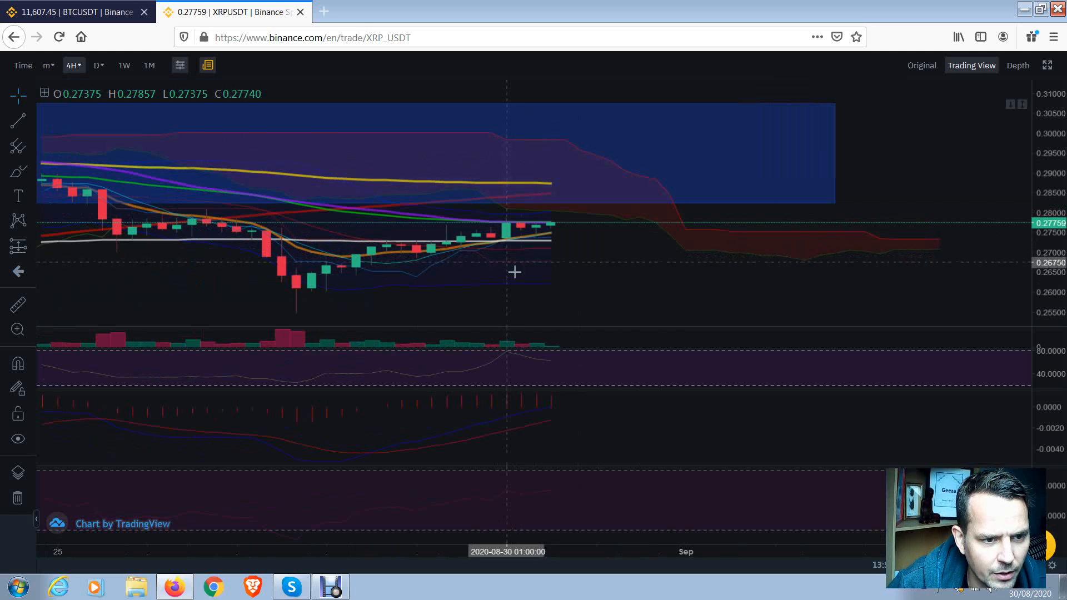
mouse_move(599, 253)
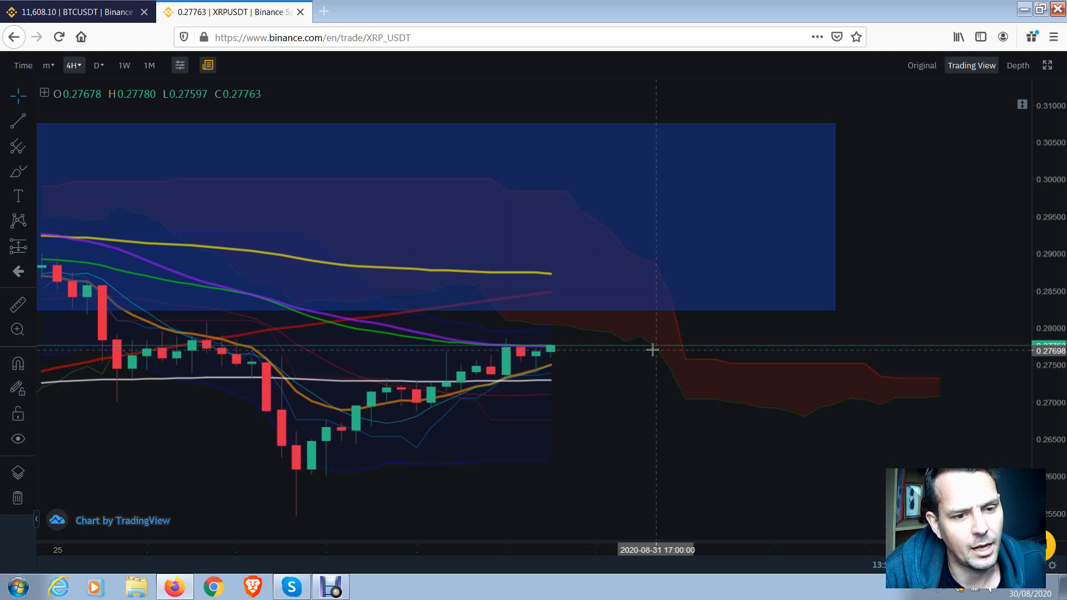
mouse_move(505, 365)
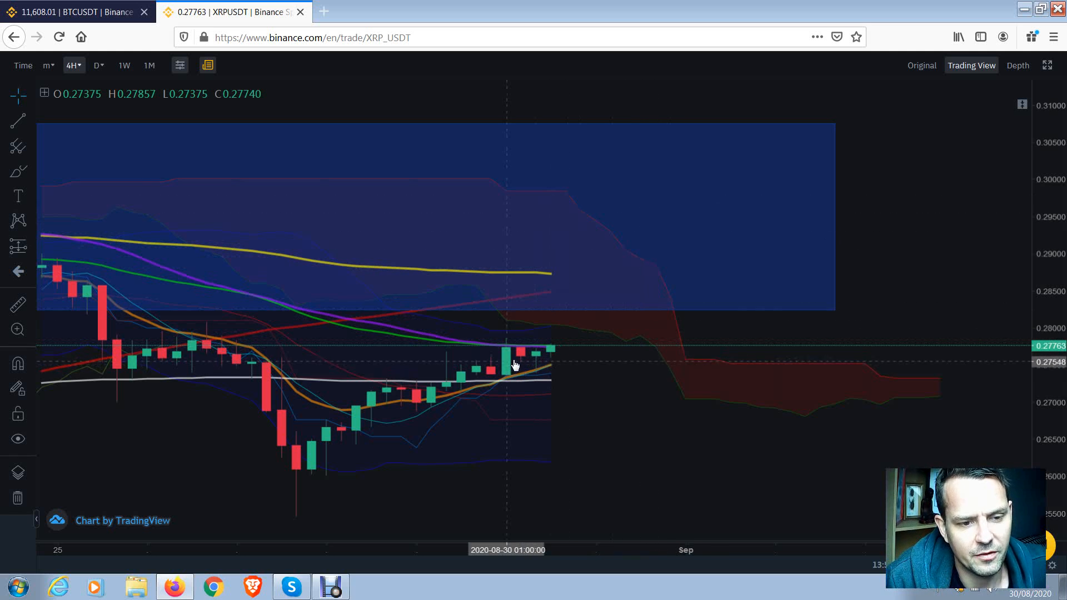
mouse_move(506, 335)
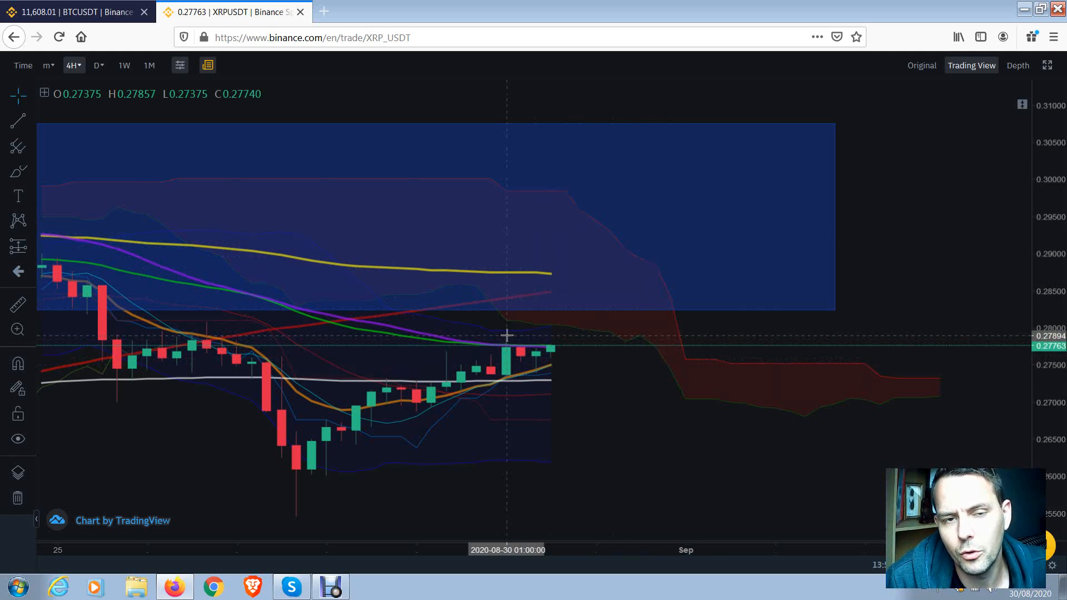
mouse_move(752, 323)
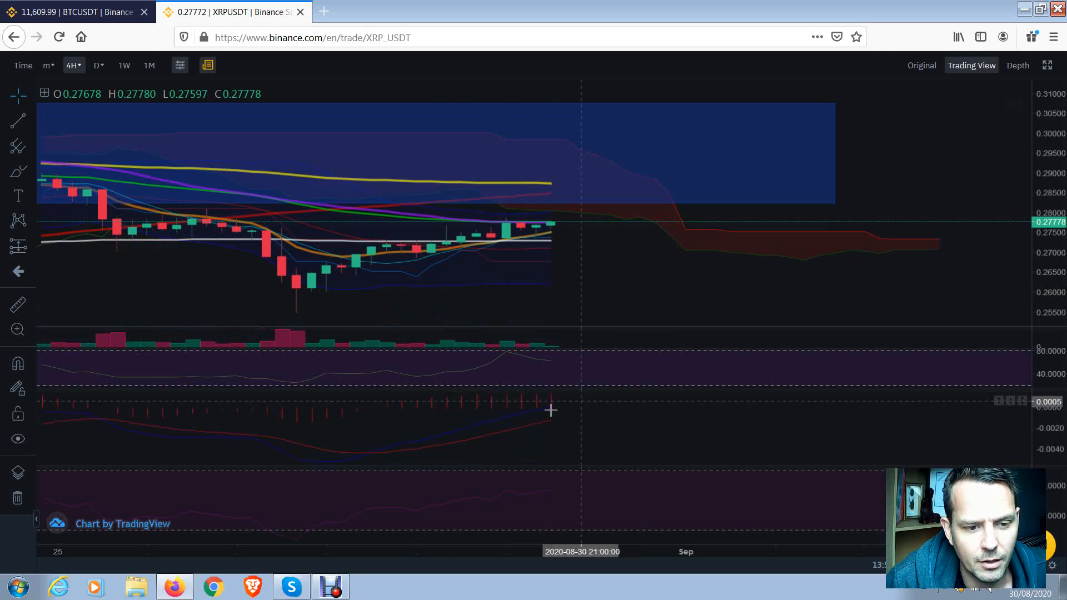
mouse_move(560, 426)
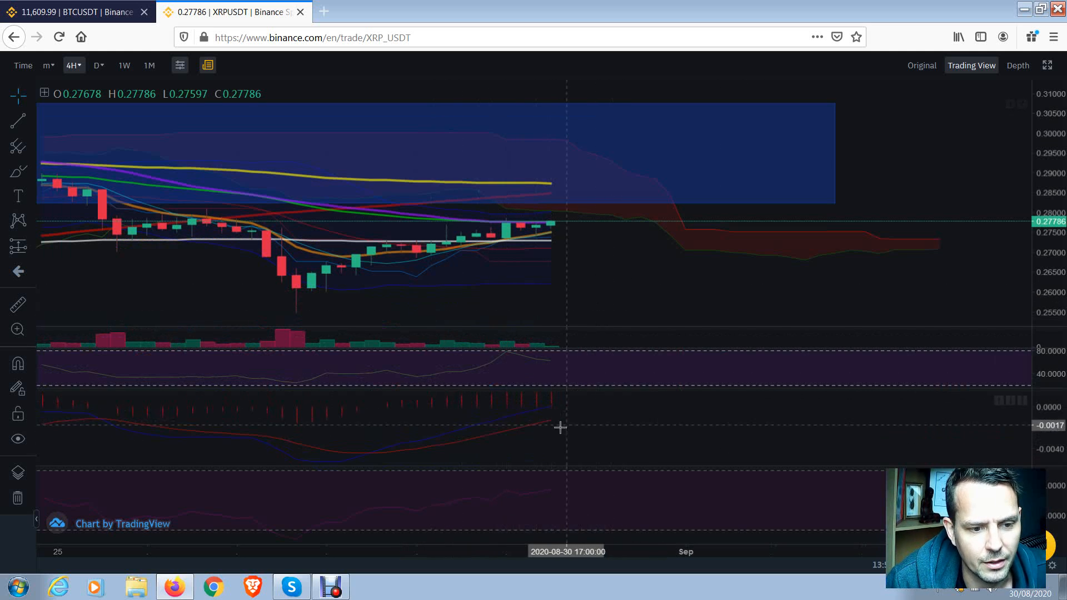
mouse_move(622, 295)
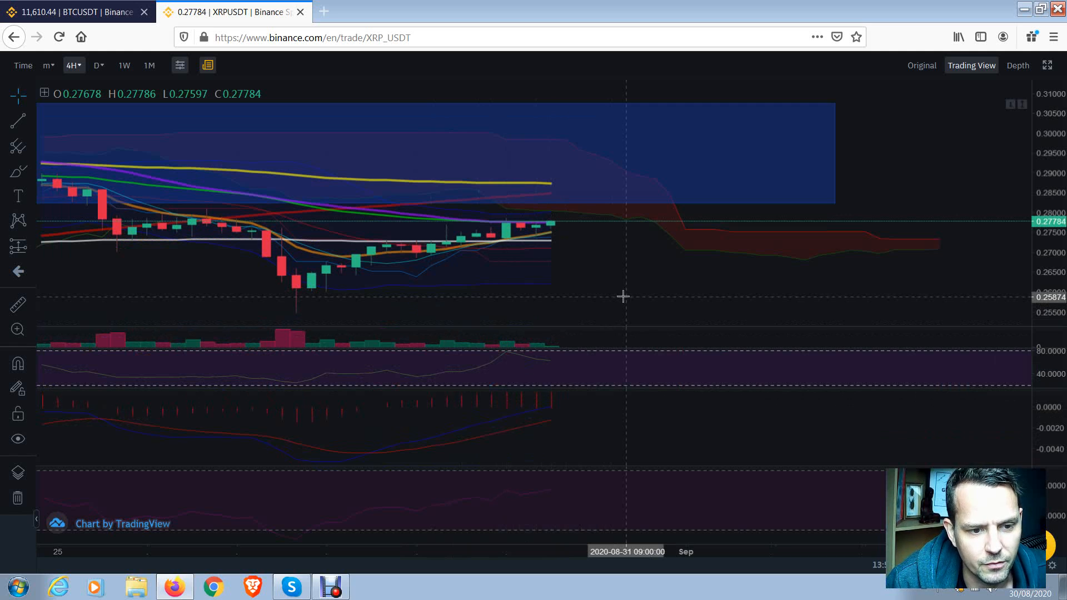
mouse_move(683, 299)
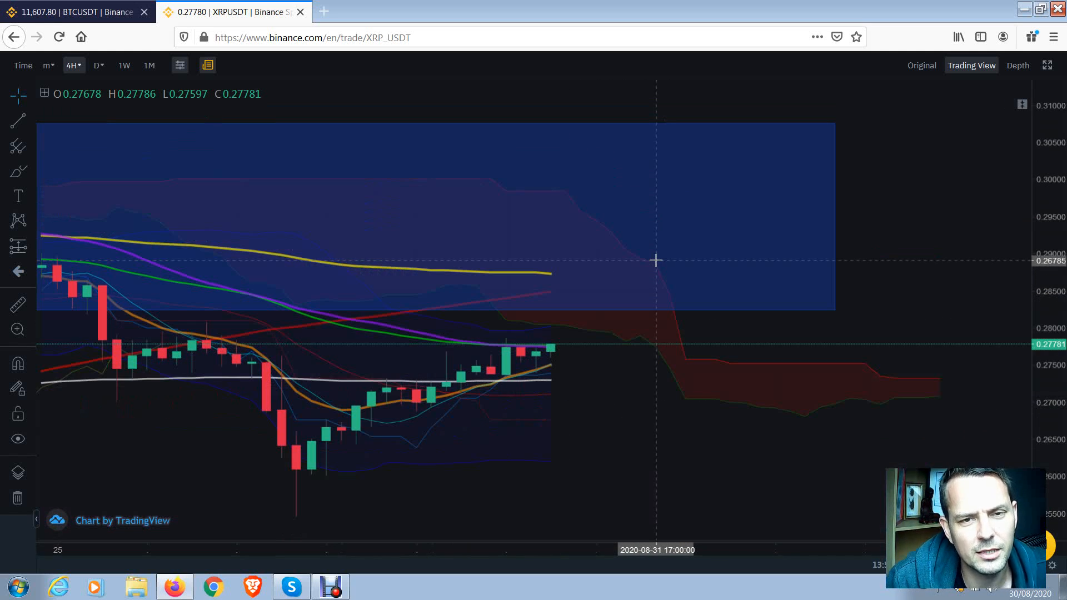
mouse_move(643, 281)
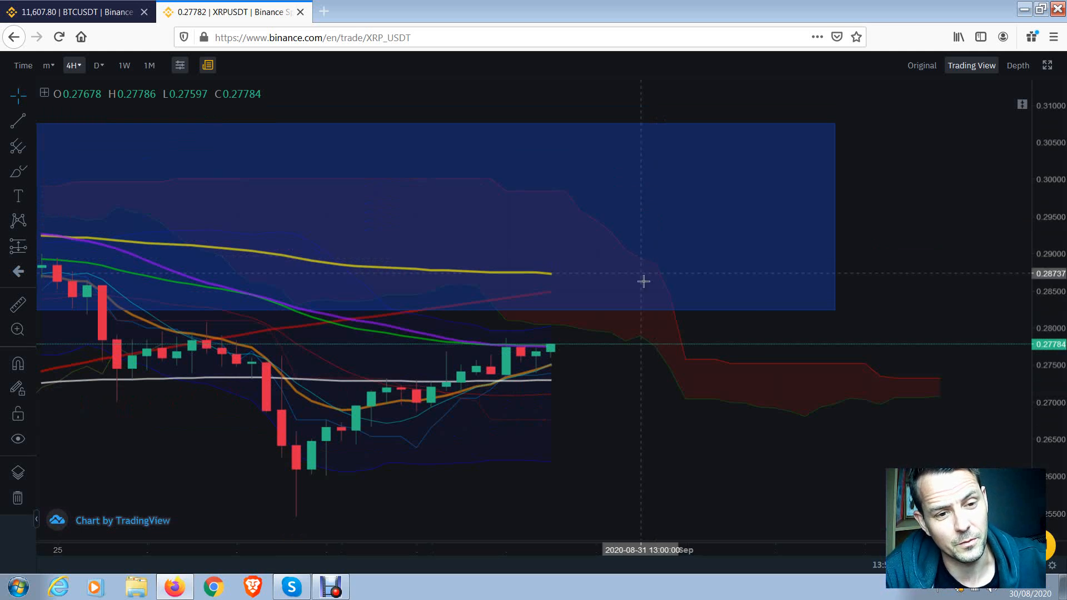
mouse_move(602, 351)
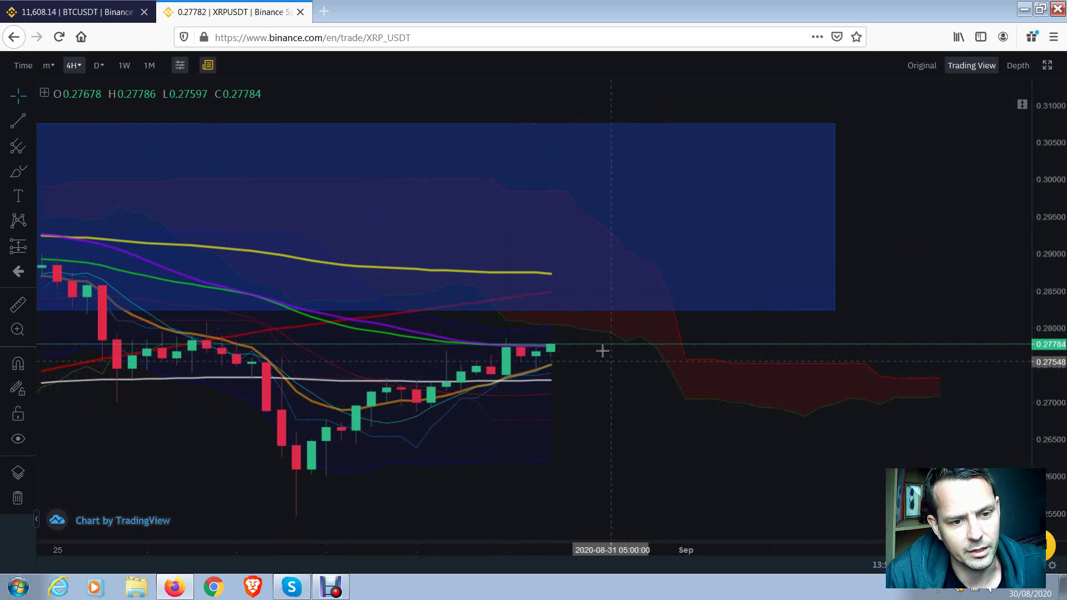
mouse_move(494, 445)
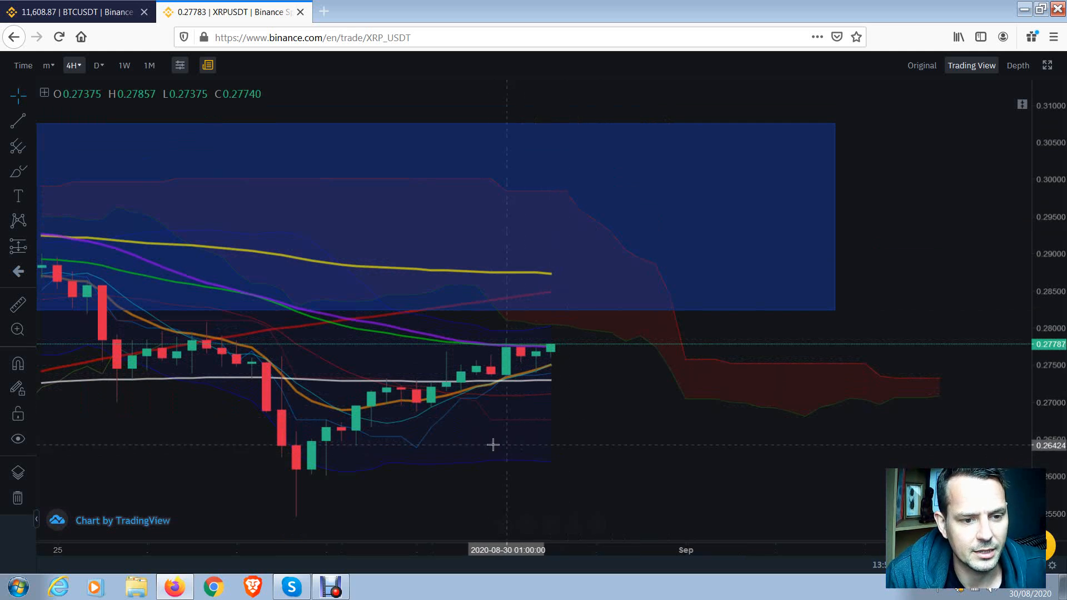
mouse_move(442, 393)
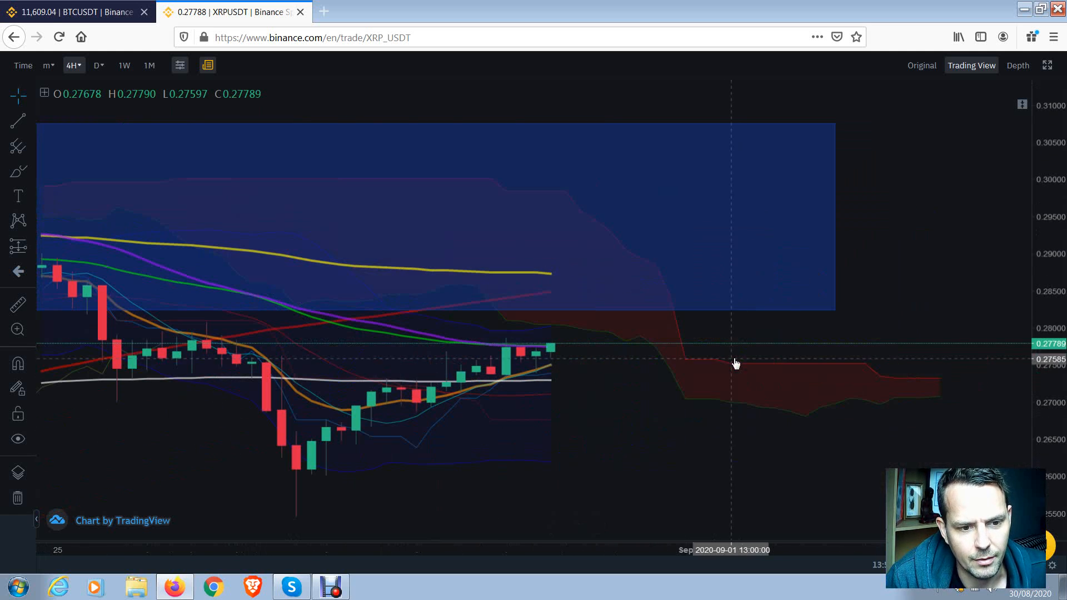
mouse_move(772, 330)
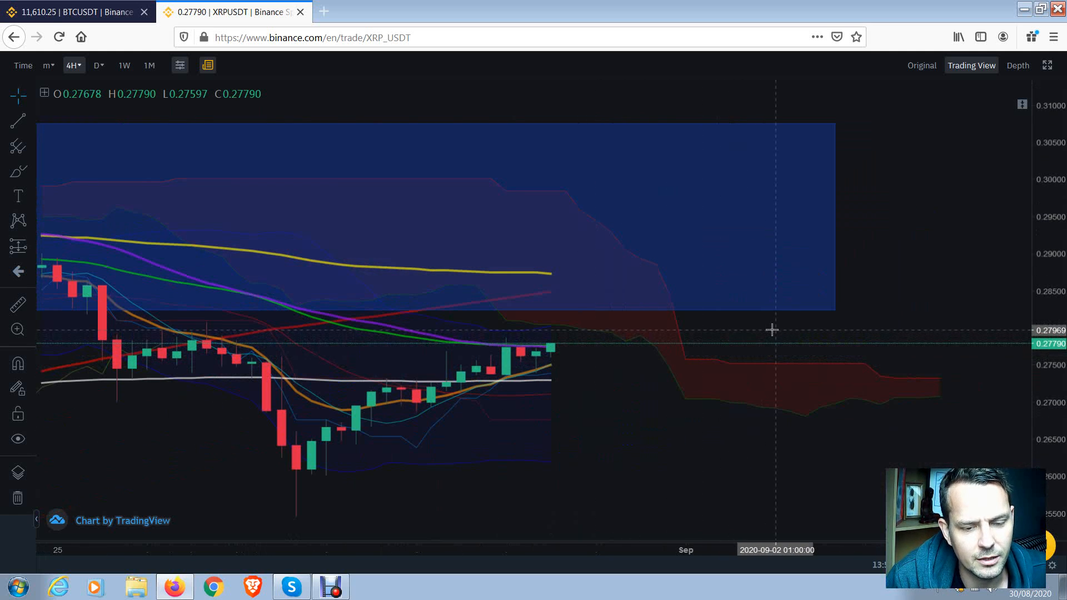
mouse_move(676, 234)
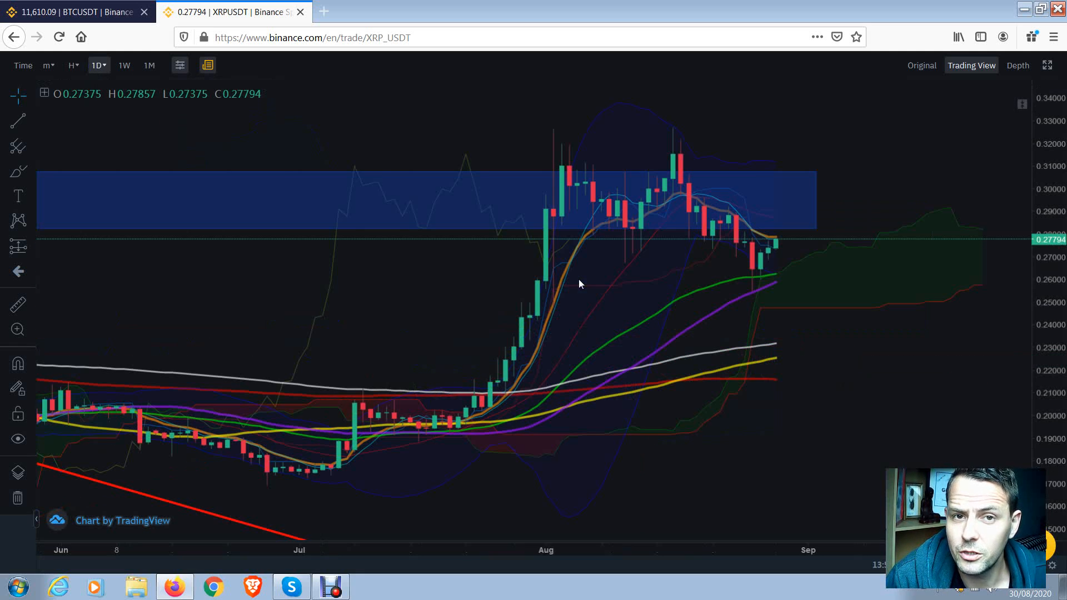
mouse_move(802, 392)
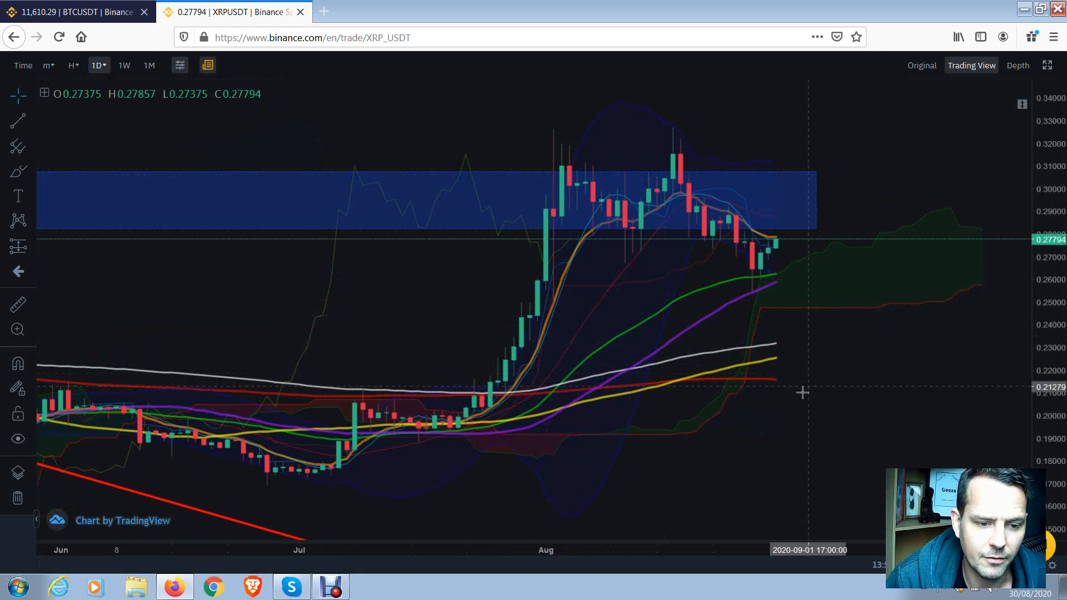